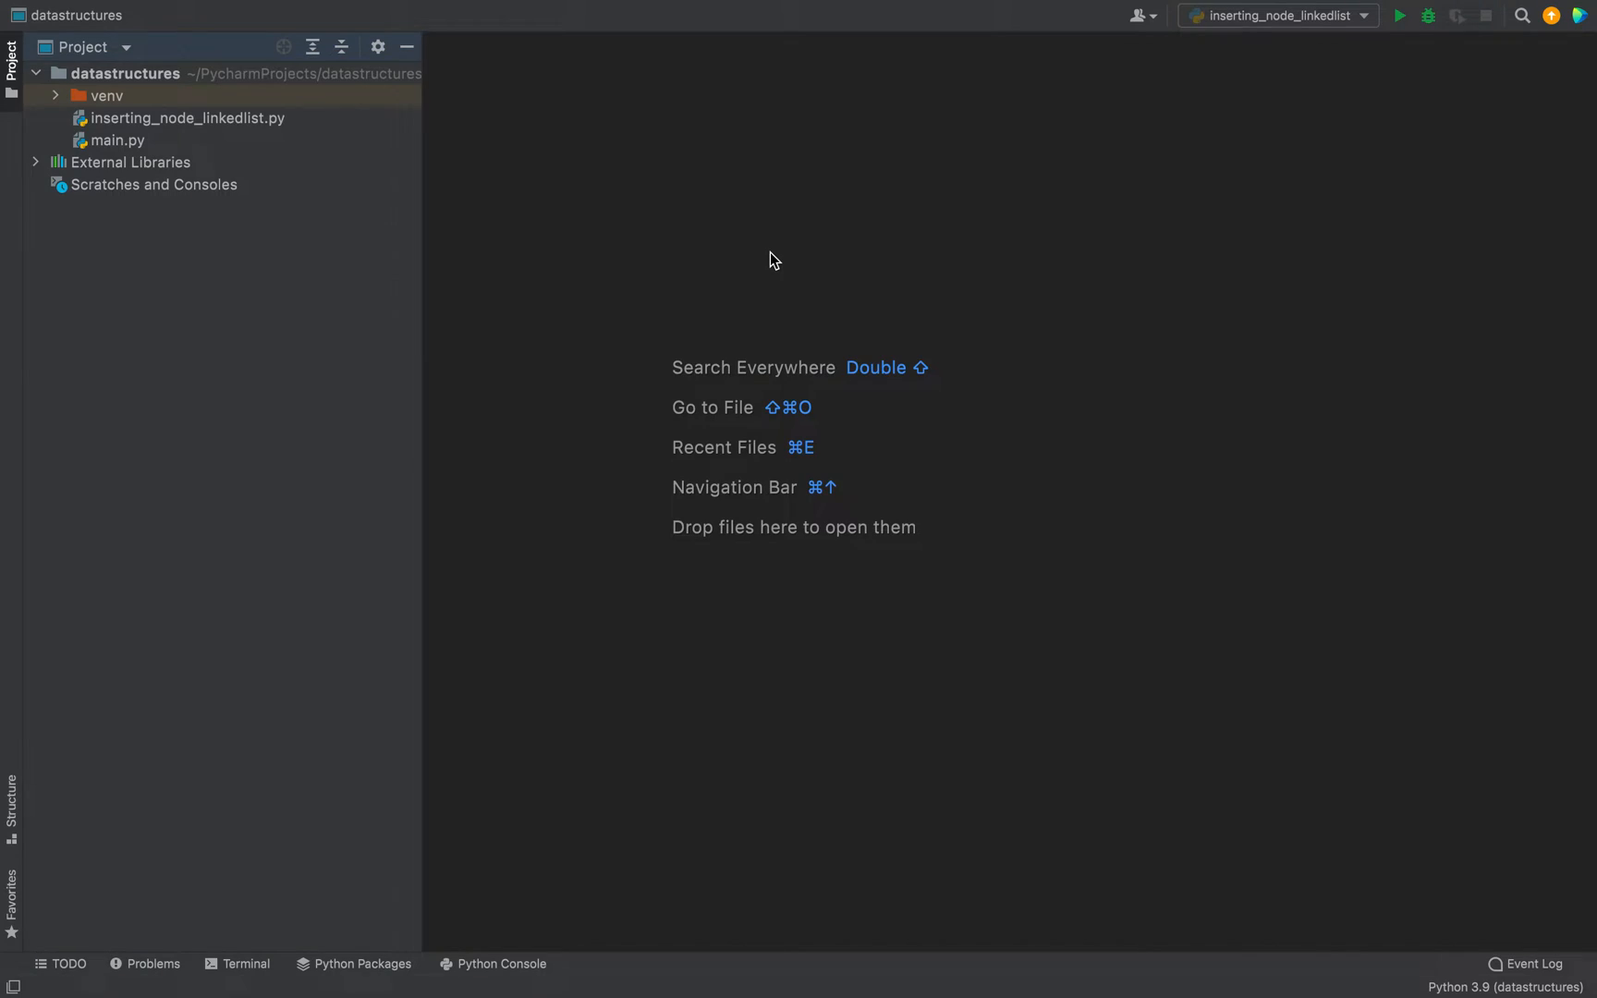
{"action": "mouse_move", "coordinate": [487, 184]}
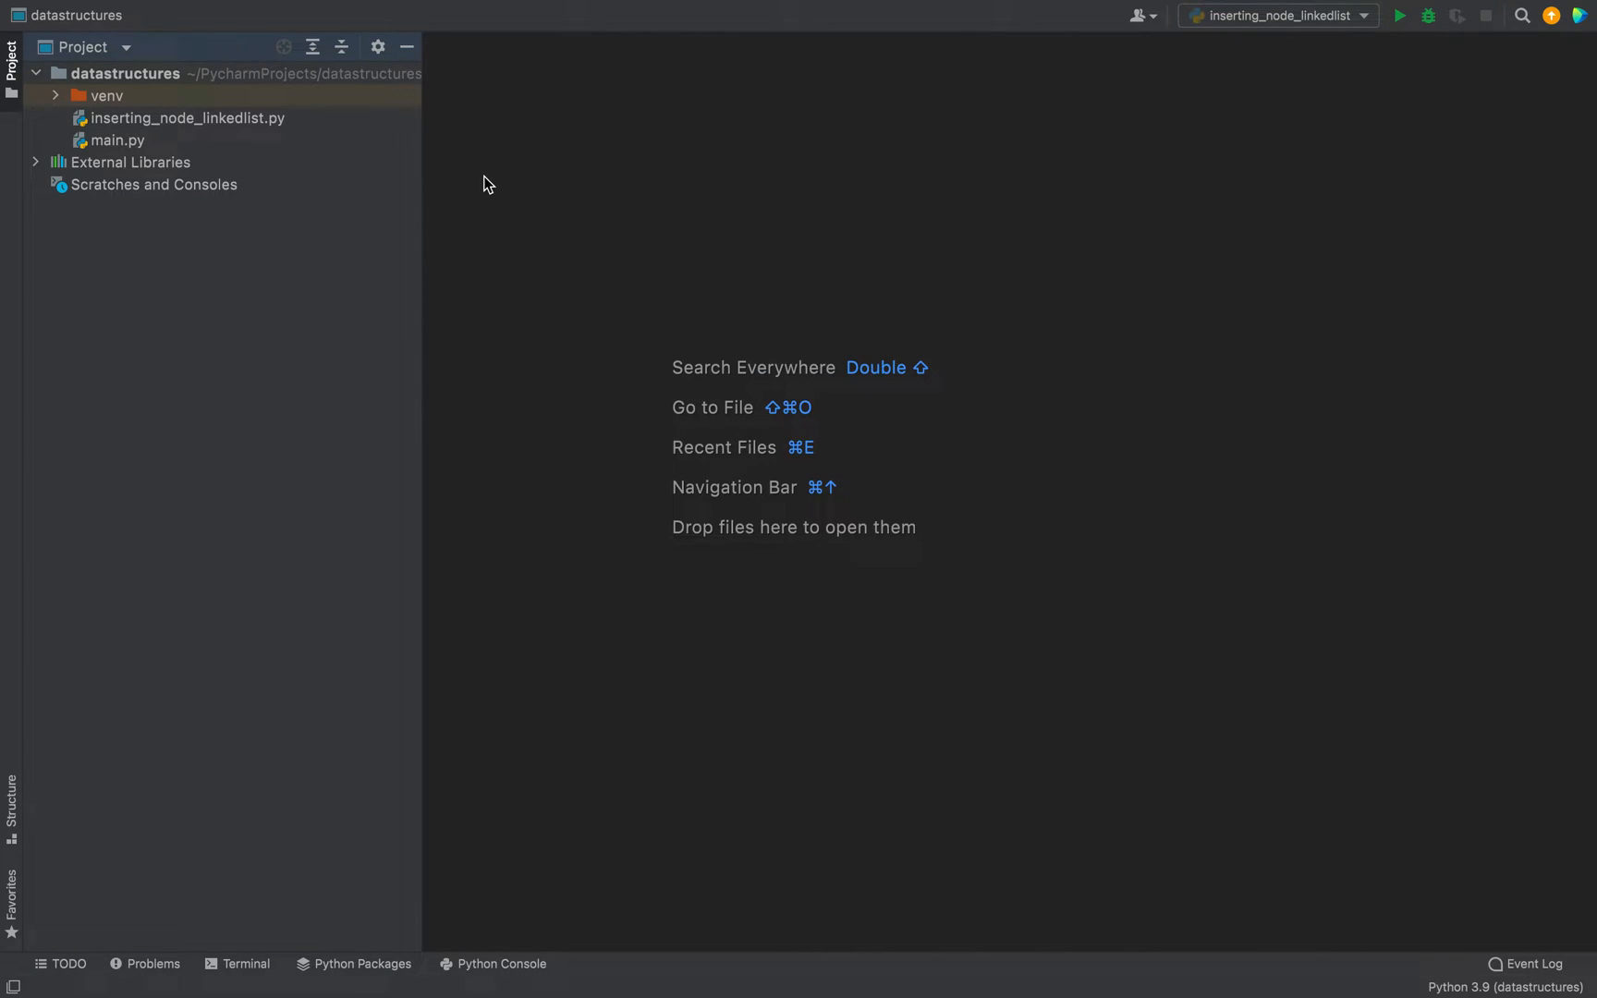
{"action": "mouse_move", "coordinate": [581, 411]}
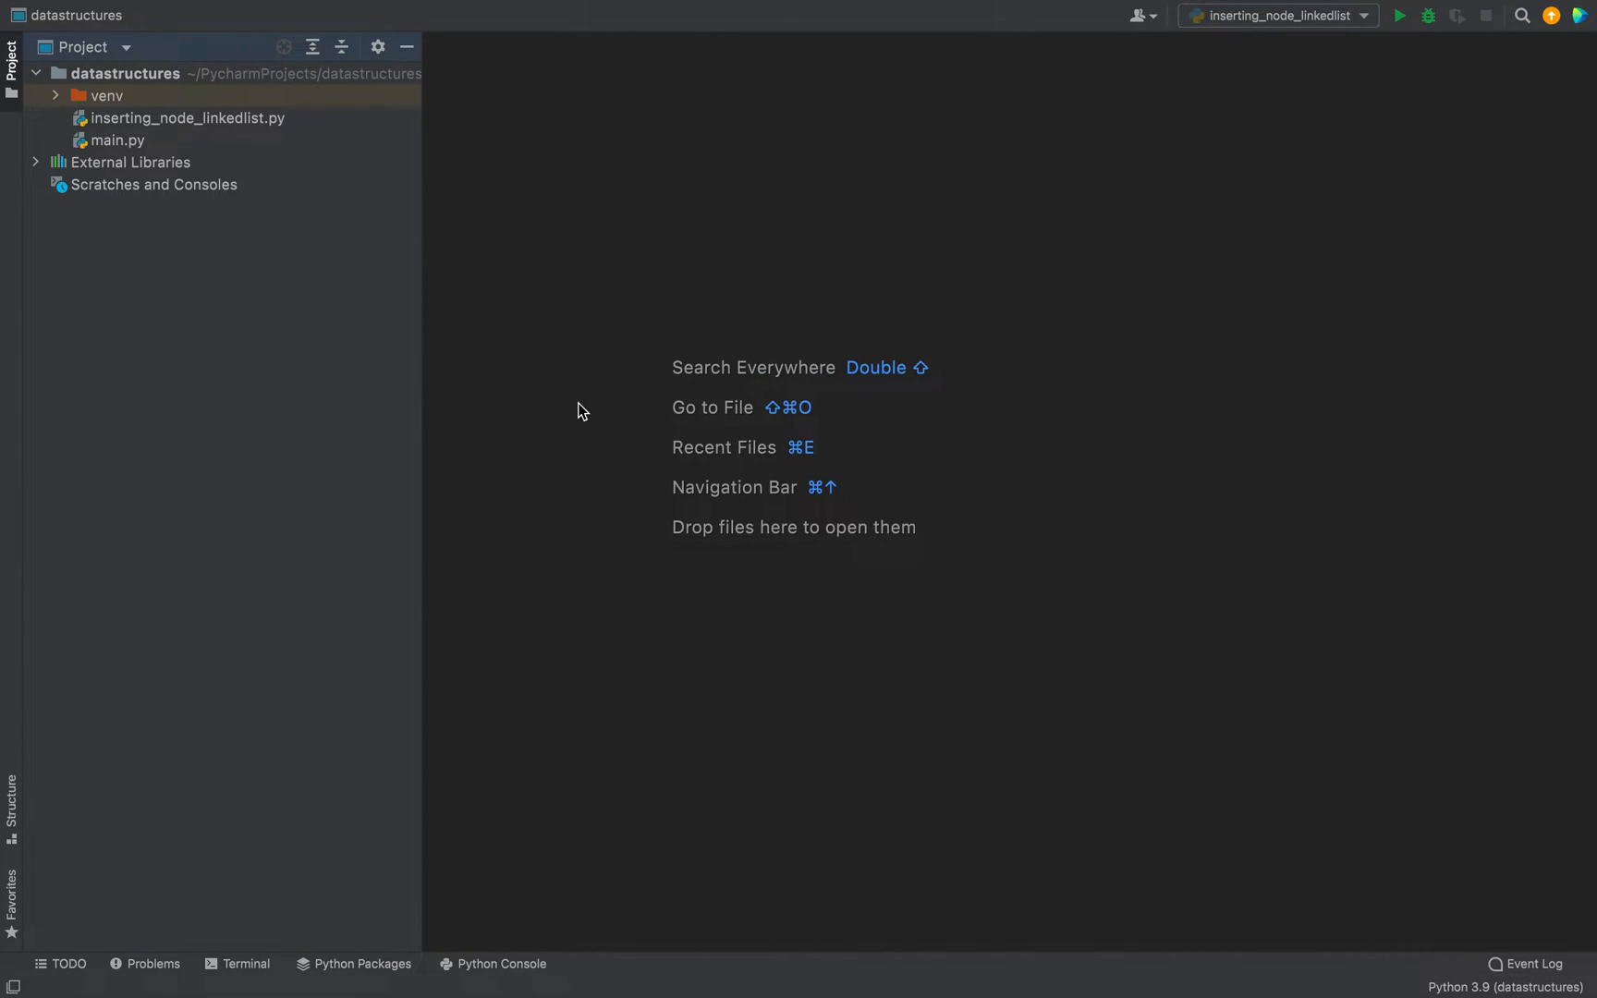
{"action": "mouse_move", "coordinate": [661, 215]}
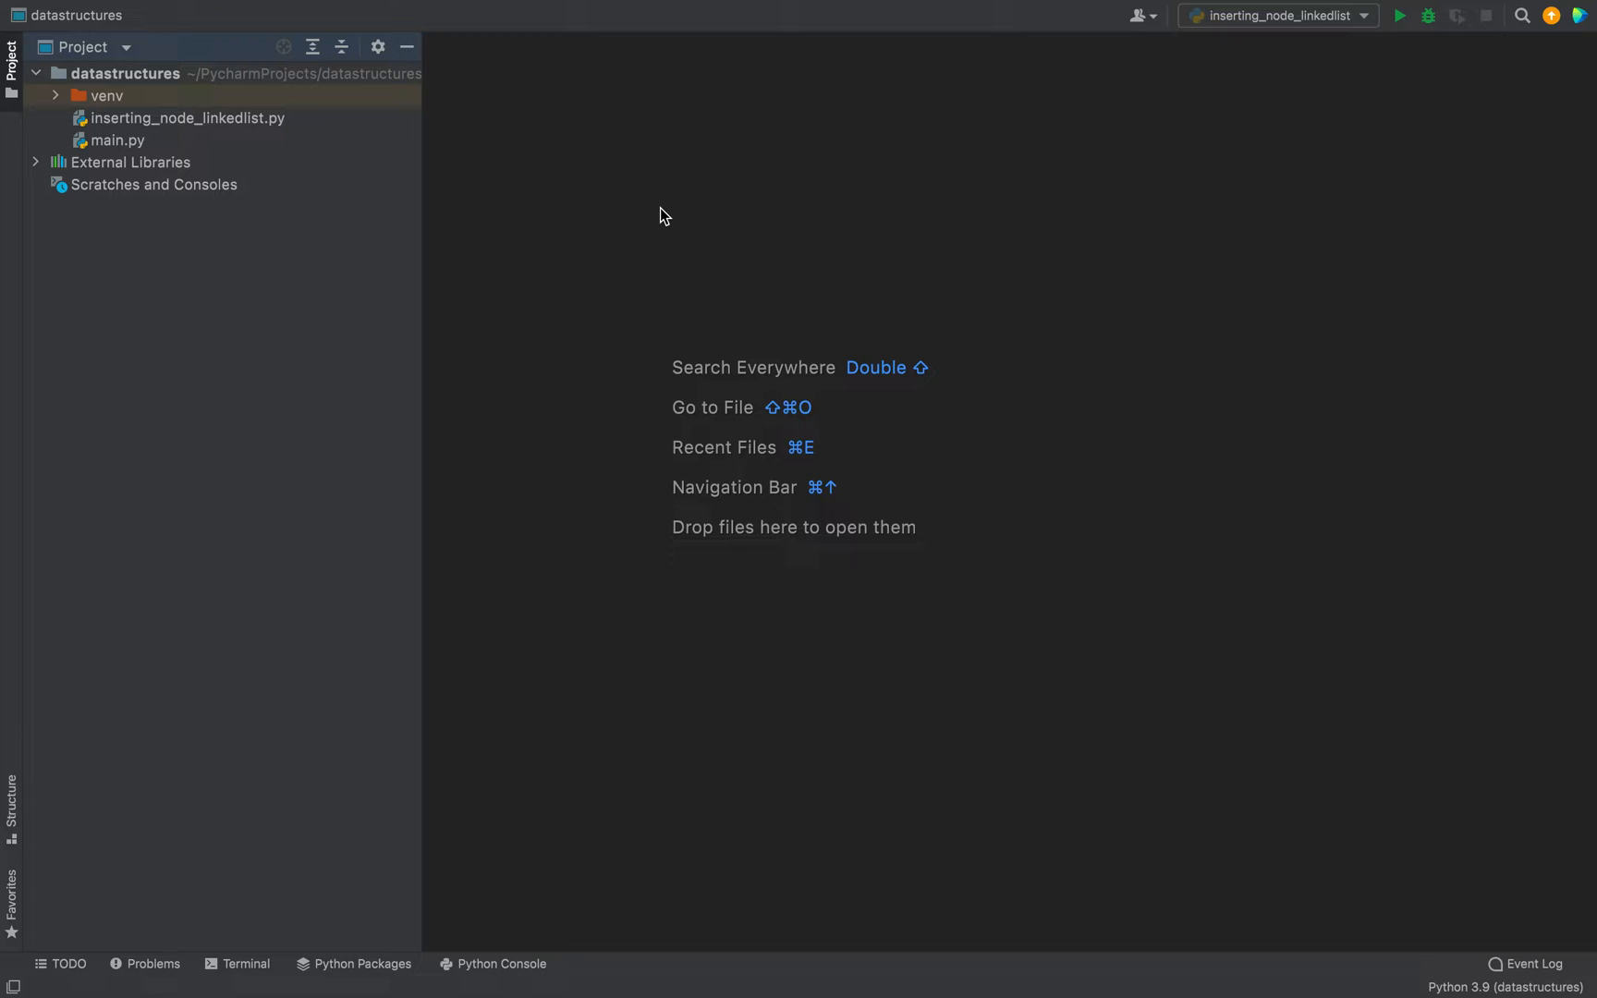
{"action": "mouse_move", "coordinate": [586, 353]}
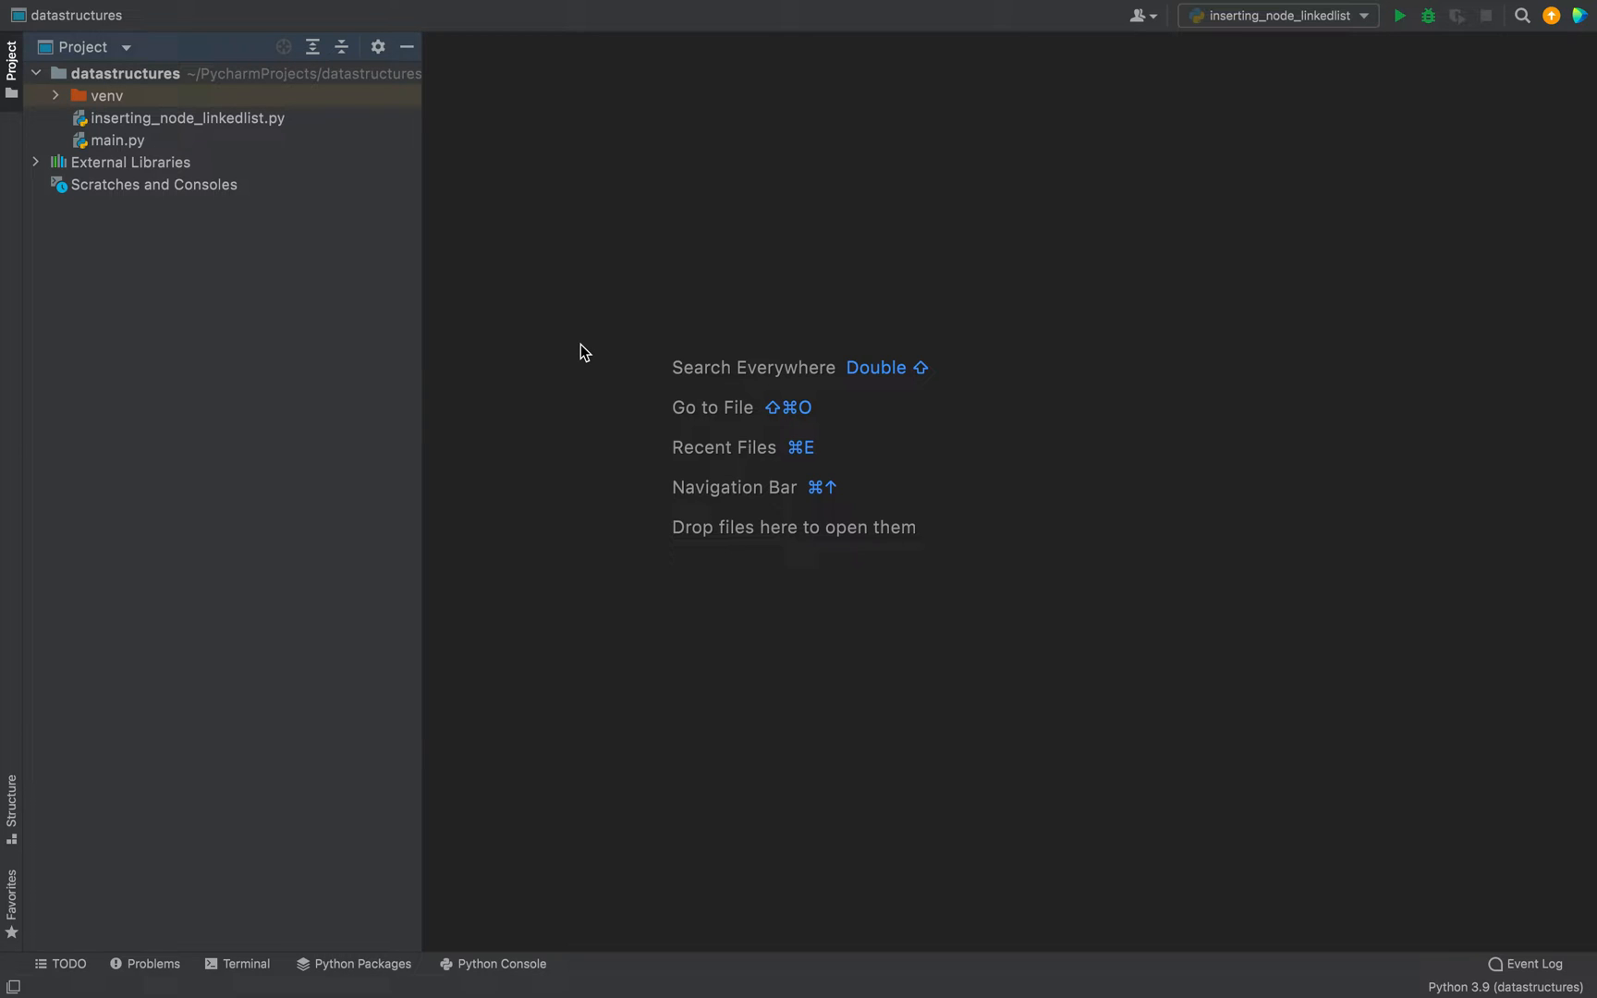
{"action": "mouse_move", "coordinate": [315, 801]}
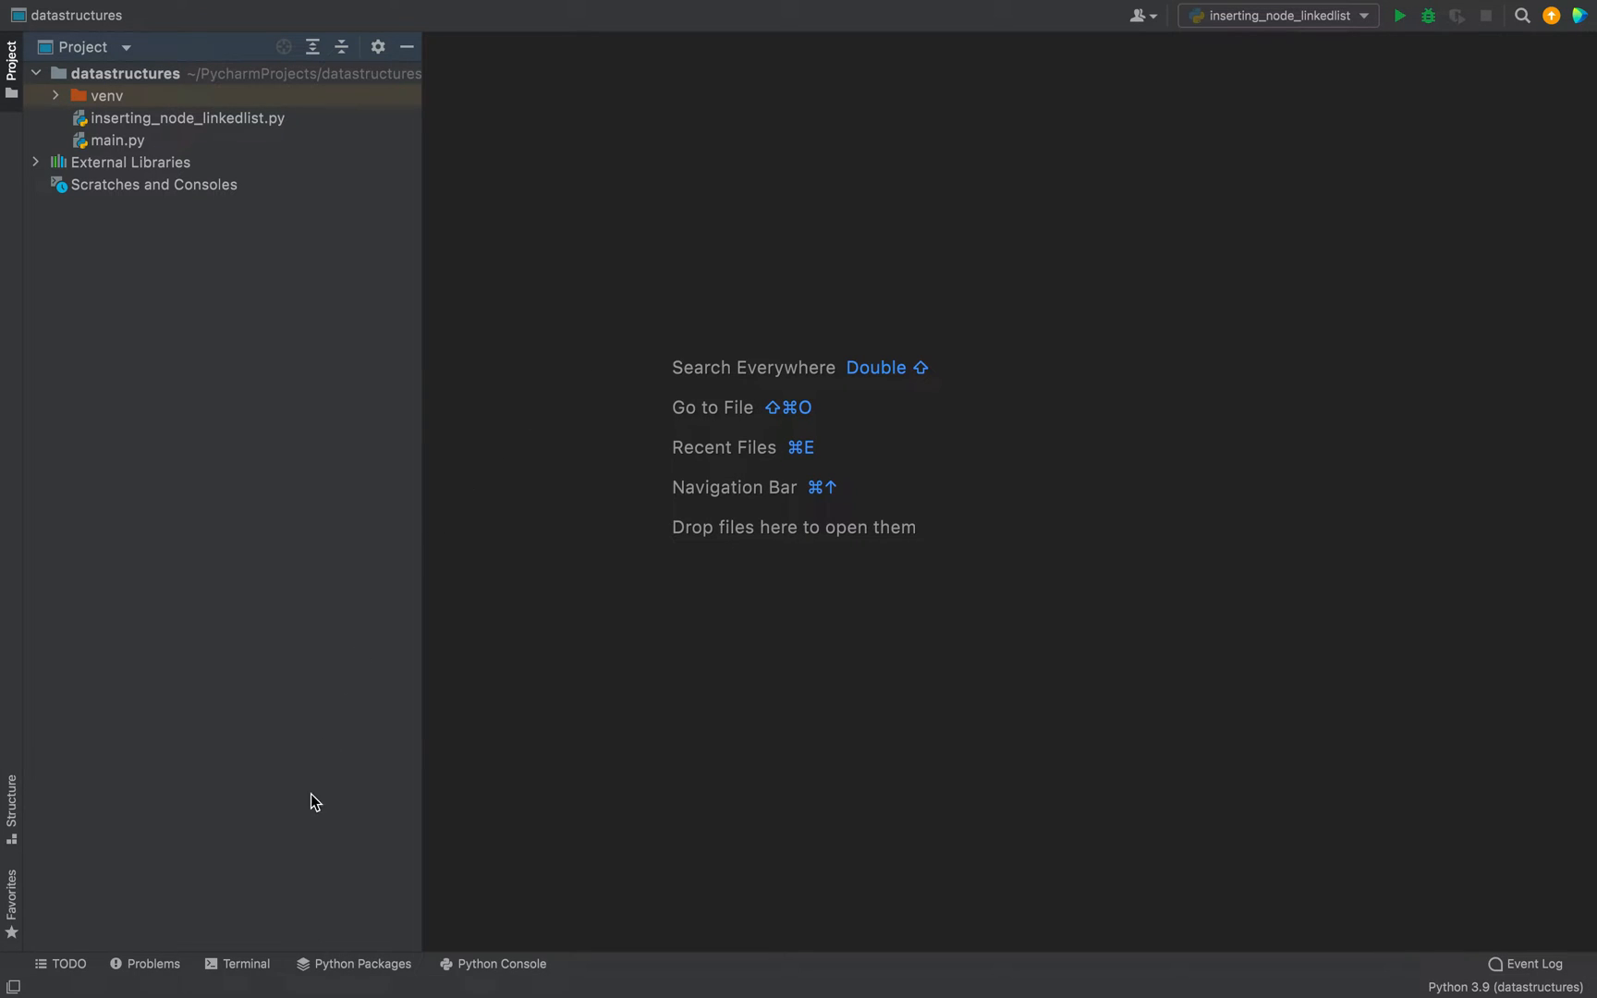
Open a local terminal session at the datastructures project's venv prompt
{"action": "left_click", "coordinate": [244, 964]}
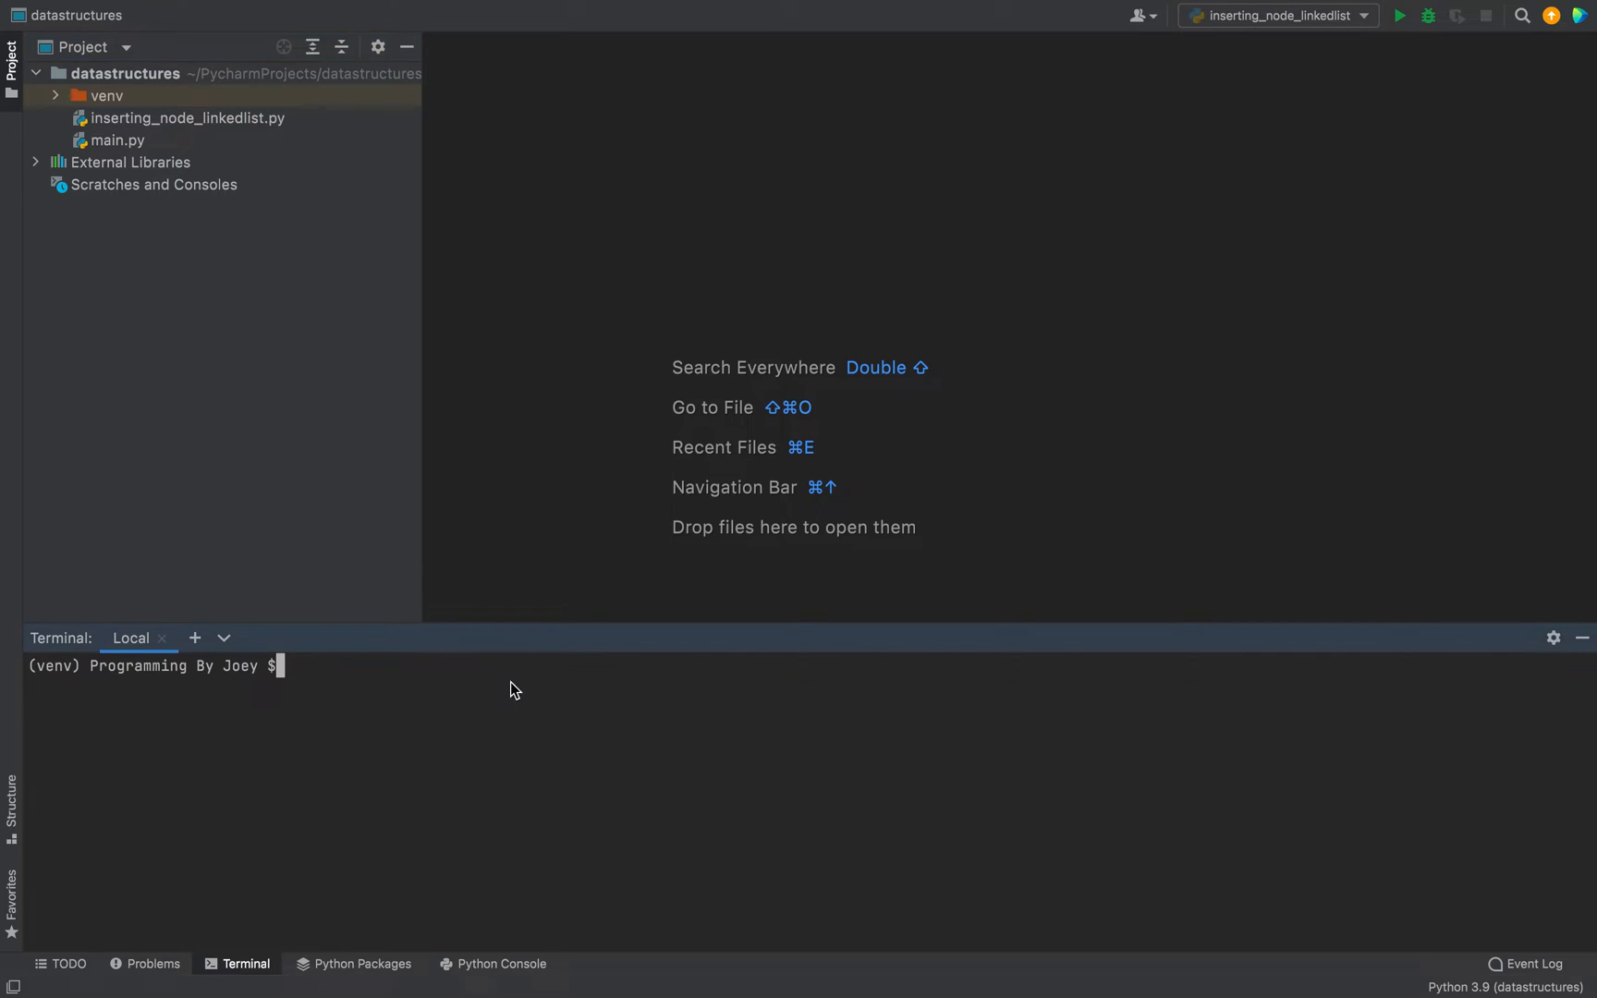
{"action": "mouse_move", "coordinate": [406, 735]}
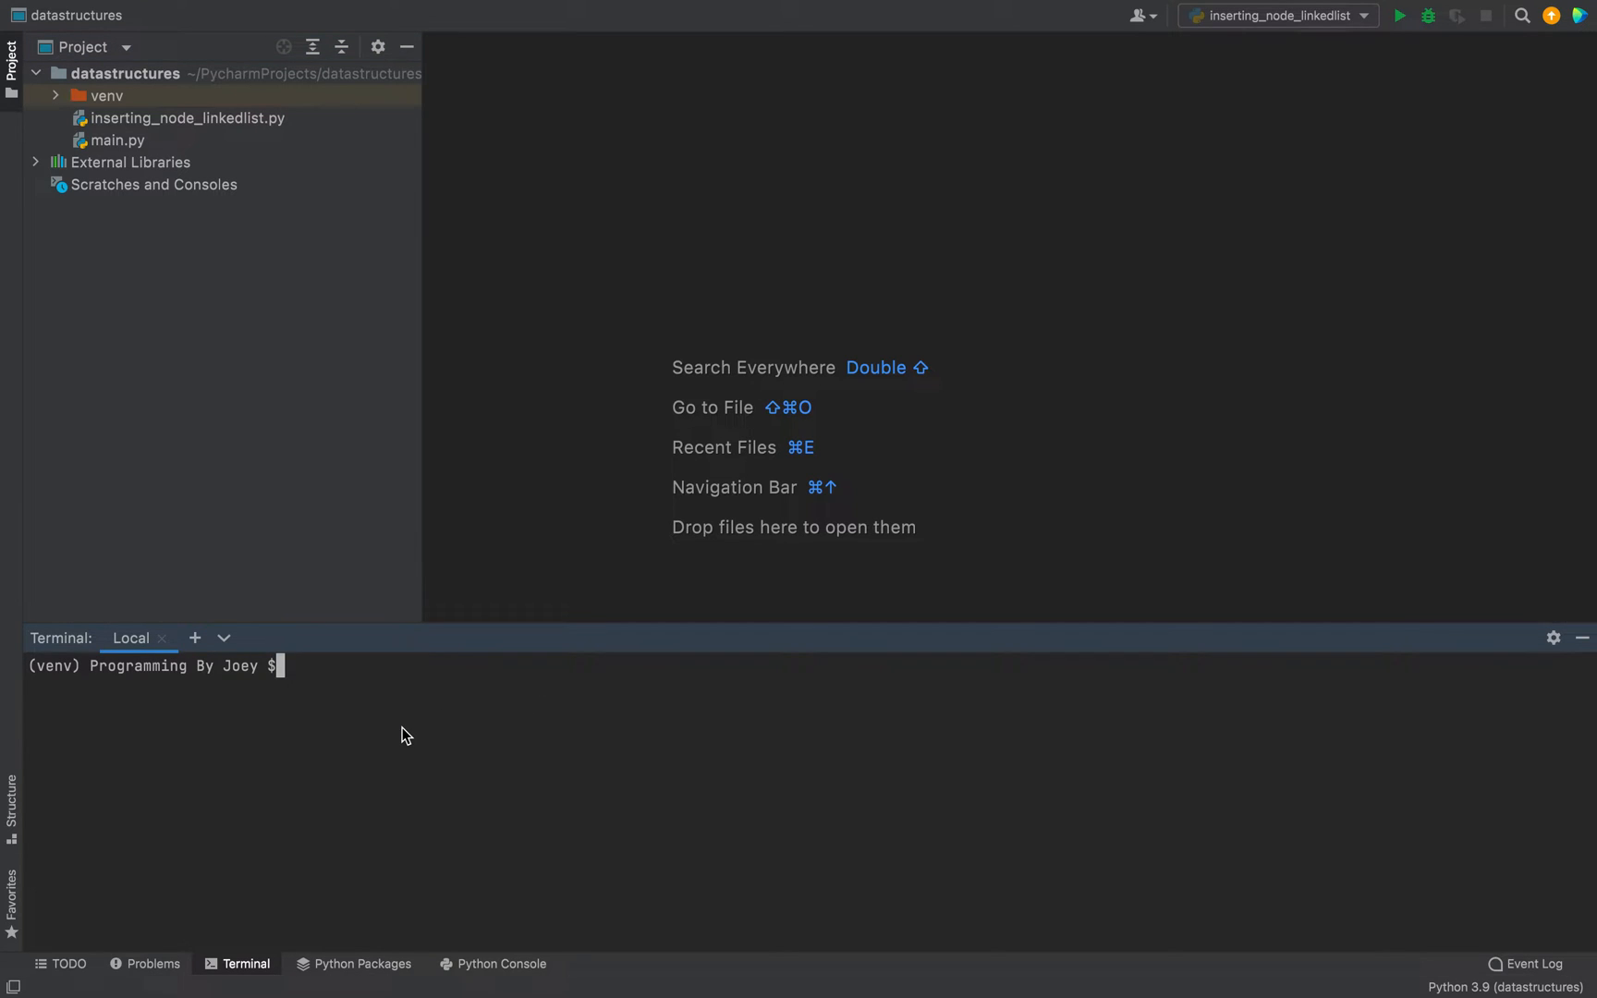
{"action": "mouse_move", "coordinate": [229, 715]}
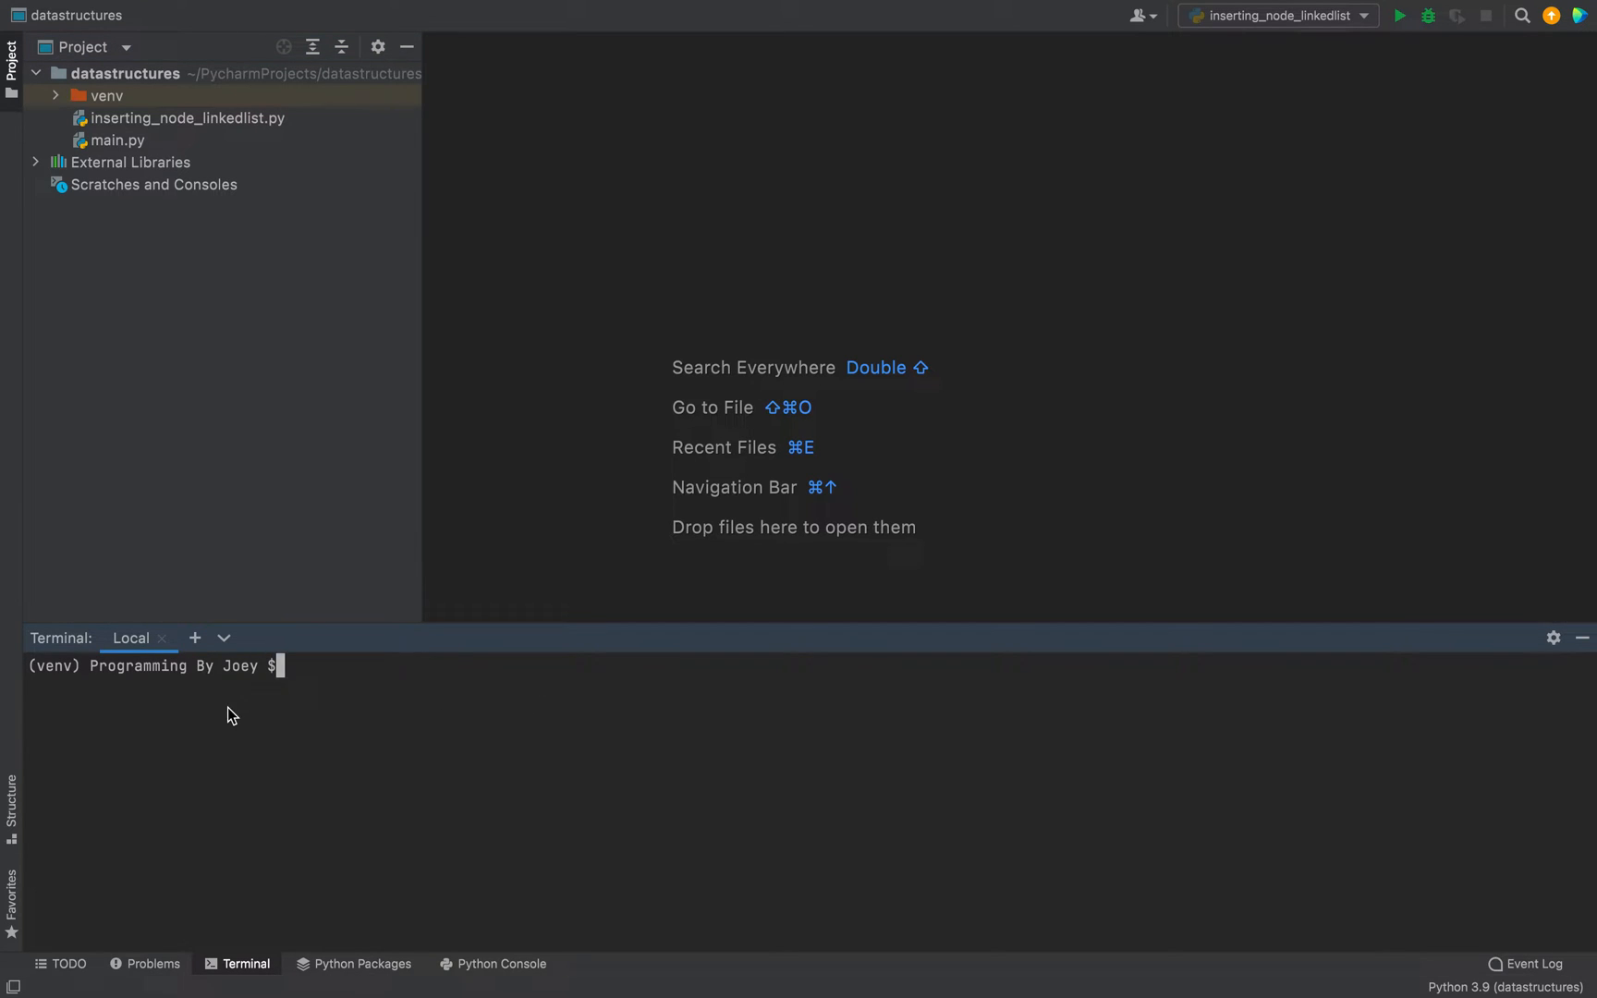
{"action": "mouse_move", "coordinate": [77, 692]}
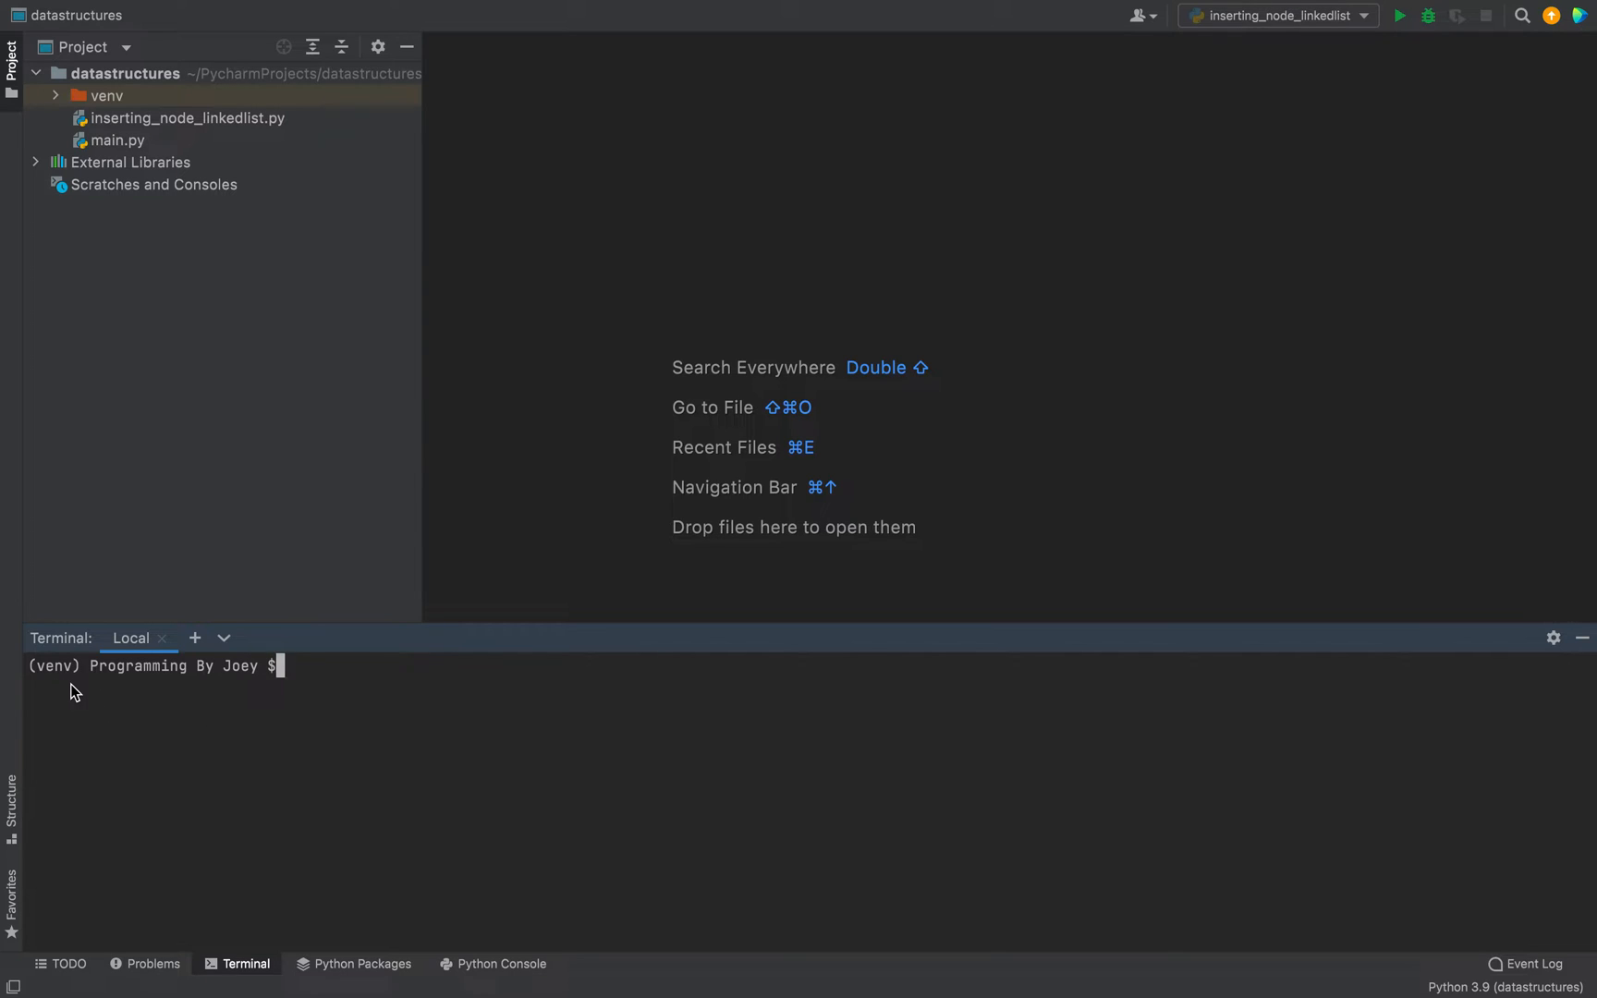
{"action": "mouse_move", "coordinate": [133, 780]}
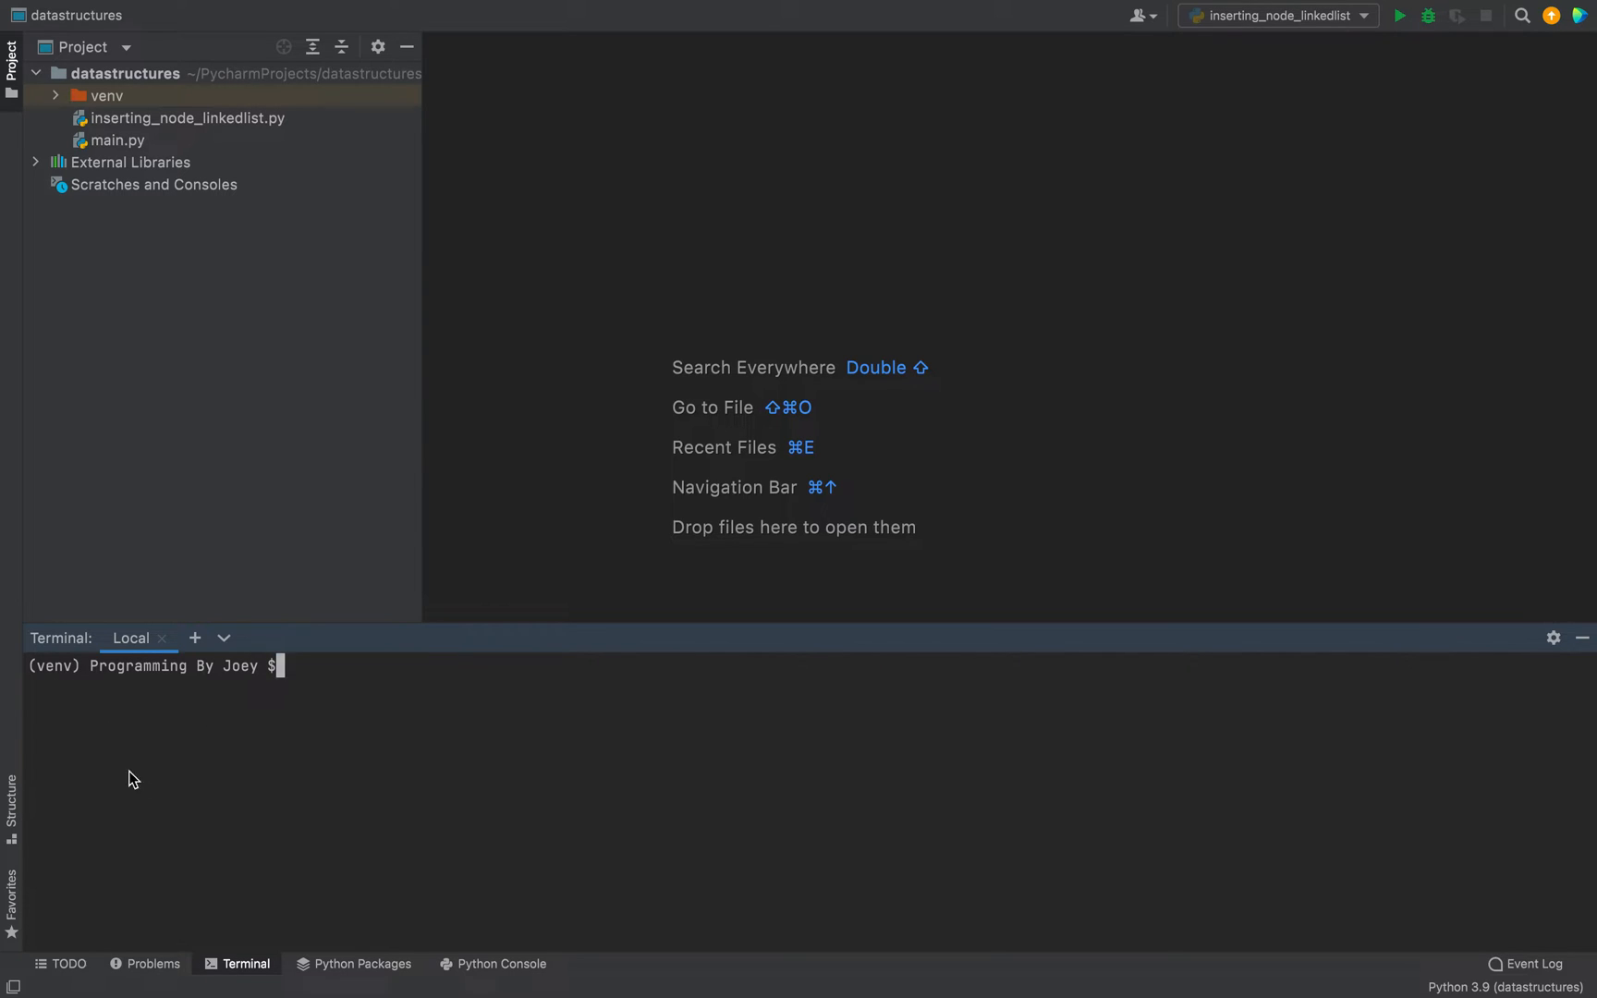
{"action": "mouse_move", "coordinate": [982, 709]}
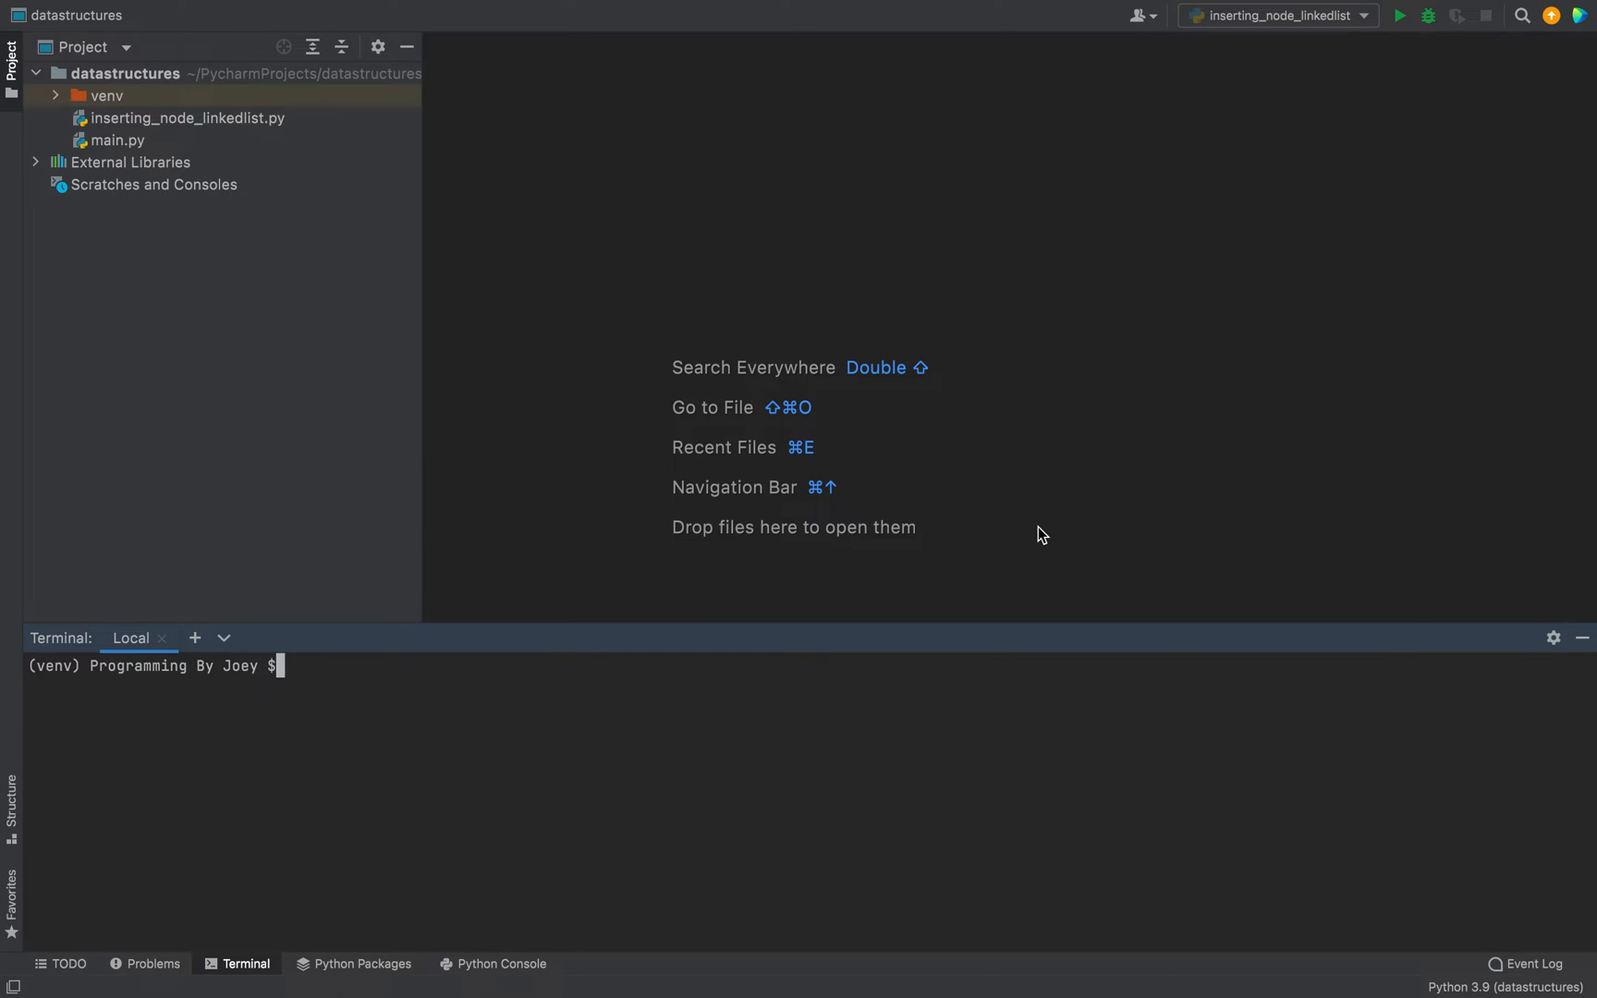
{"action": "mouse_move", "coordinate": [606, 428]}
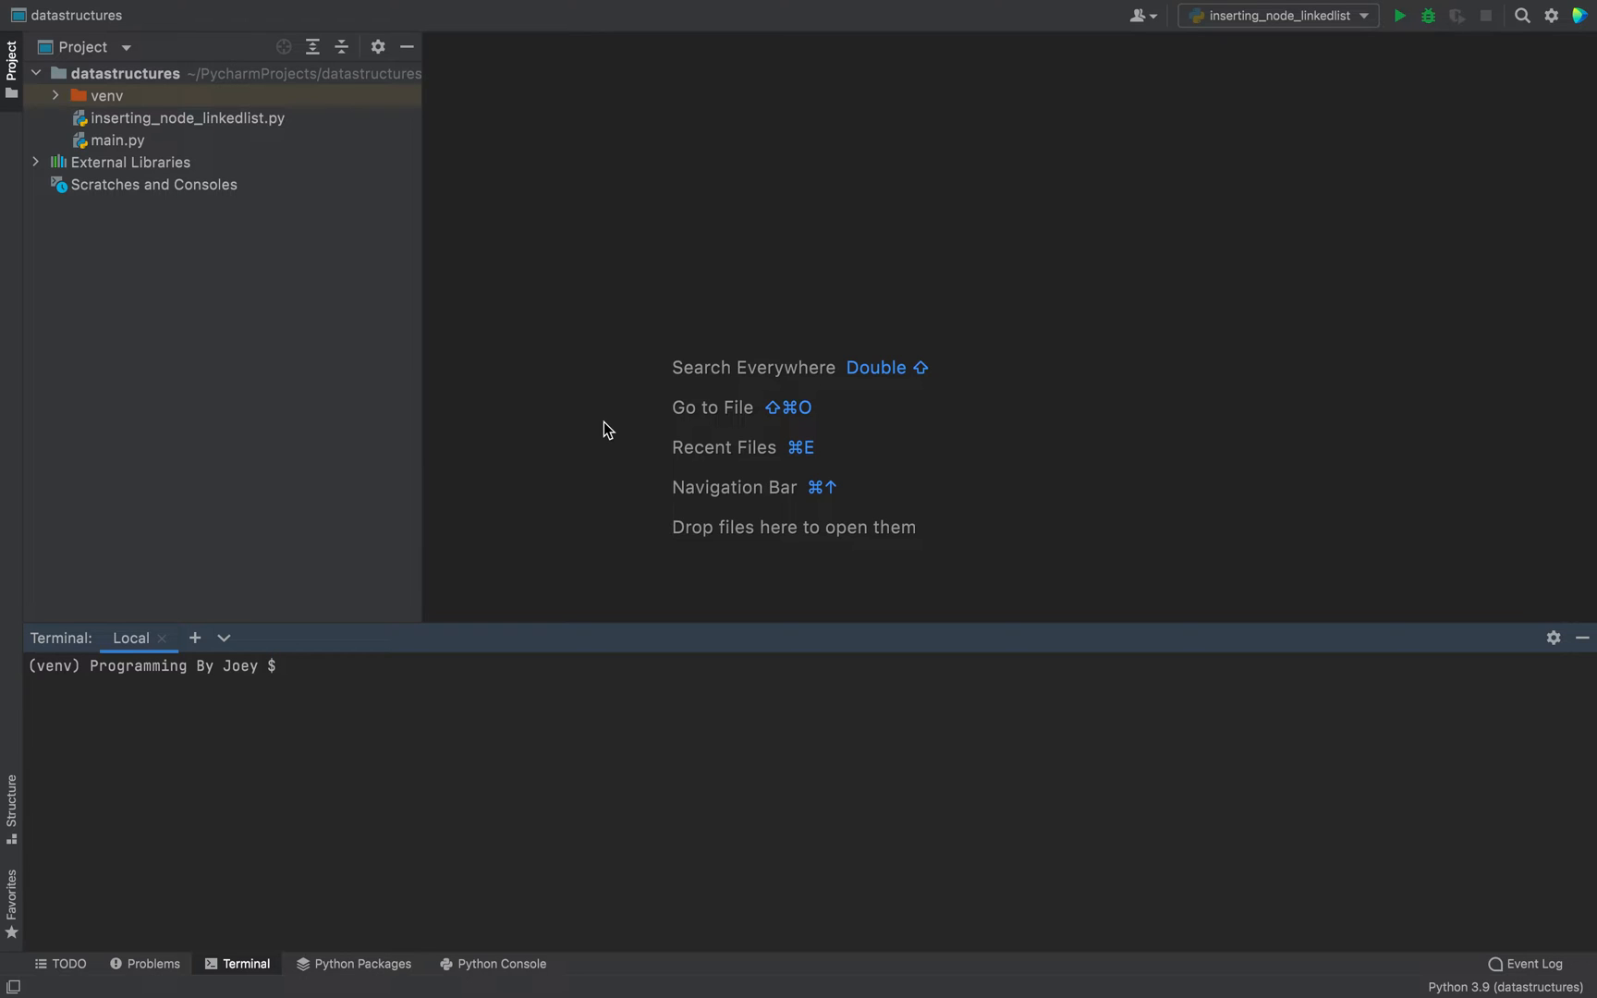
Run brew install portaudio and review the Cellar permission error and 'already installed' warning
{"action": "type", "text": "brew install portaudio"}
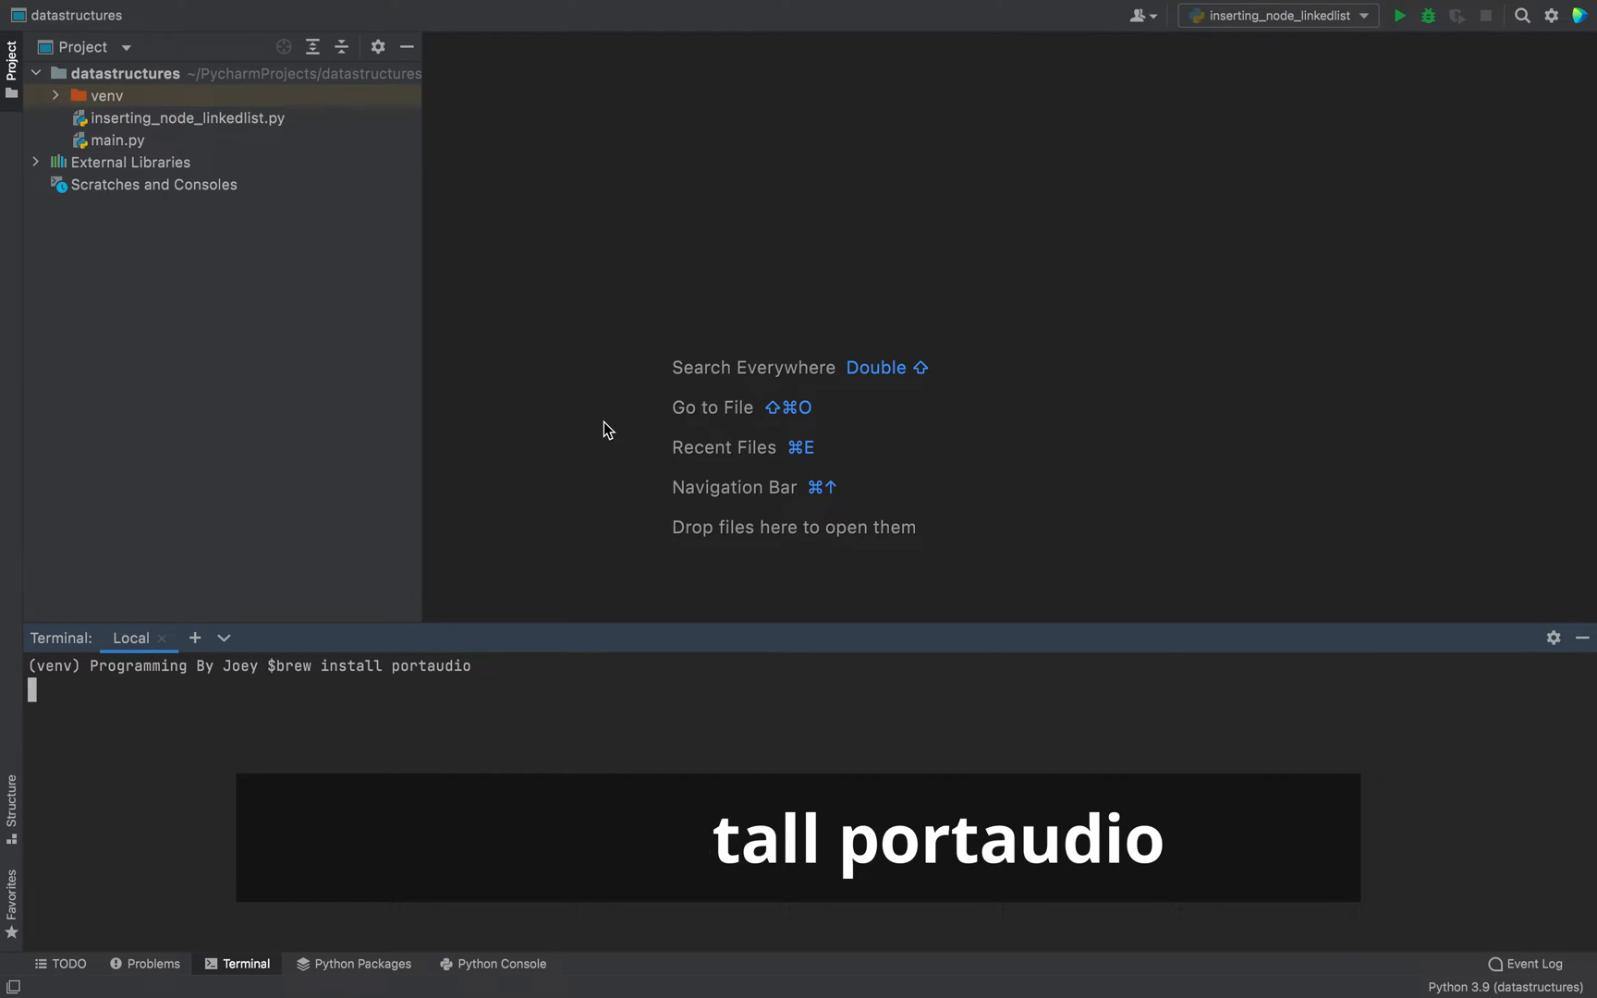
{"action": "key", "text": "Return"}
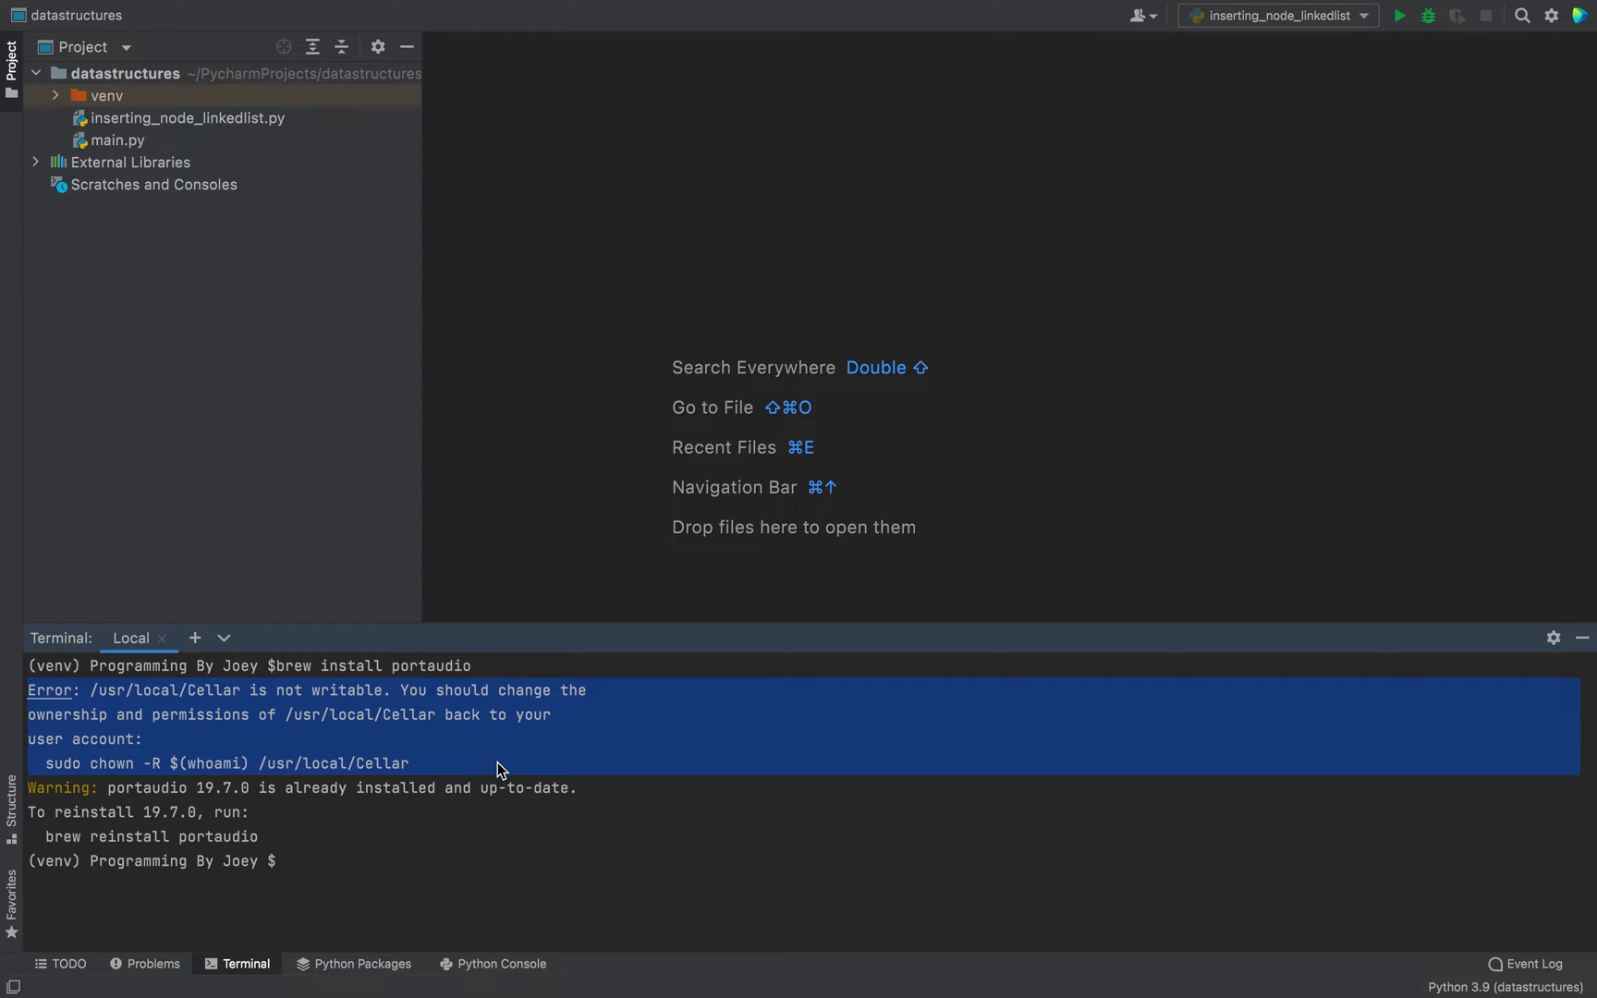
{"action": "left_click", "coordinate": [270, 842]}
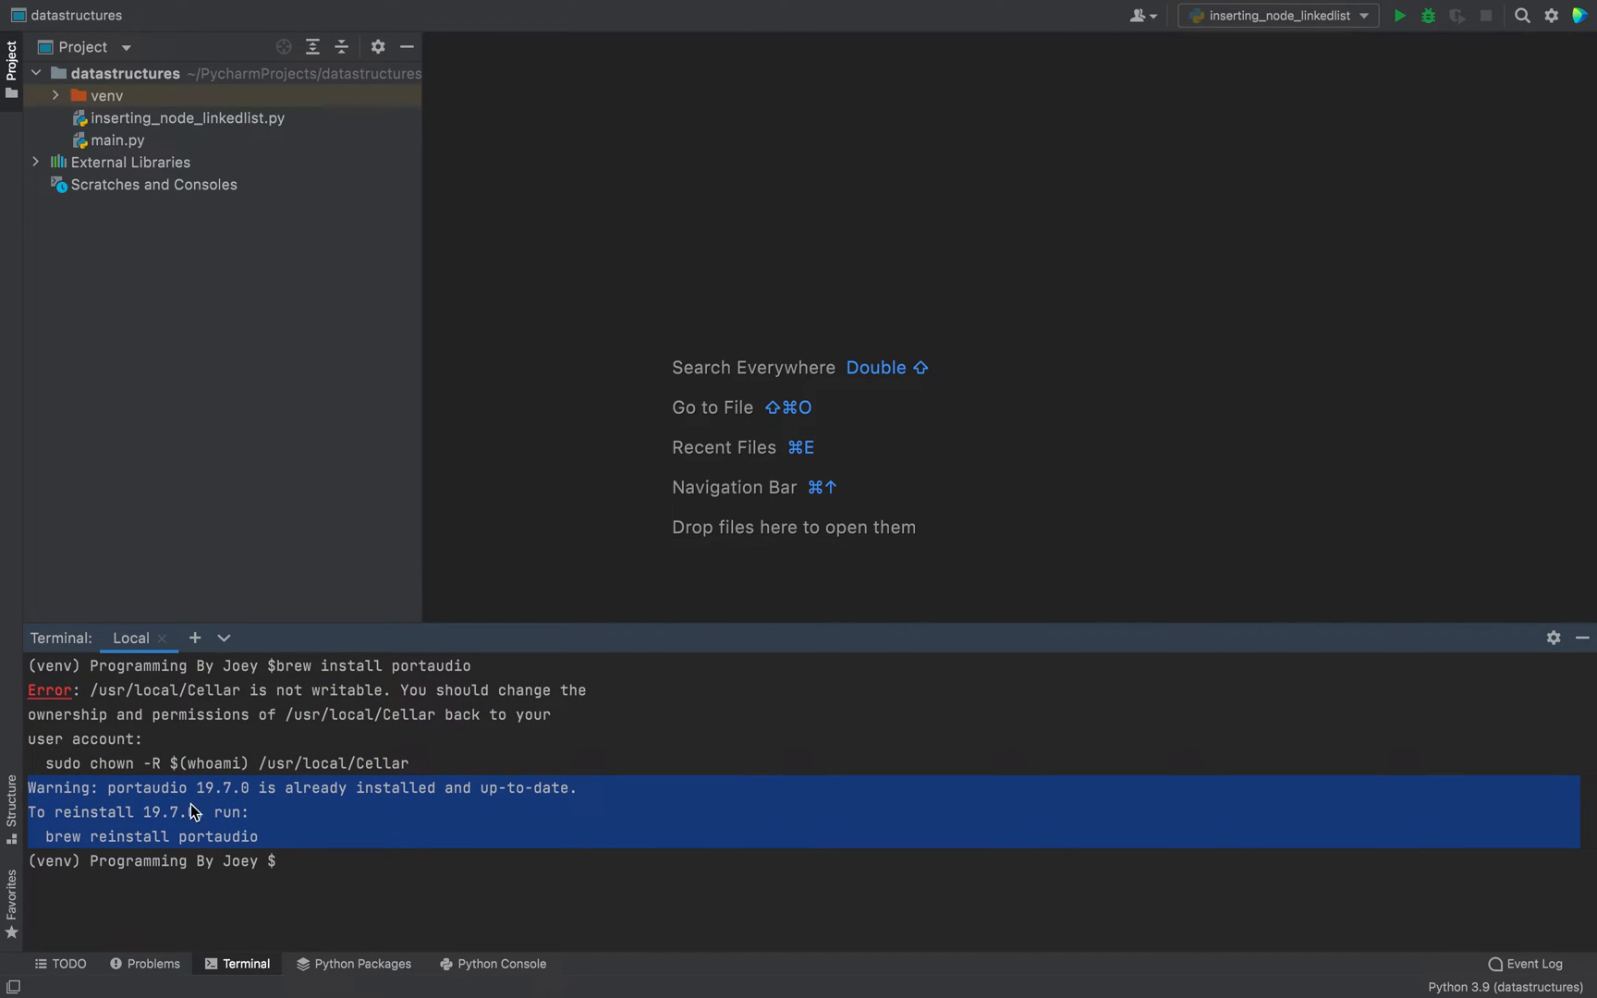
{"action": "mouse_move", "coordinate": [244, 808]}
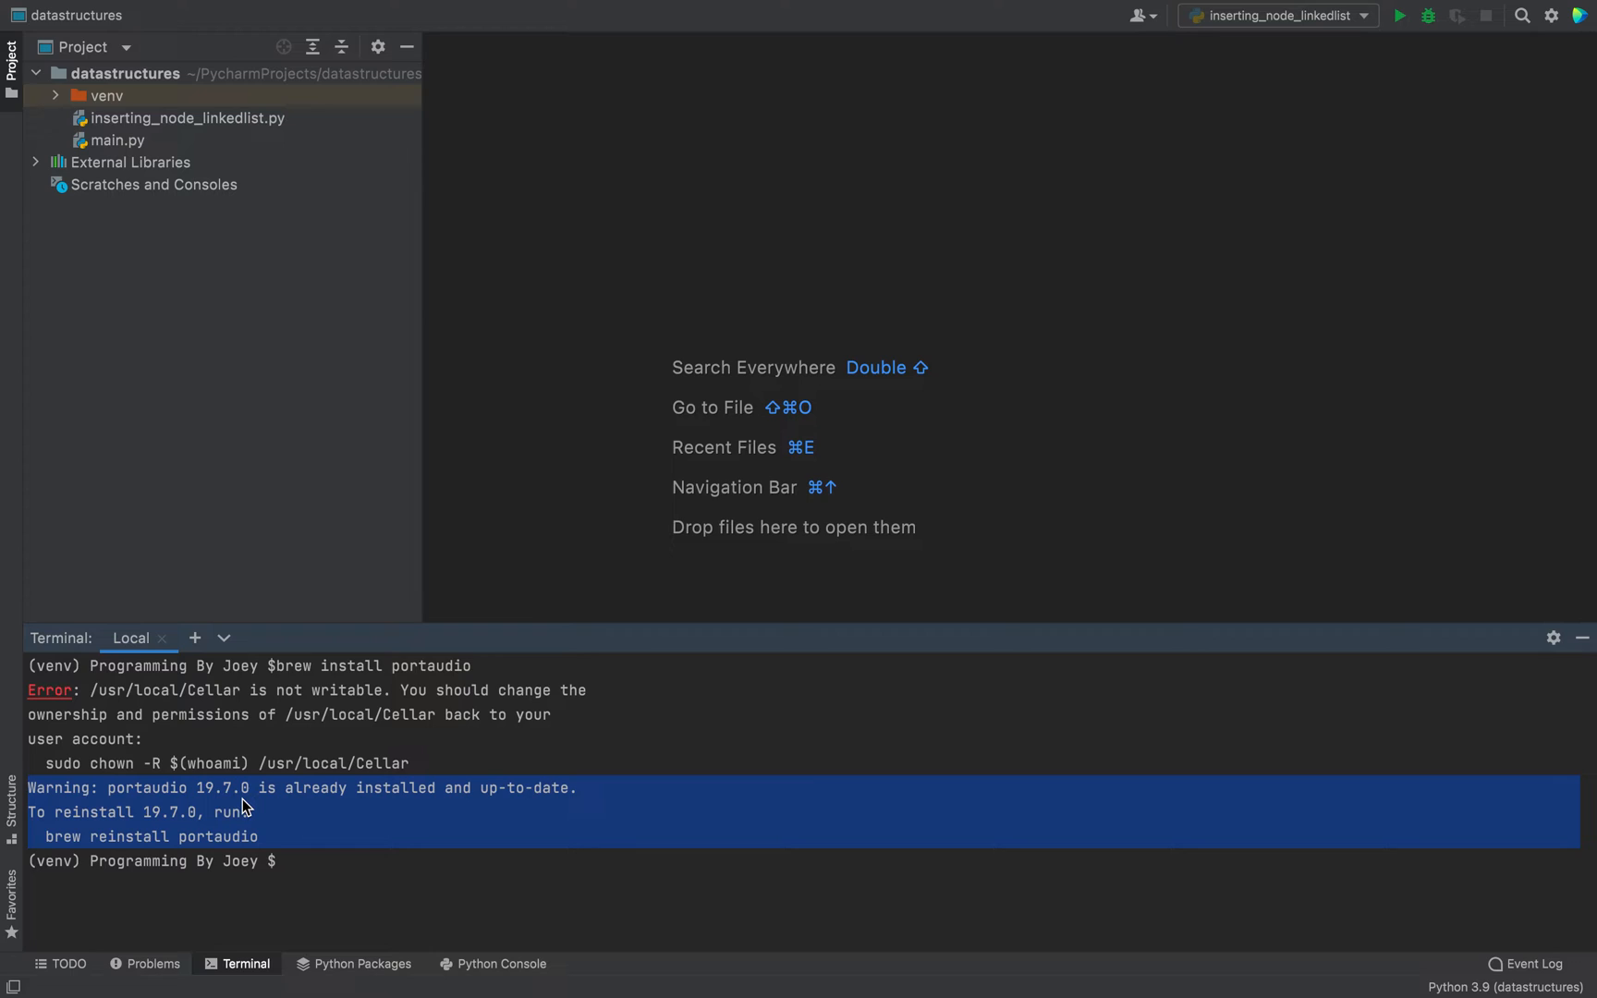
{"action": "left_click", "coordinate": [473, 811]}
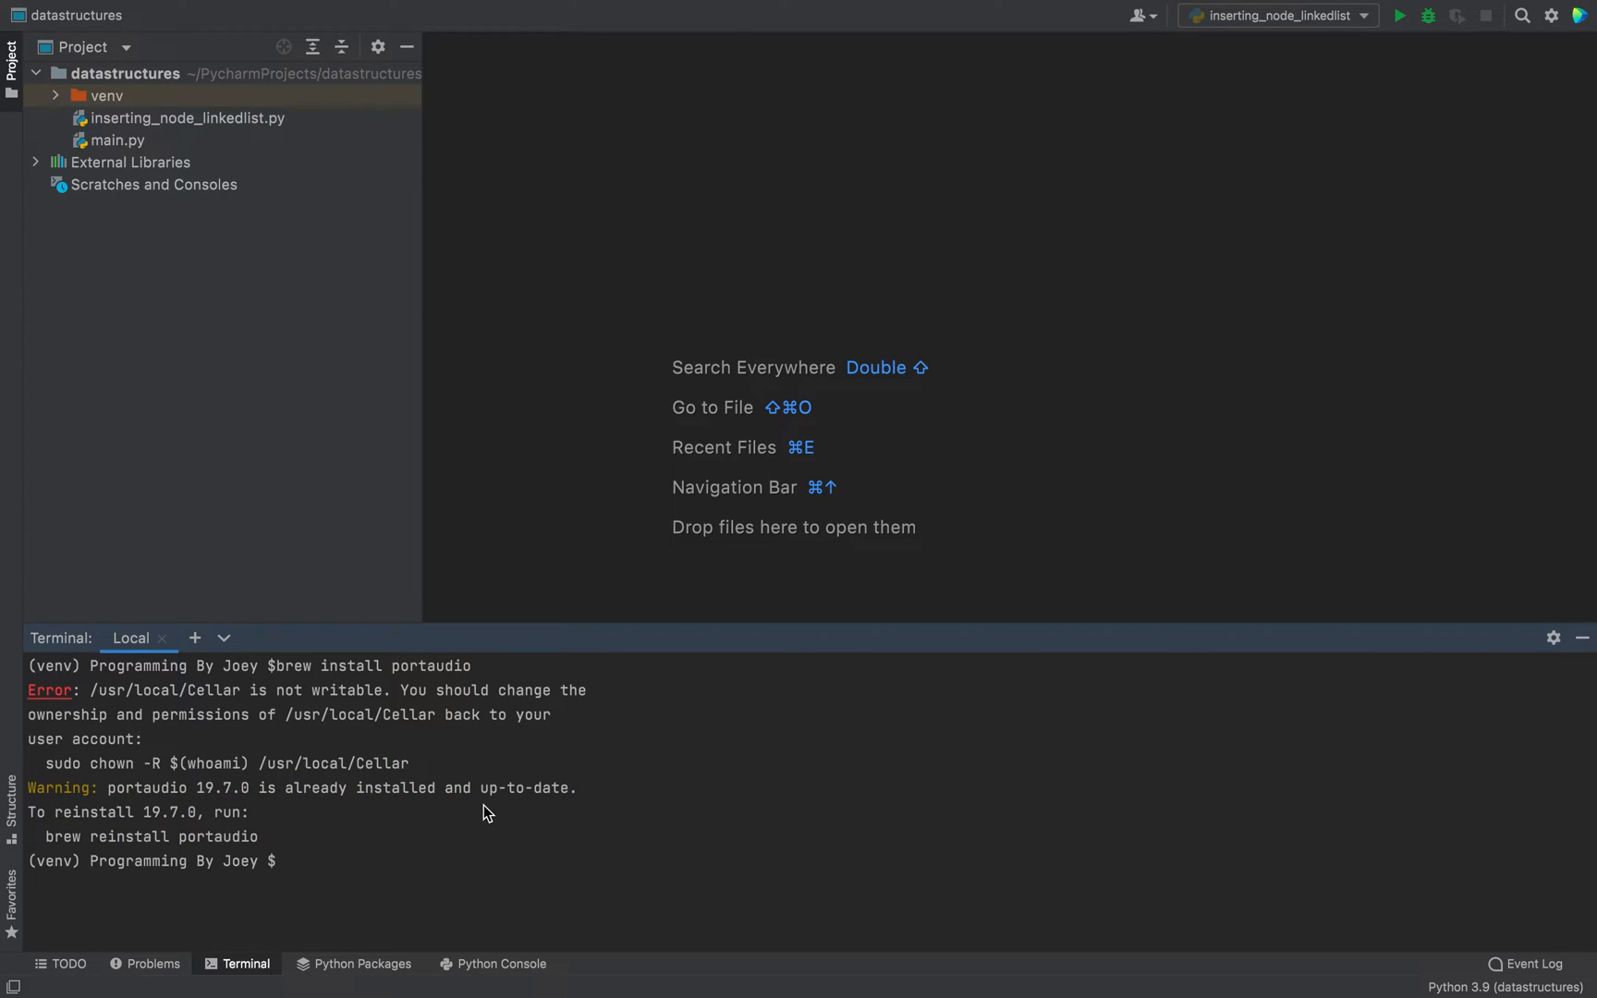
{"action": "mouse_move", "coordinate": [271, 845]}
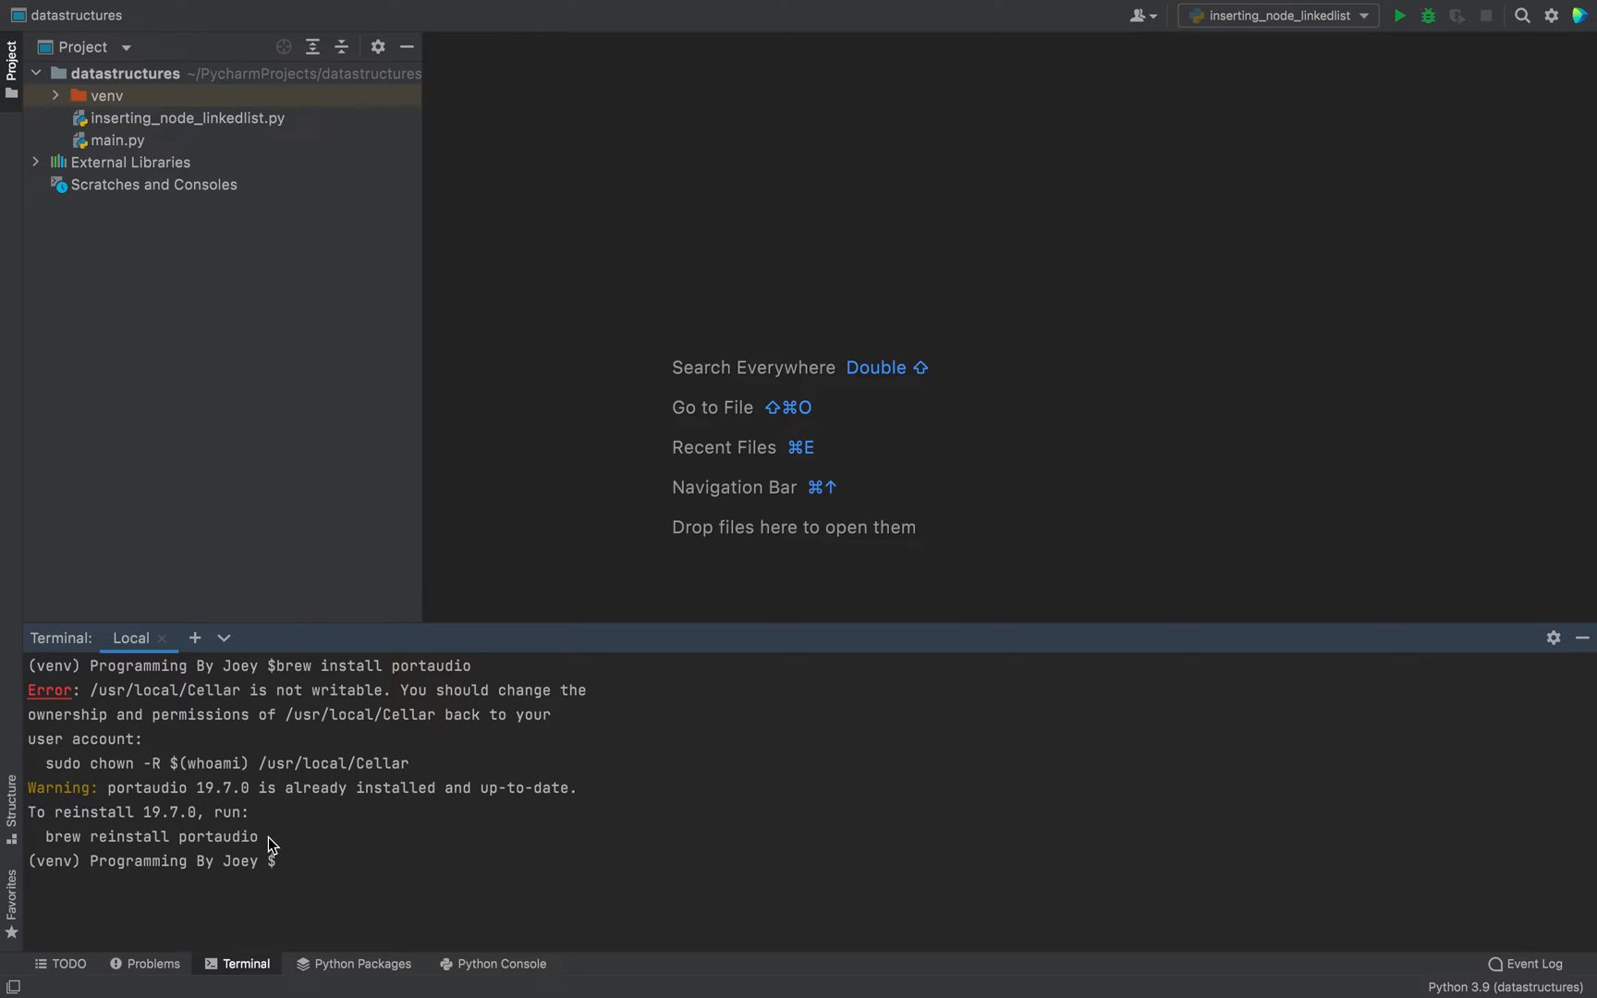
{"action": "mouse_move", "coordinate": [635, 746]}
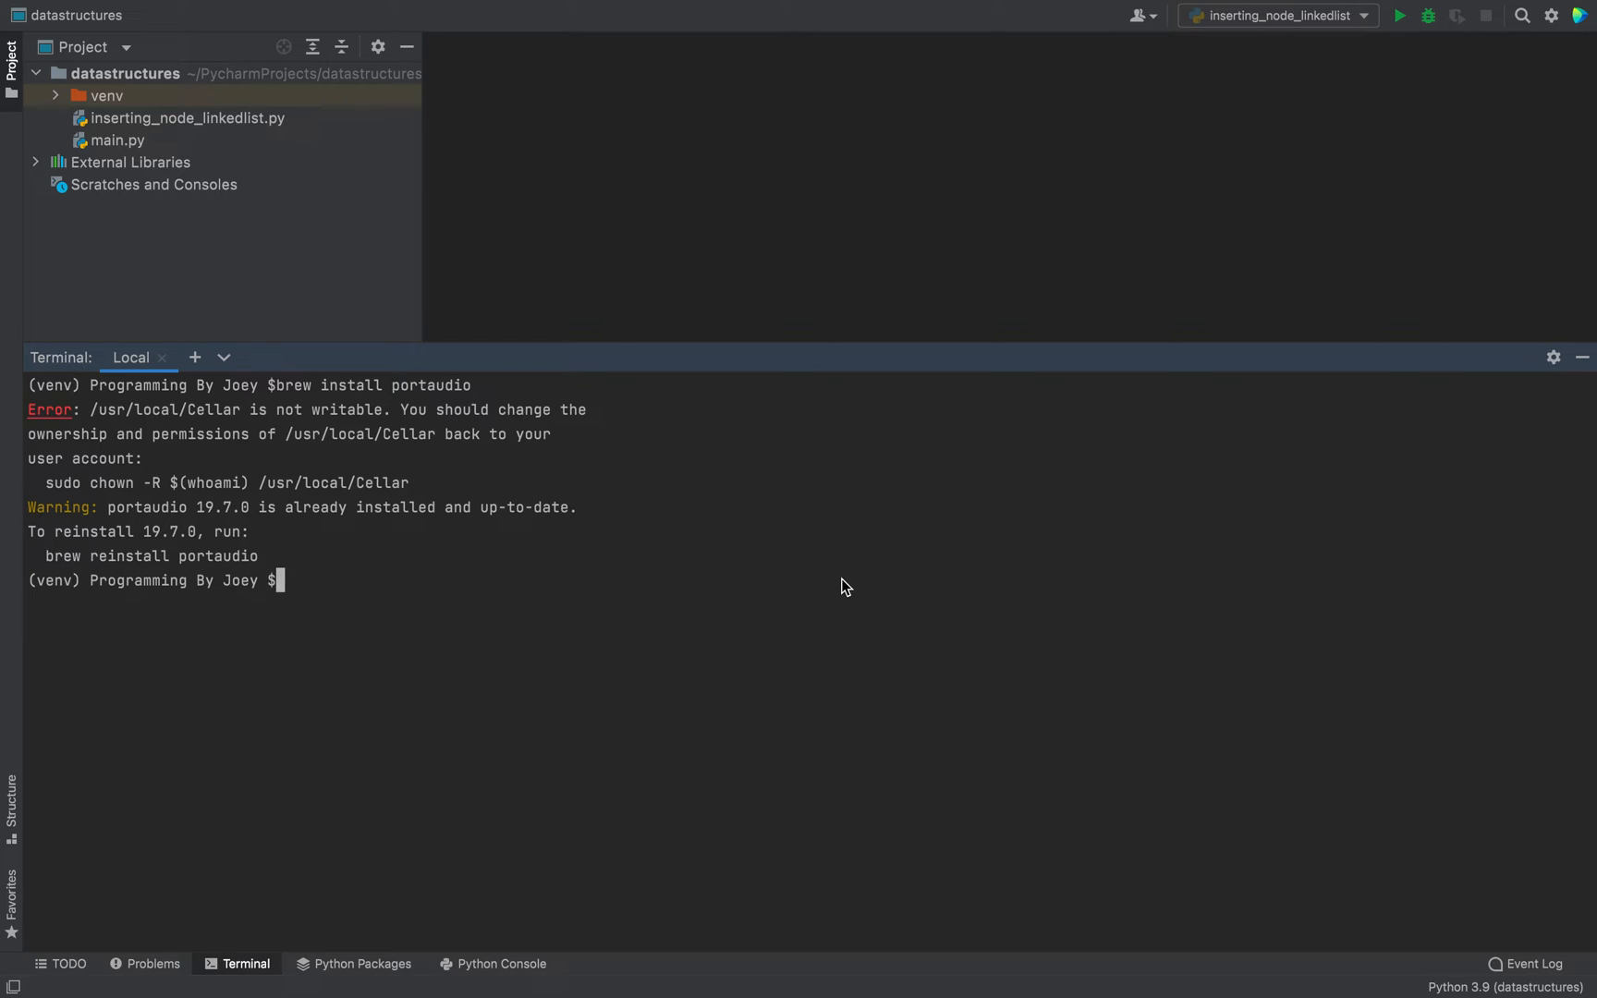
{"action": "type", "text": "p"}
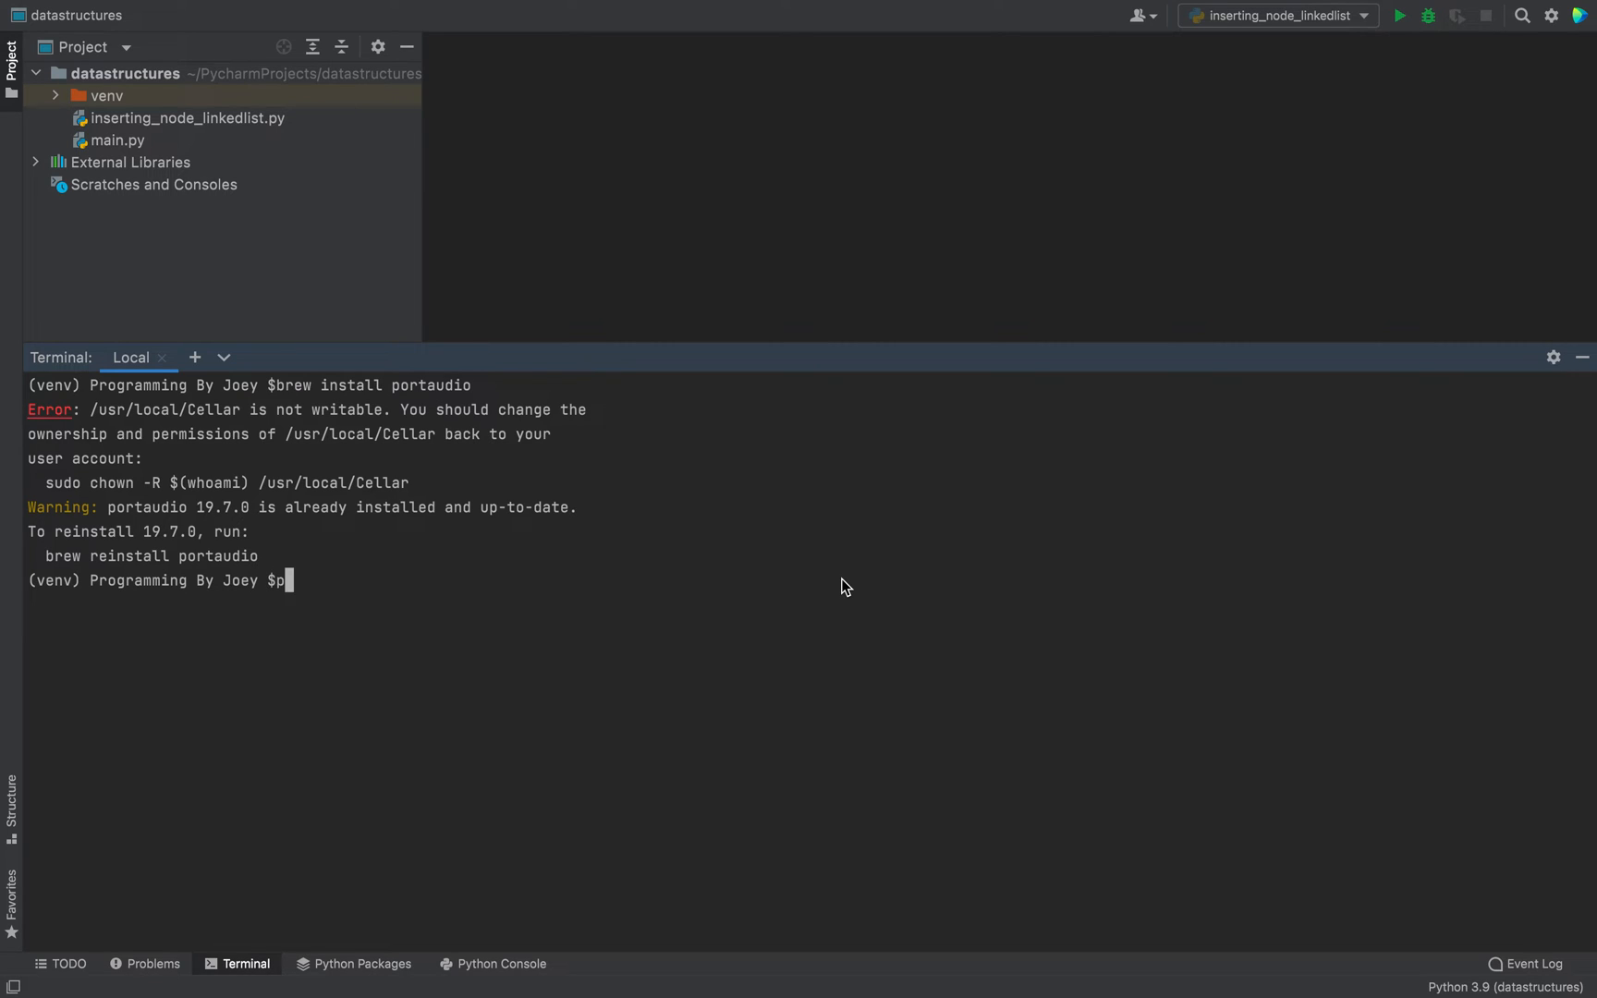
{"action": "type", "text": "ip list"}
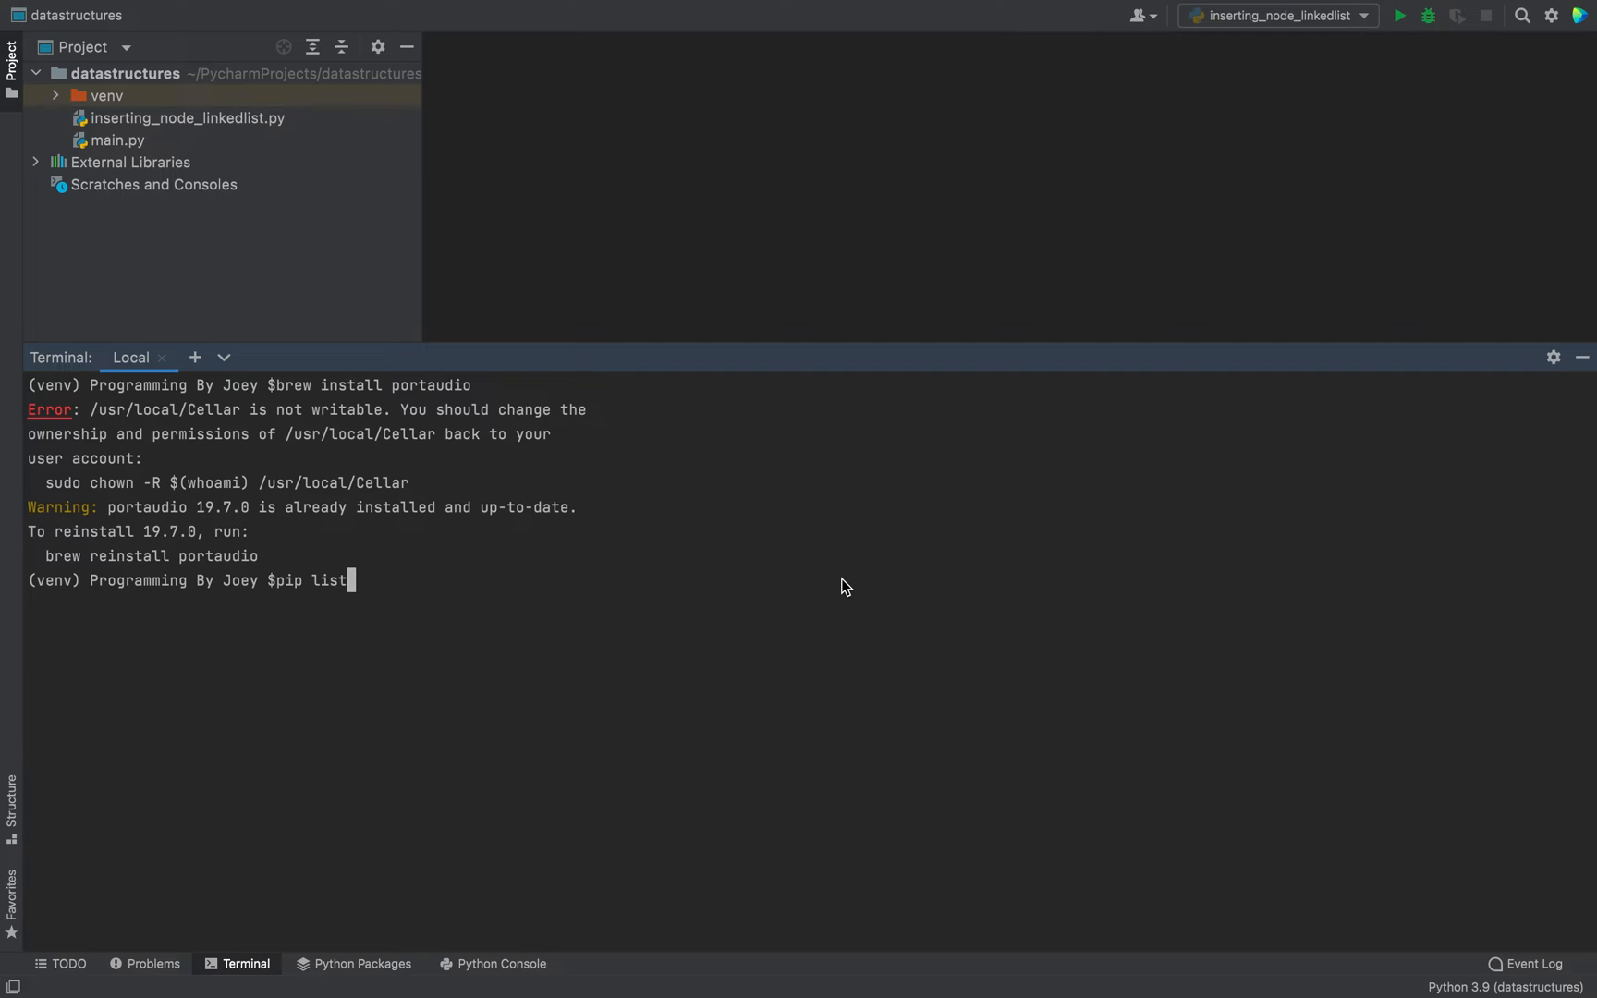
{"action": "key", "text": "Return"}
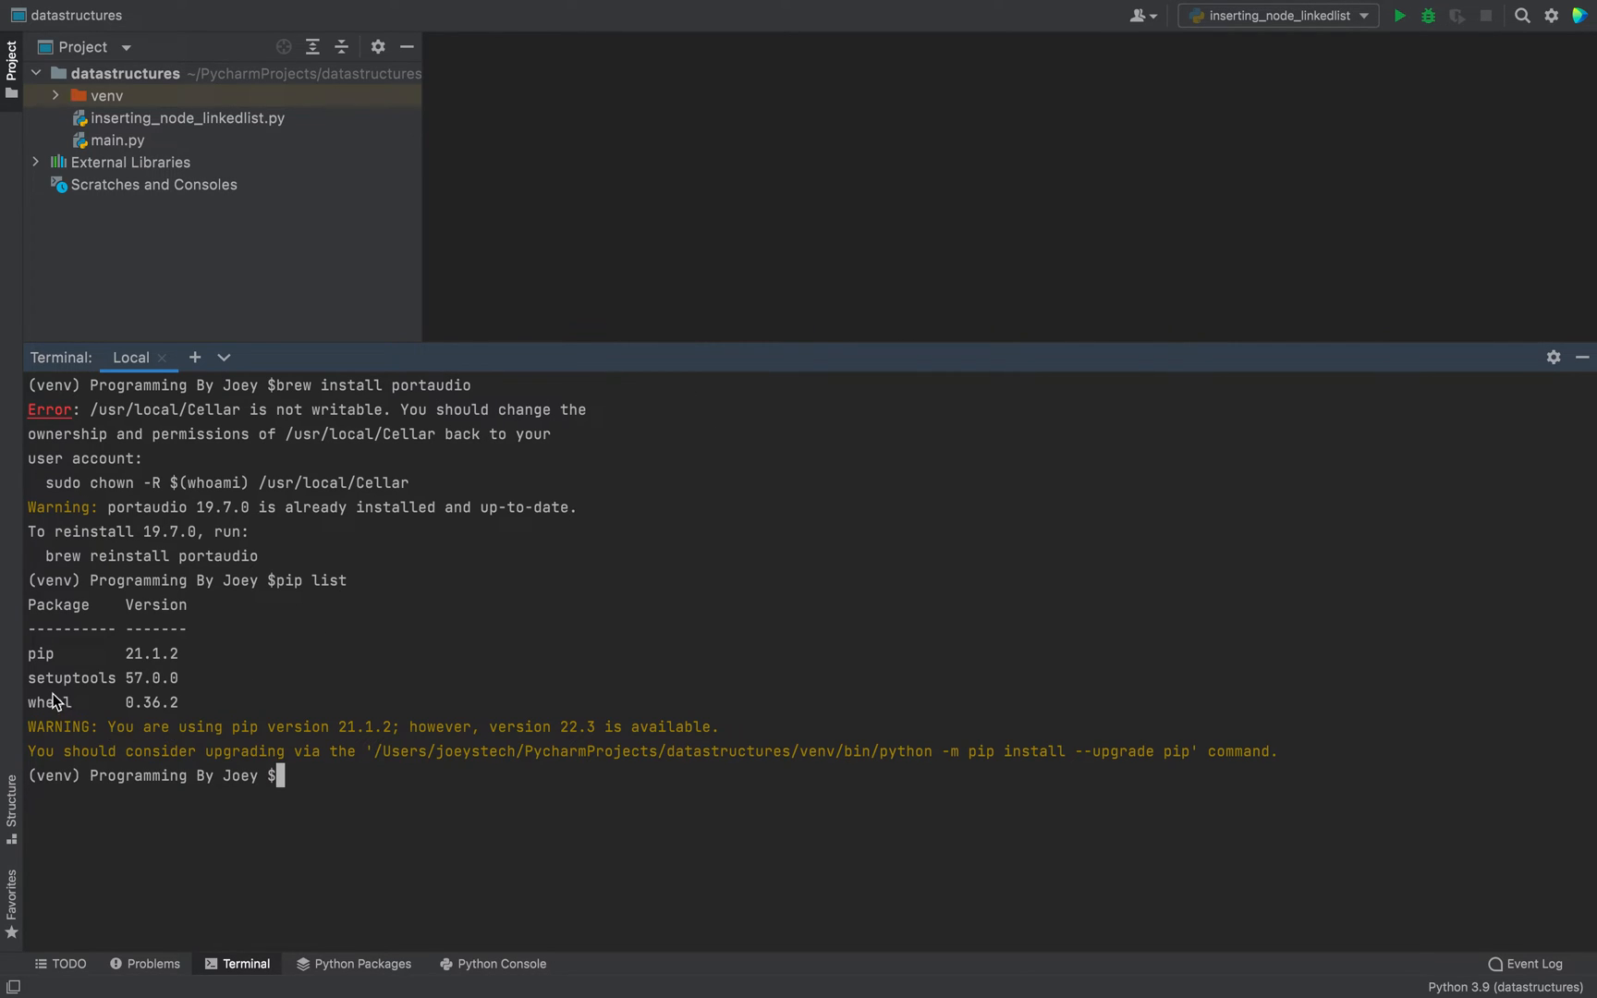
{"action": "mouse_move", "coordinate": [71, 682]}
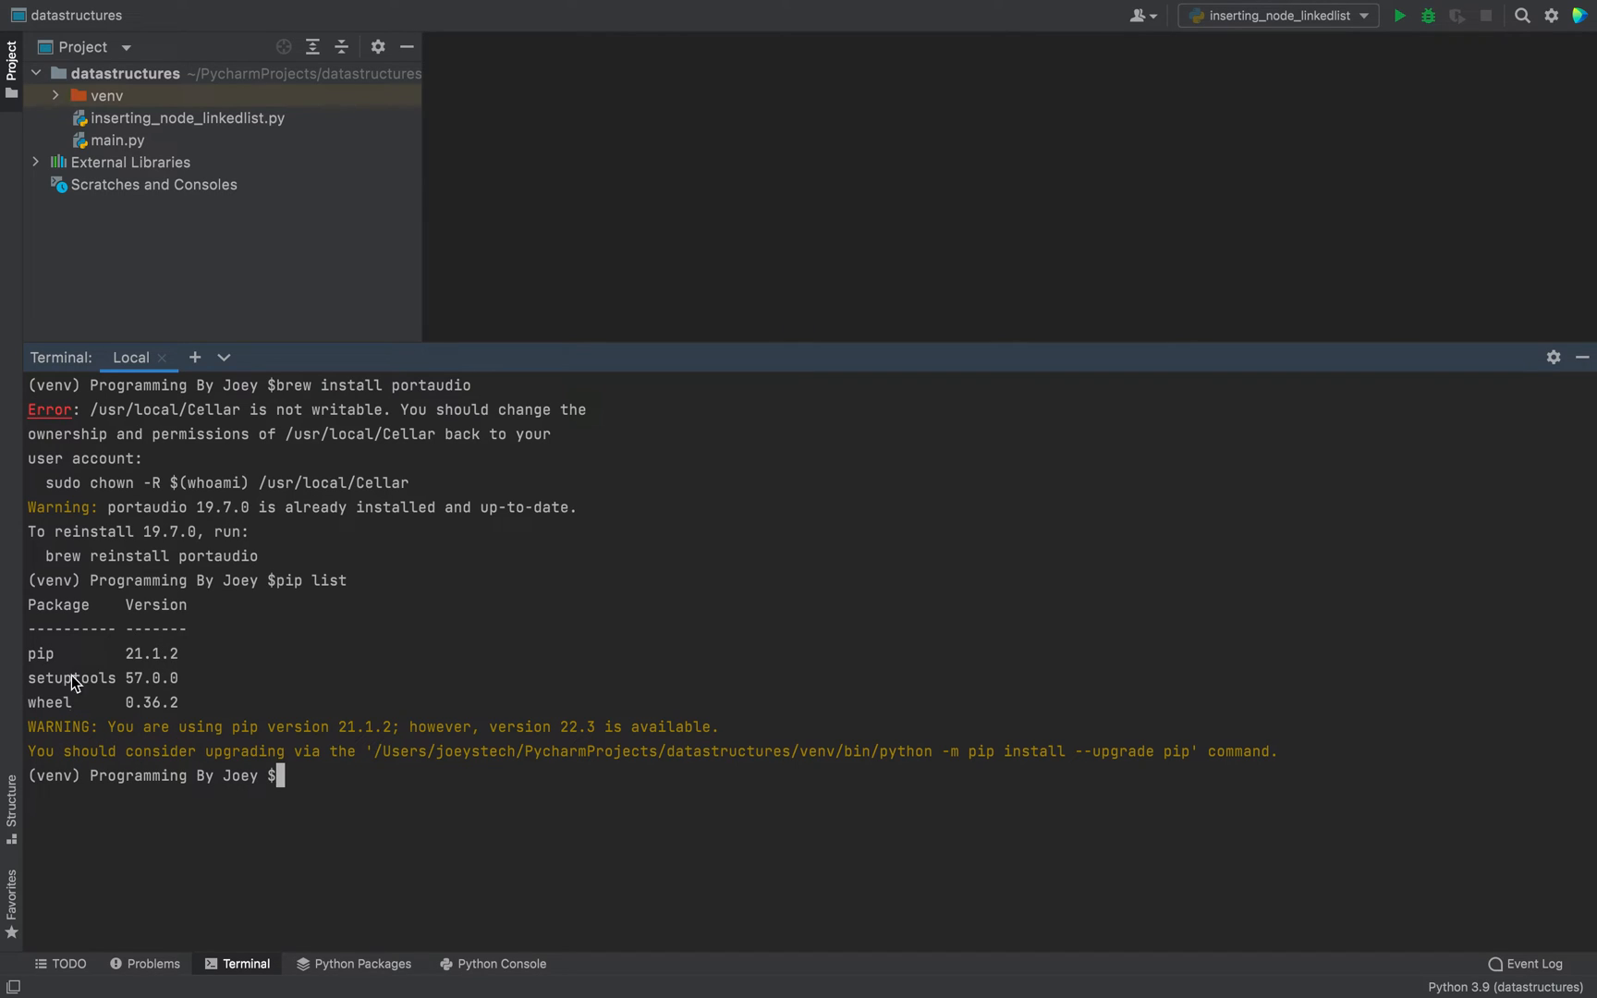
{"action": "mouse_move", "coordinate": [348, 680]}
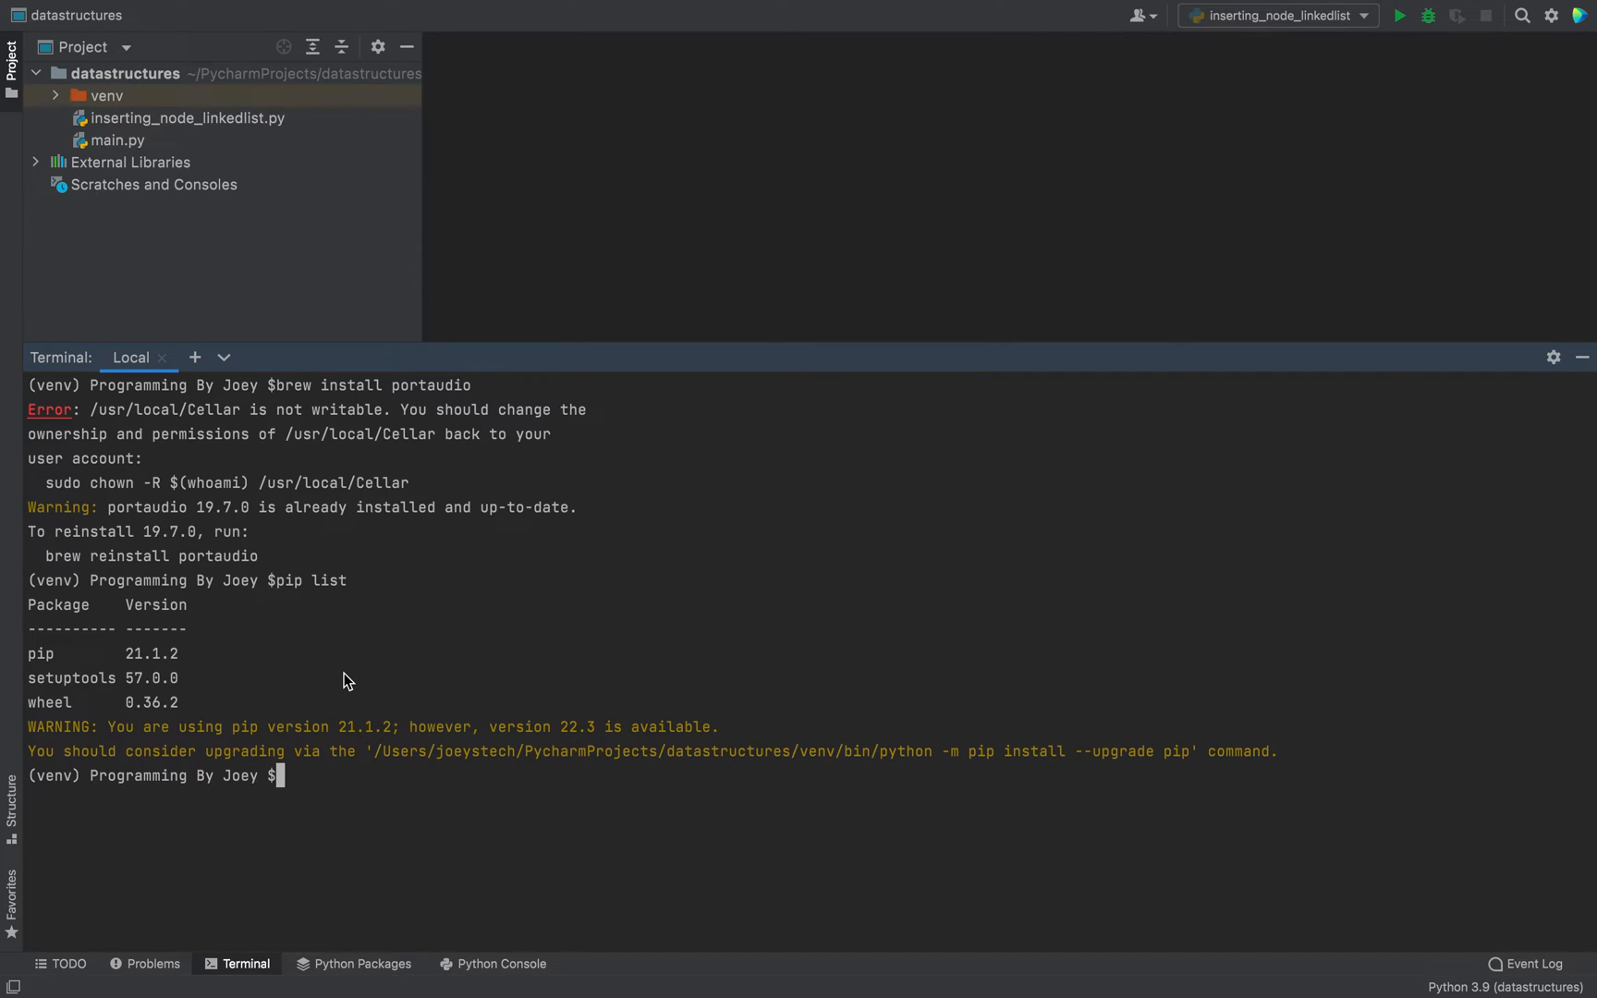
{"action": "mouse_move", "coordinate": [448, 555]}
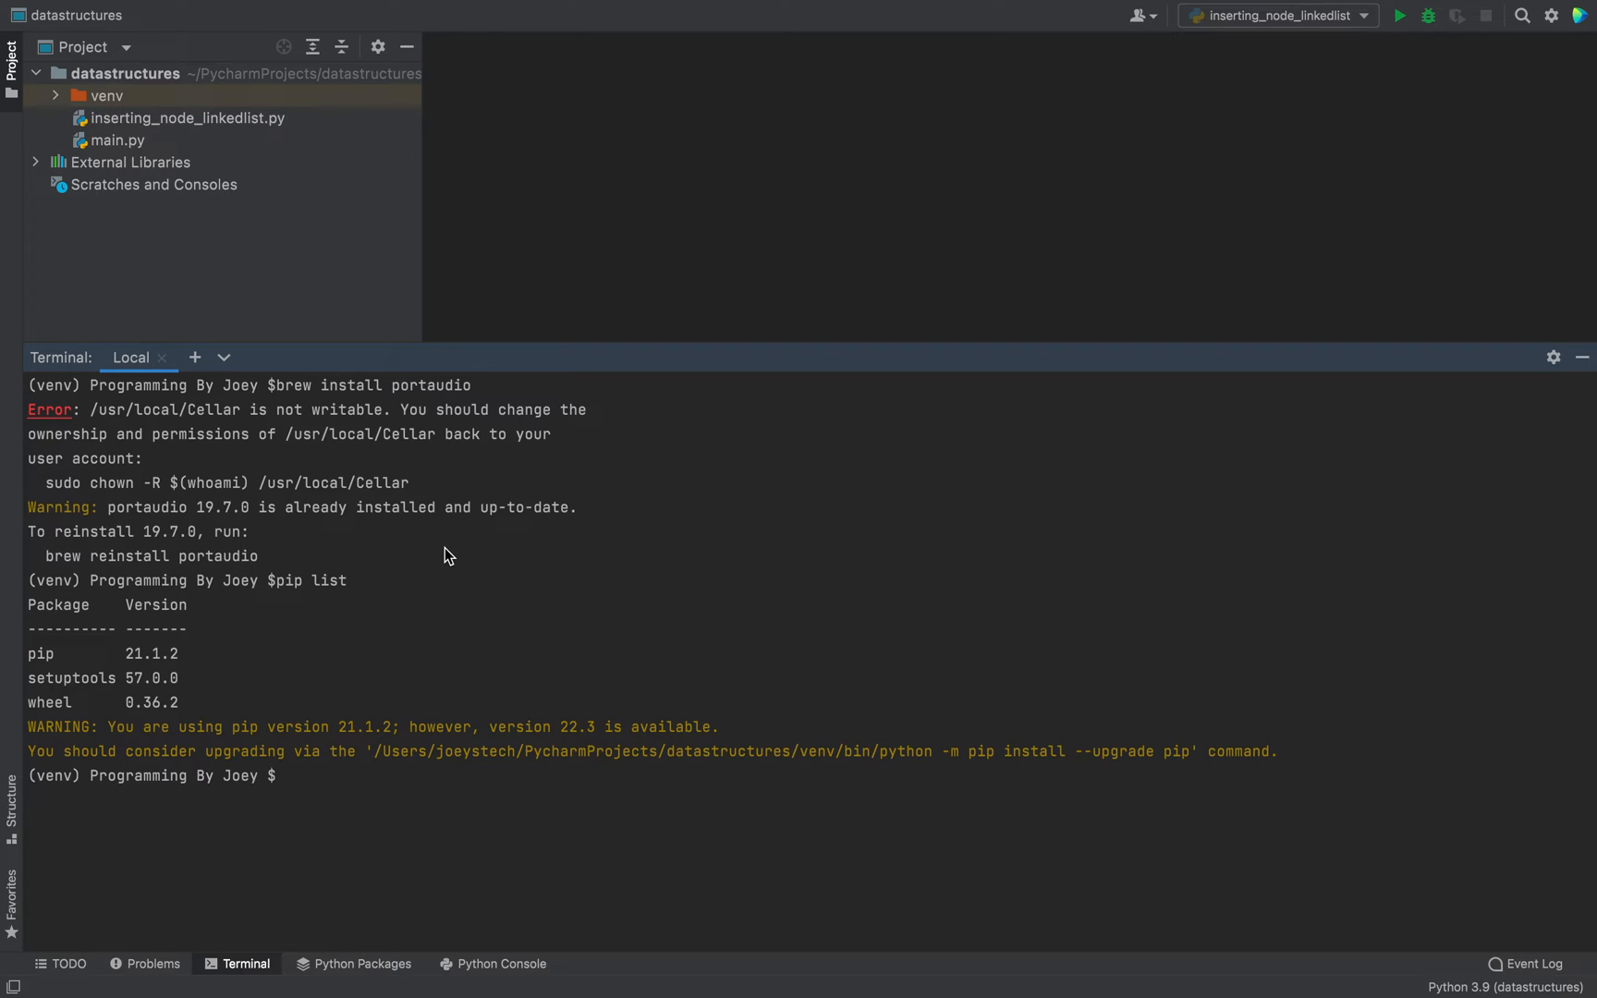
Install pyaudio with pip install pyaudio and confirm pyaudio-0.2.12 builds successfully
{"action": "type", "text": "pip install pyaudio"}
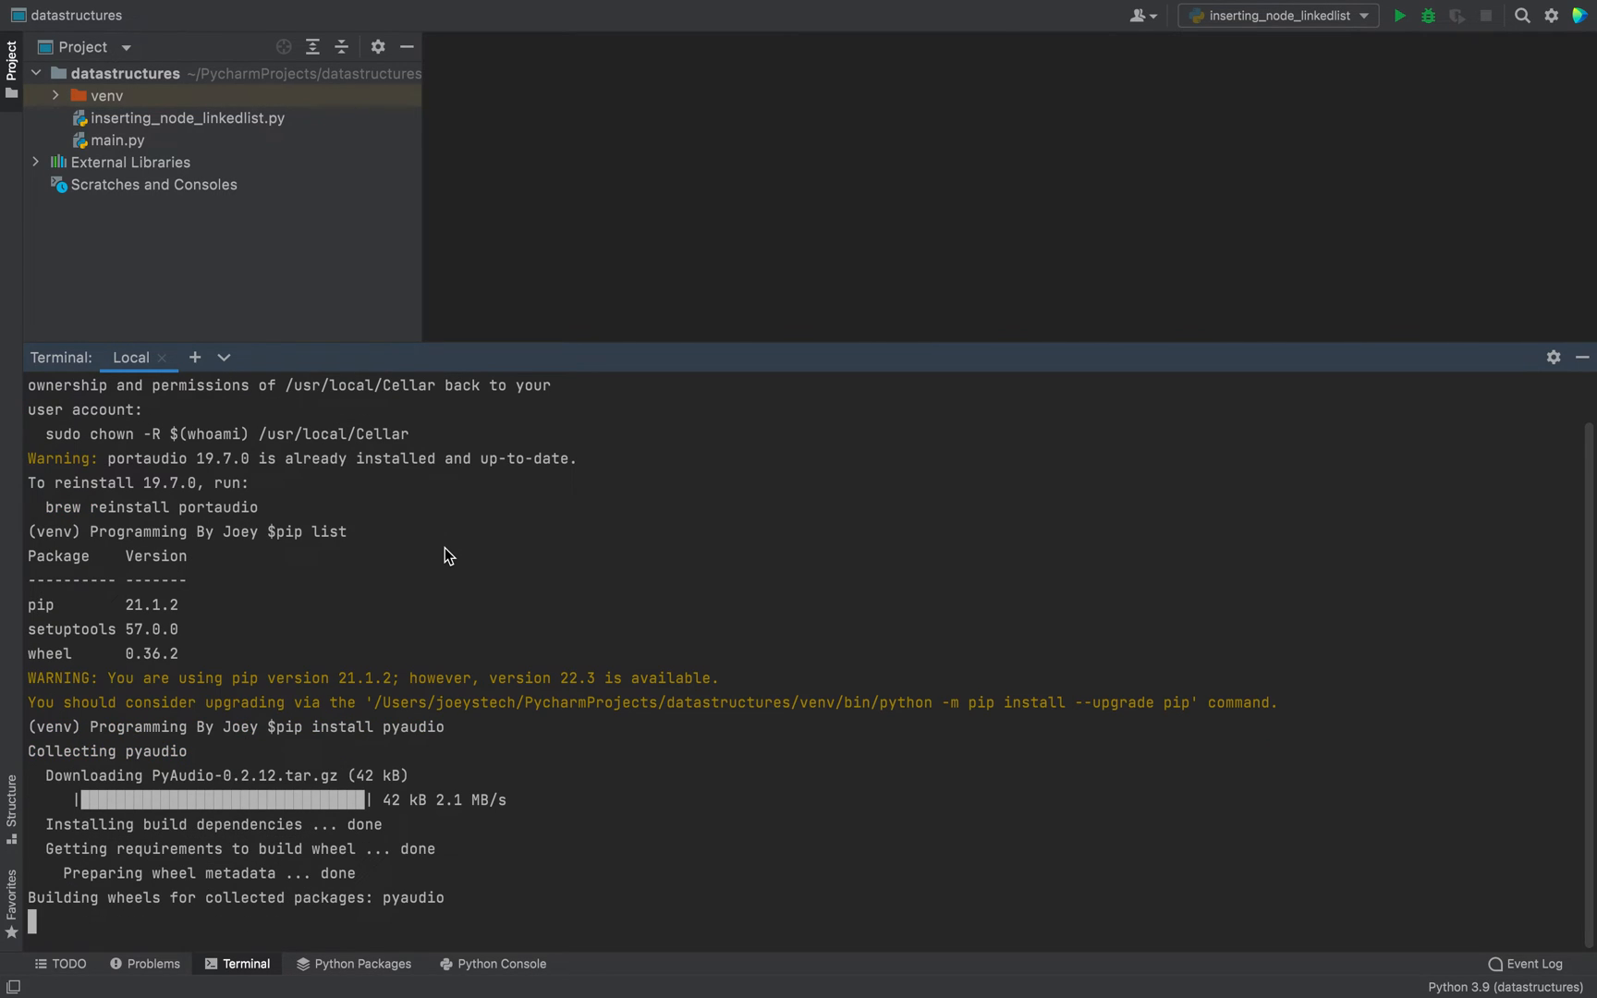
{"action": "scroll", "scroll_direction": "down", "scroll_amount": 3}
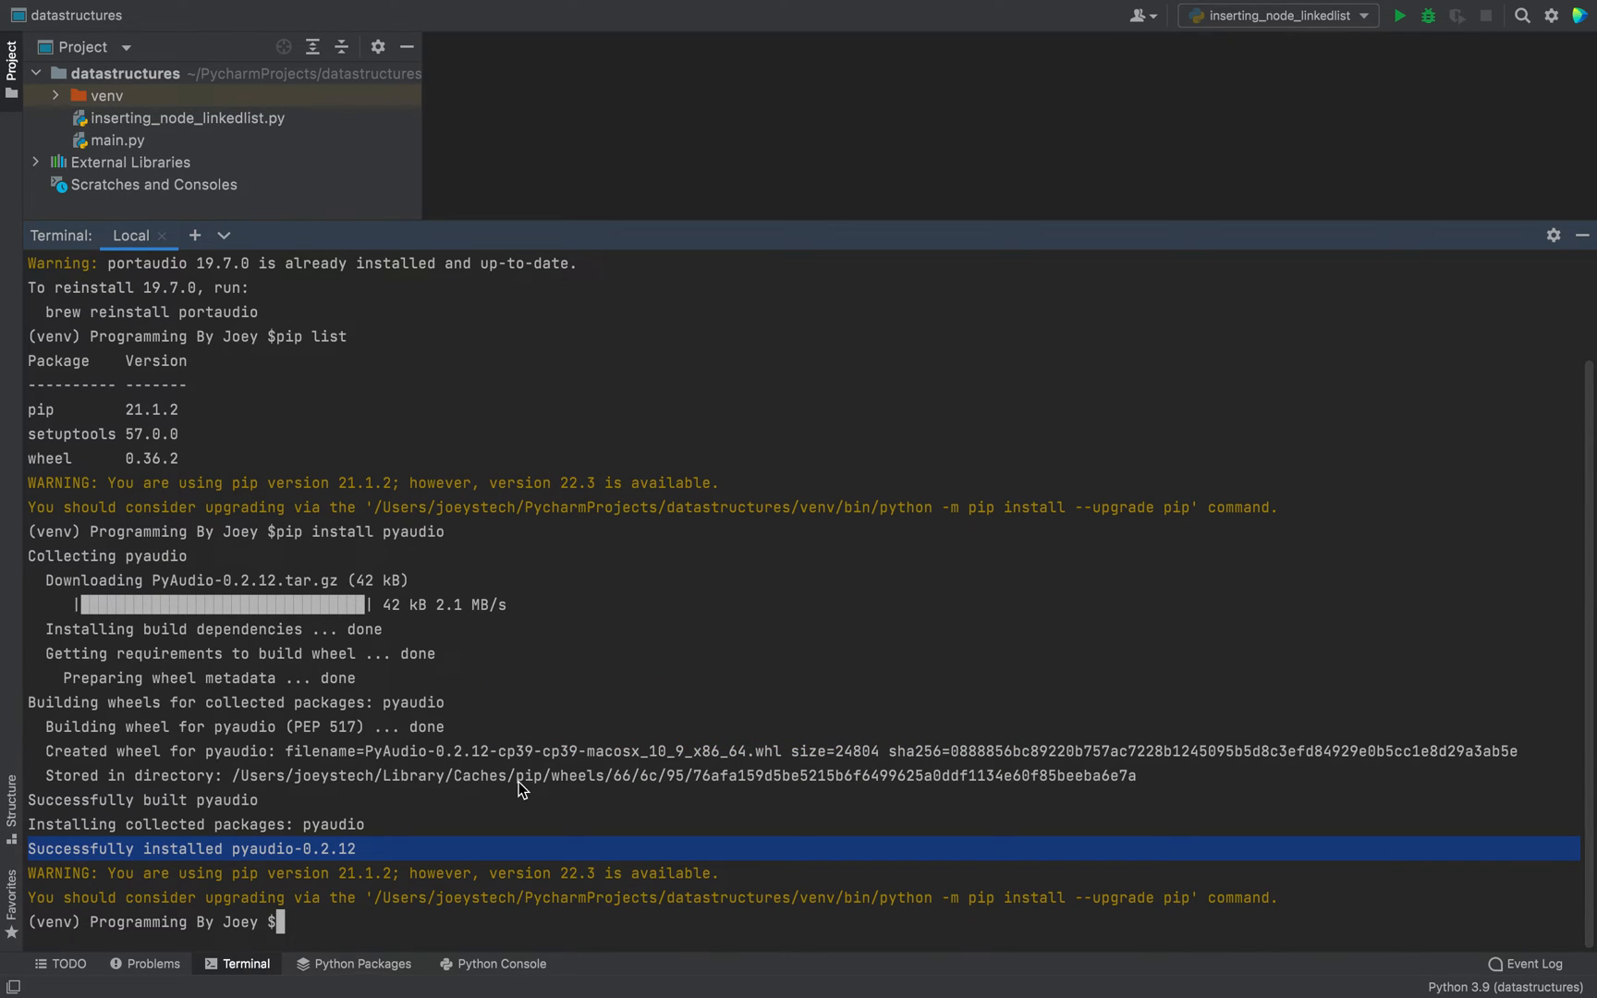
{"action": "mouse_move", "coordinate": [351, 504]}
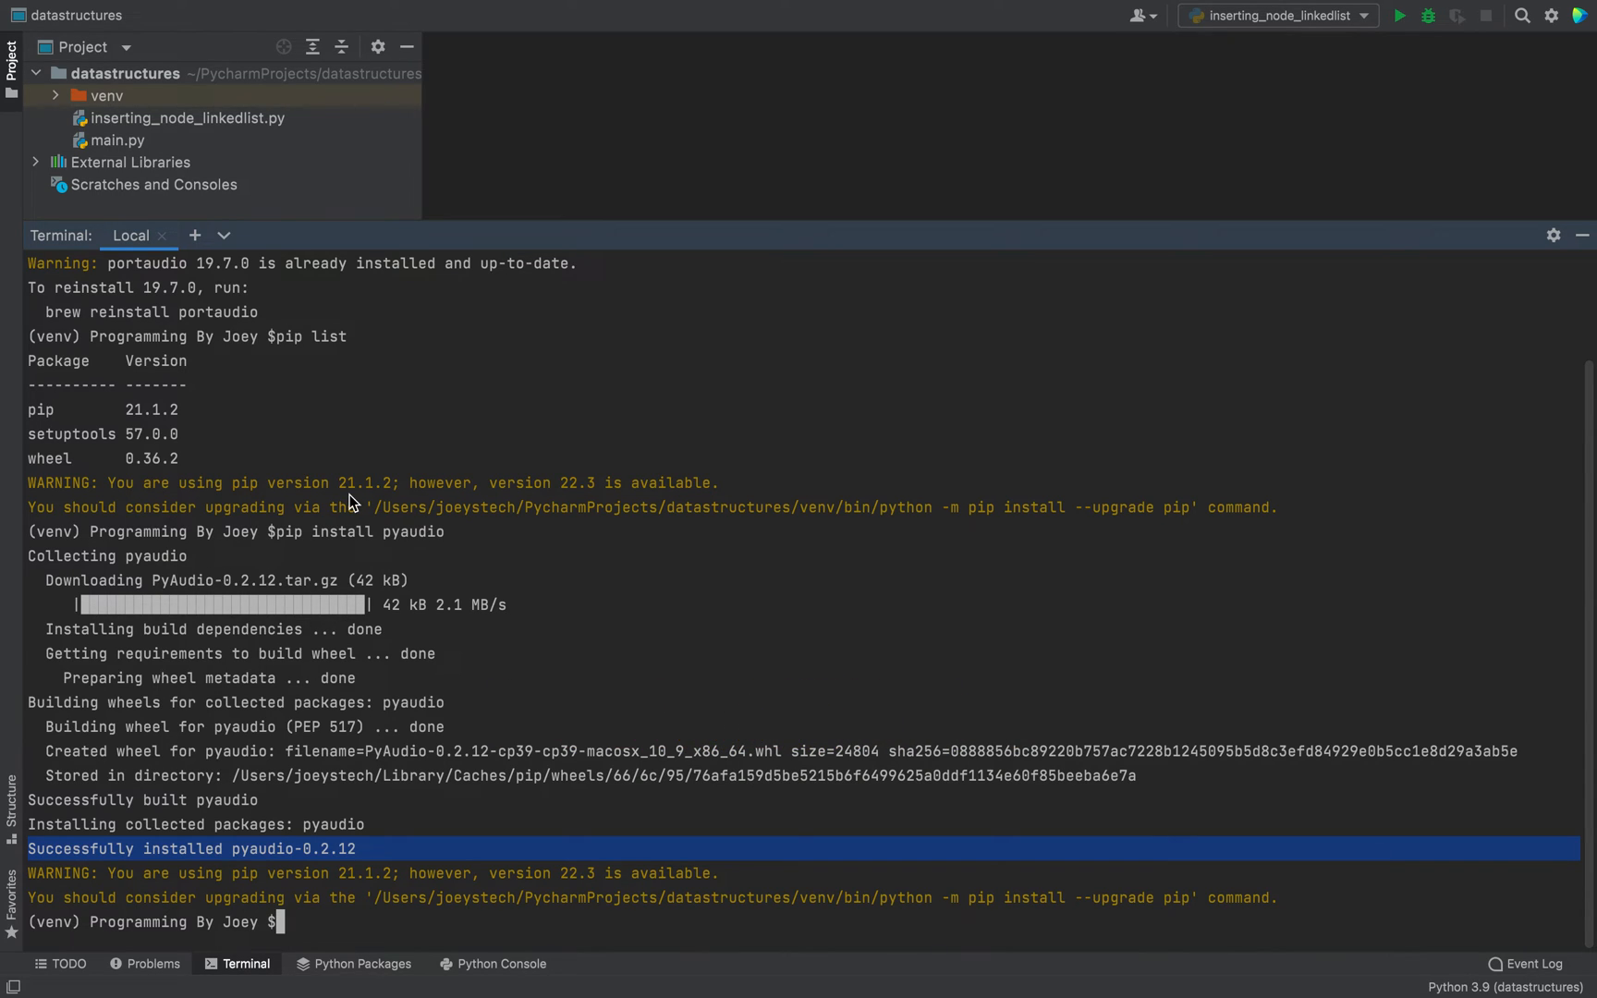
{"action": "mouse_move", "coordinate": [233, 454]}
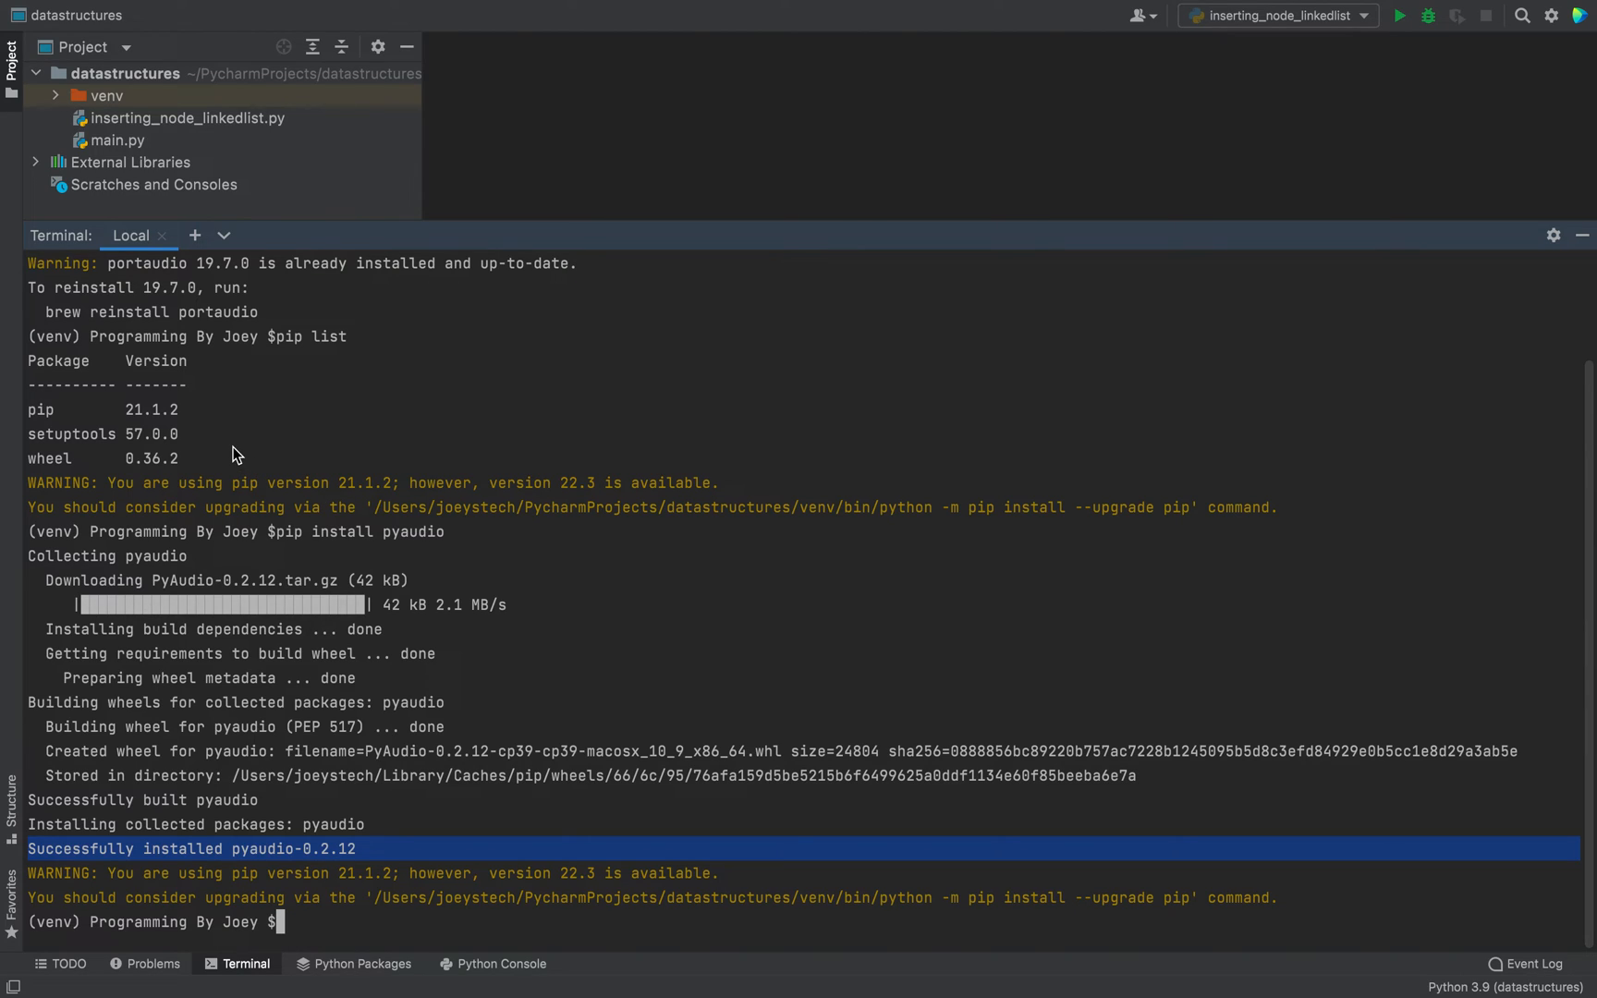
{"action": "mouse_move", "coordinate": [142, 488]}
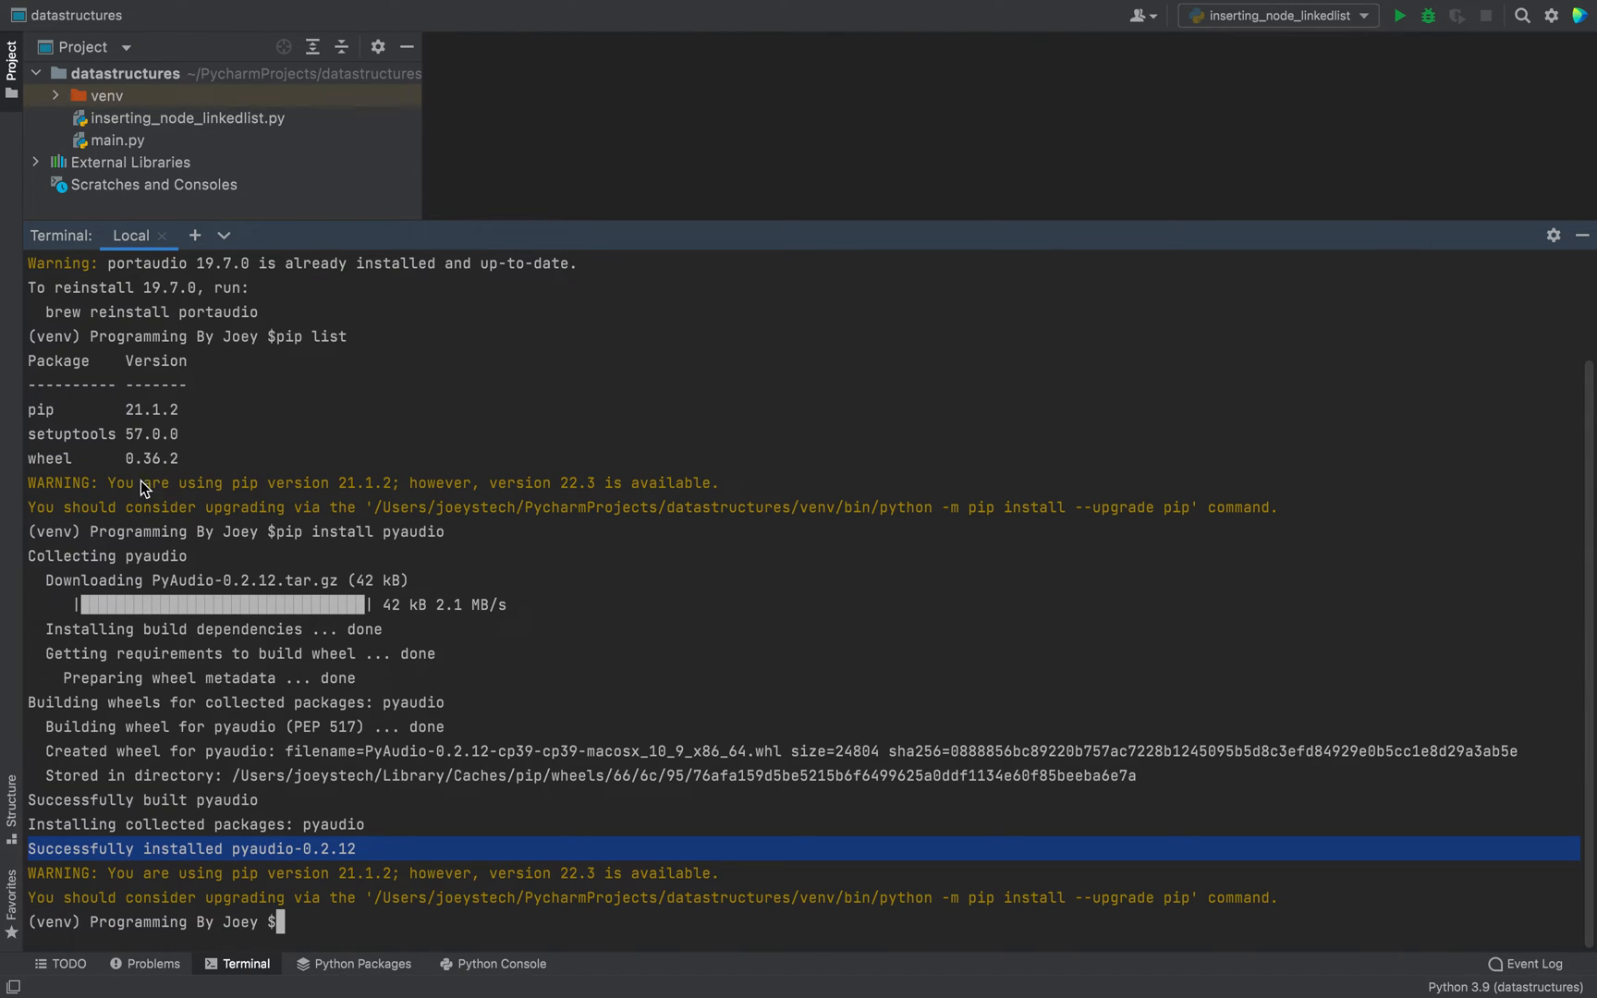
{"action": "mouse_move", "coordinate": [317, 457]}
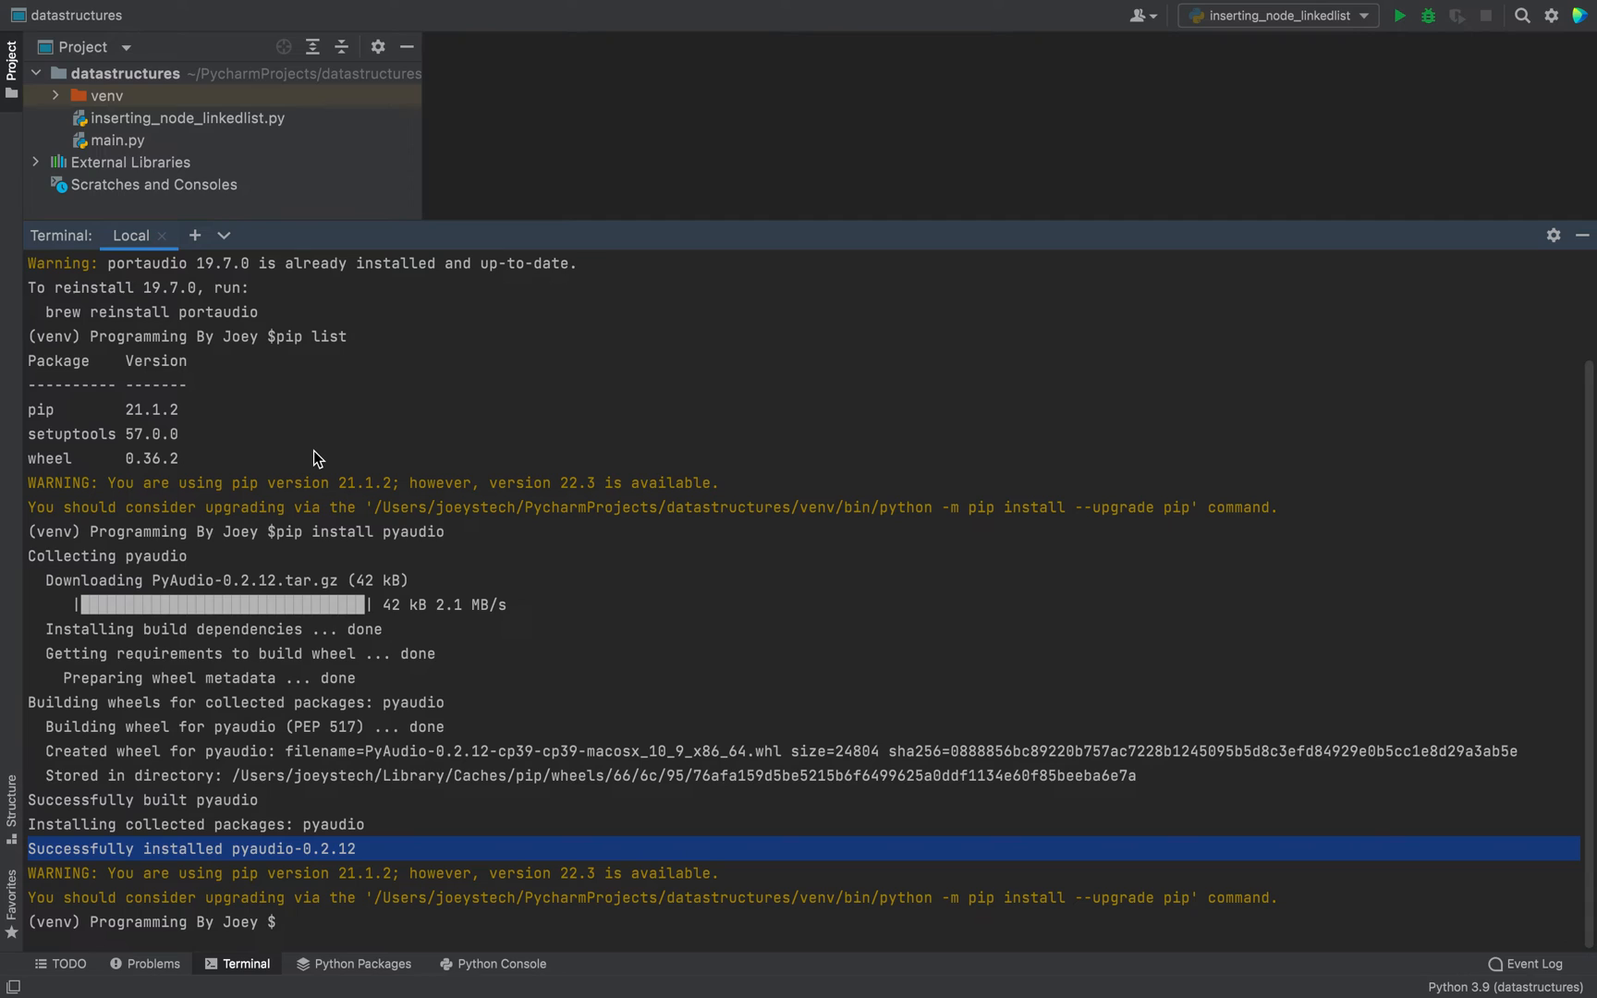
Run pip list and highlight the PyAudio 0.2.12 entry
{"action": "type", "text": "pip list"}
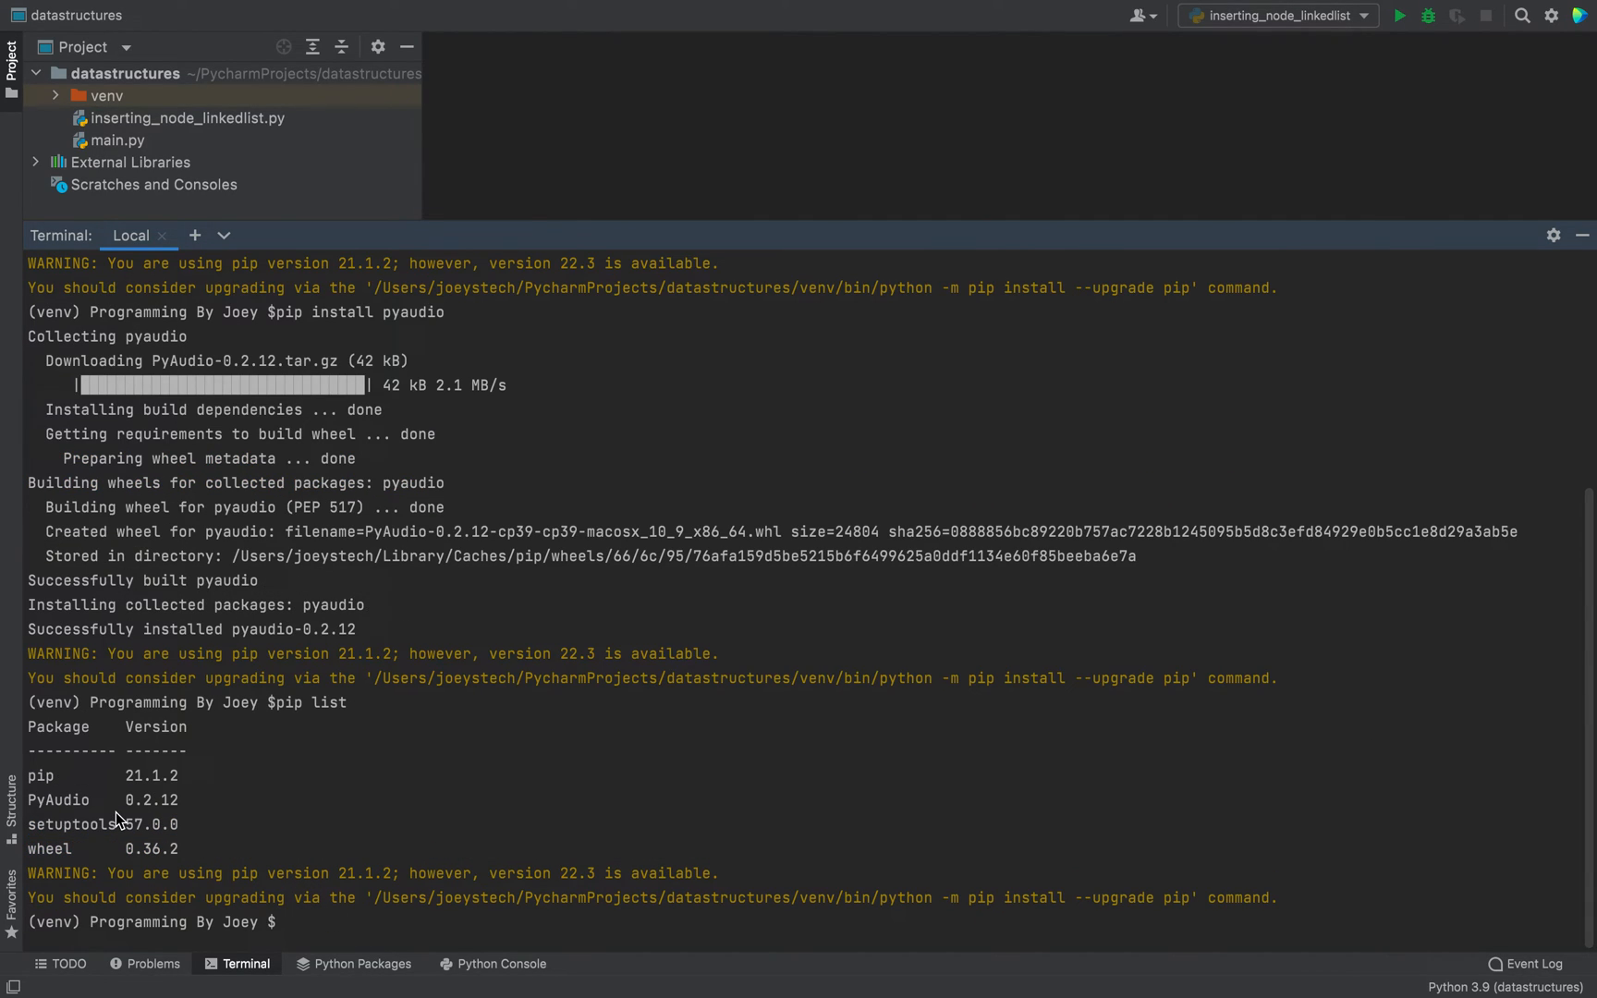
{"action": "double_click", "coordinate": [58, 800]}
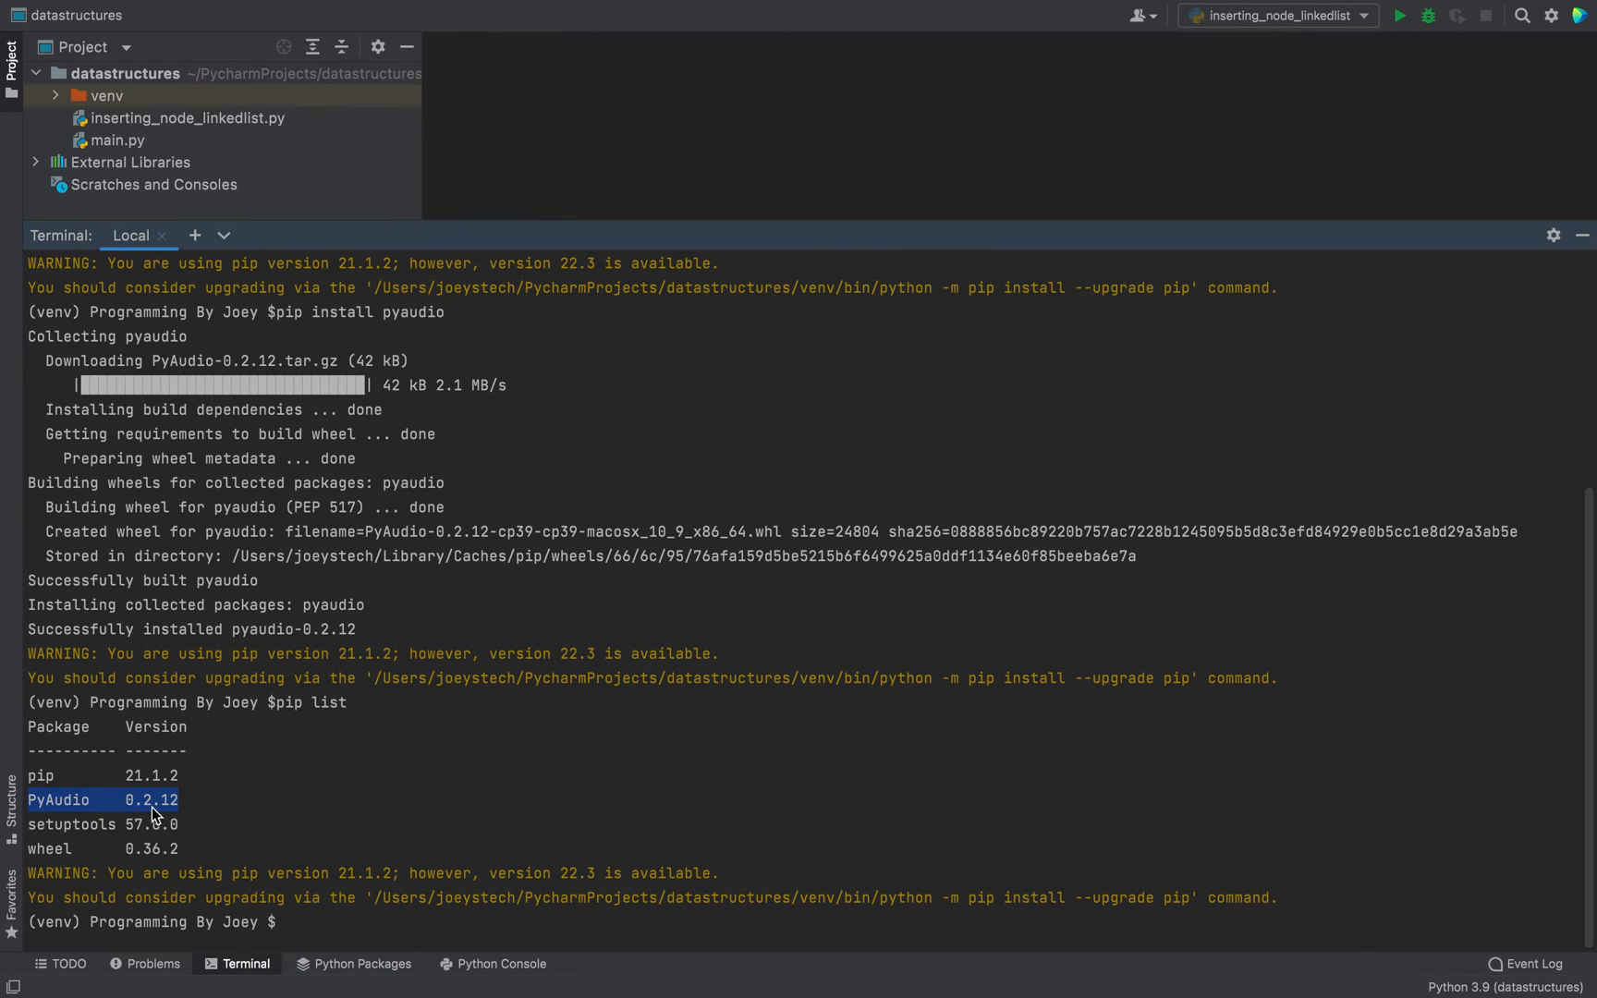
{"action": "mouse_move", "coordinate": [220, 811]}
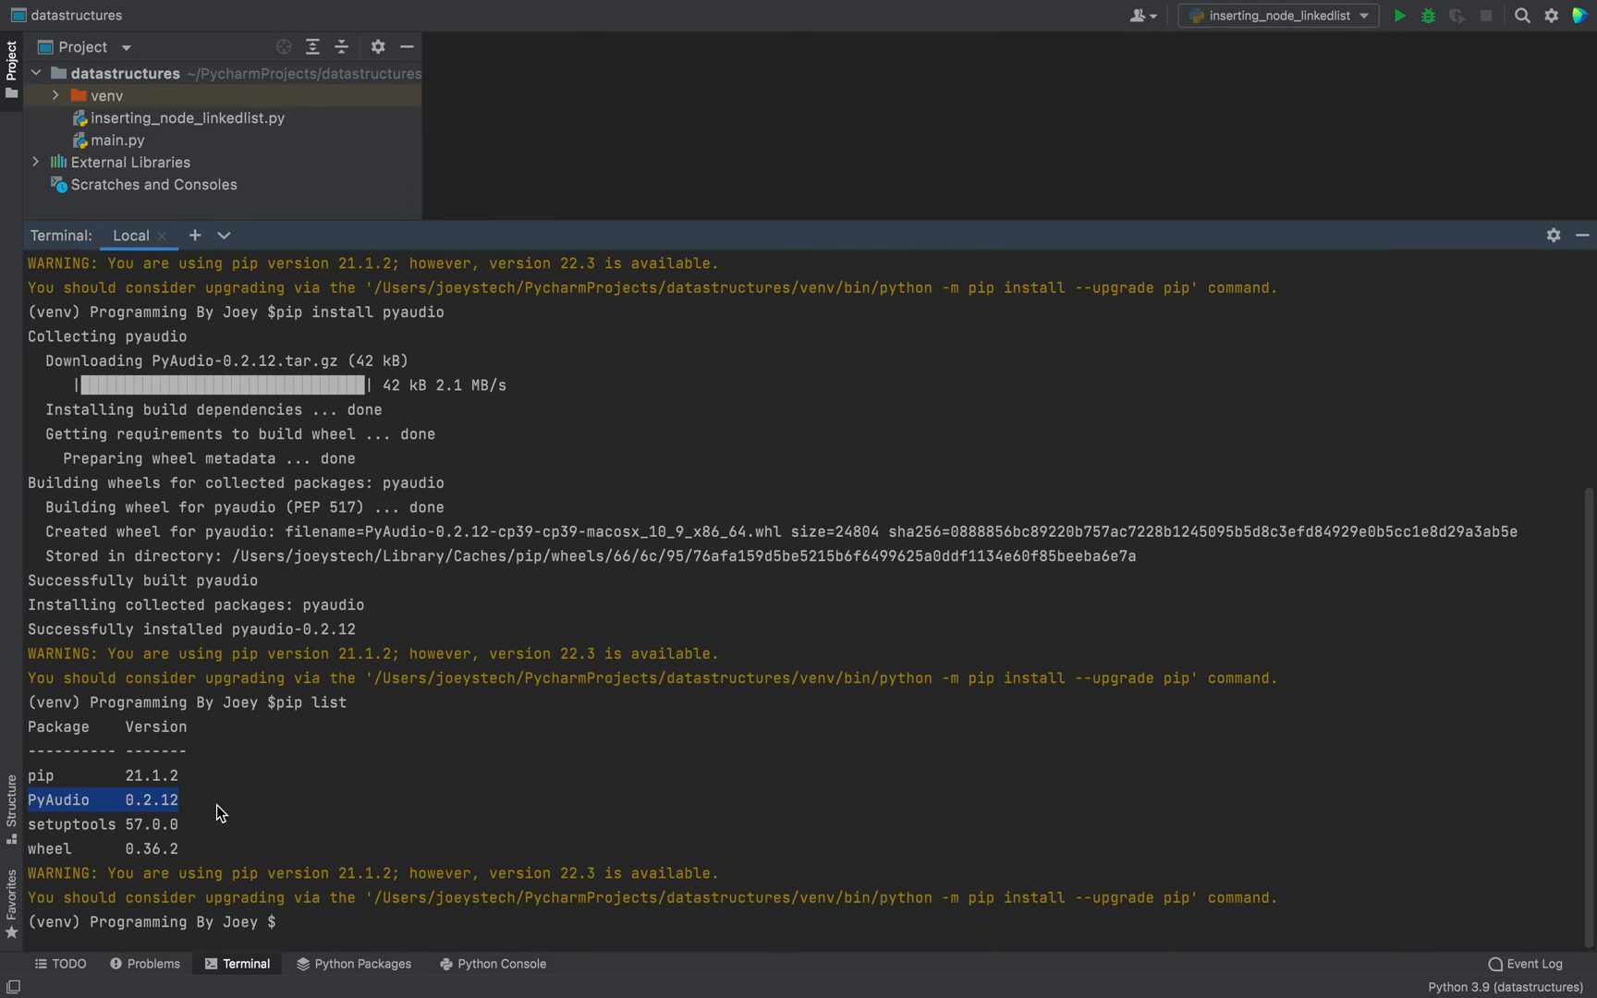
Clear the terminal output and start a python3 interpreter
{"action": "type", "text": "clear"}
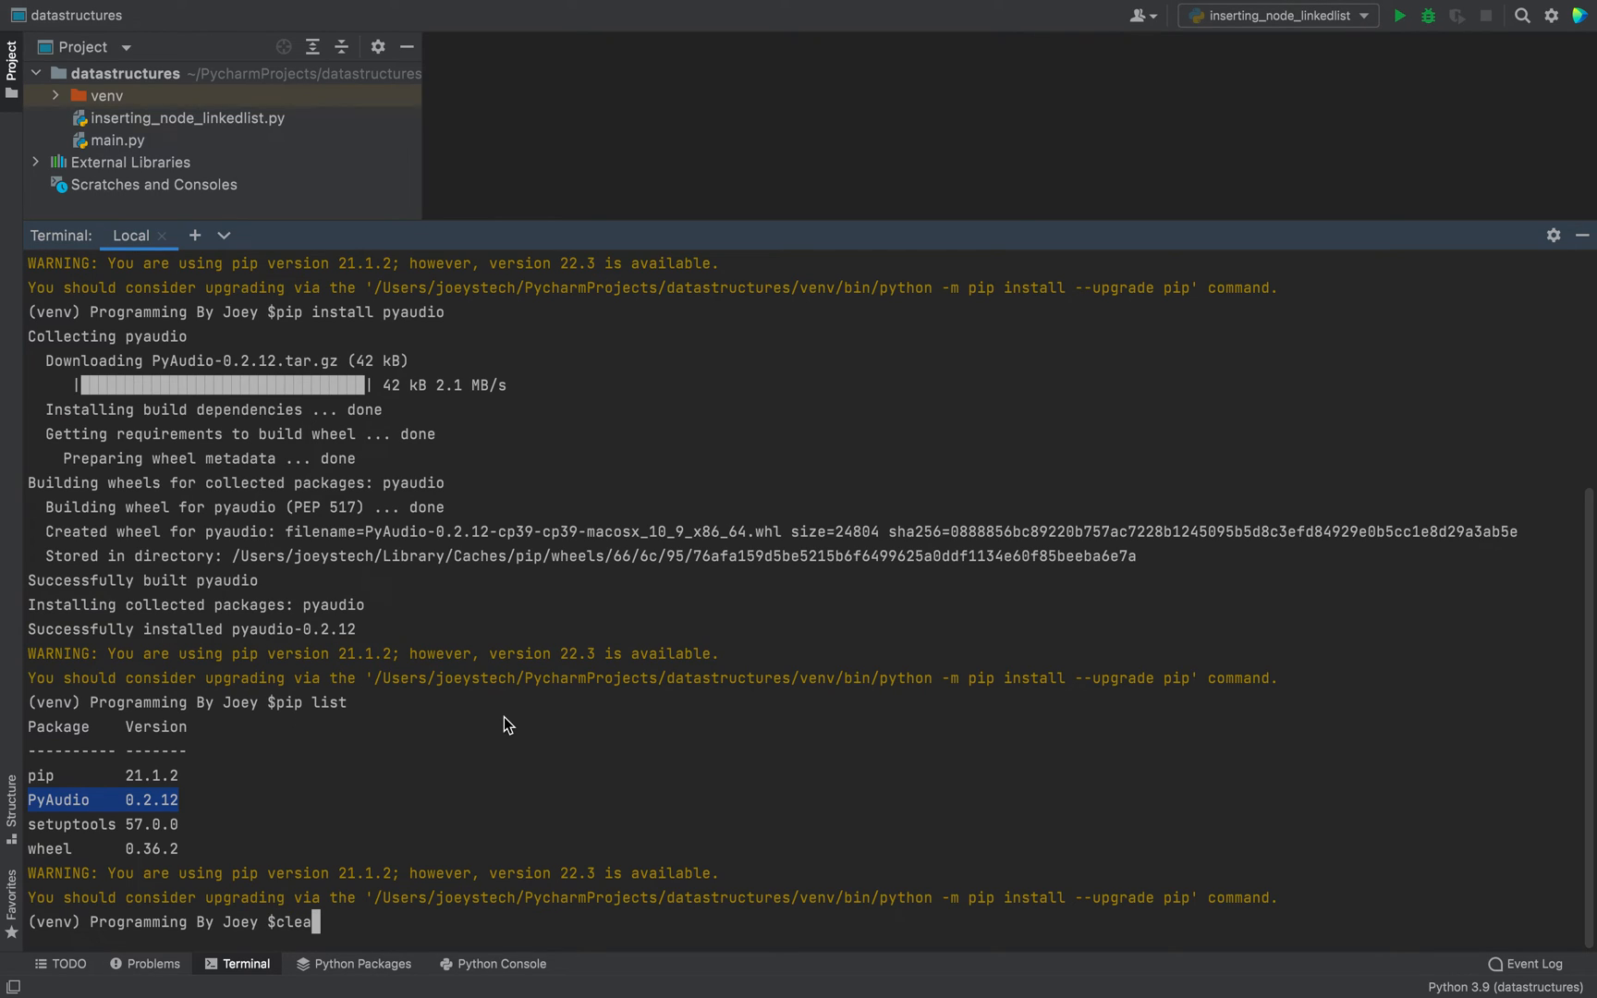
{"action": "key", "text": "Return"}
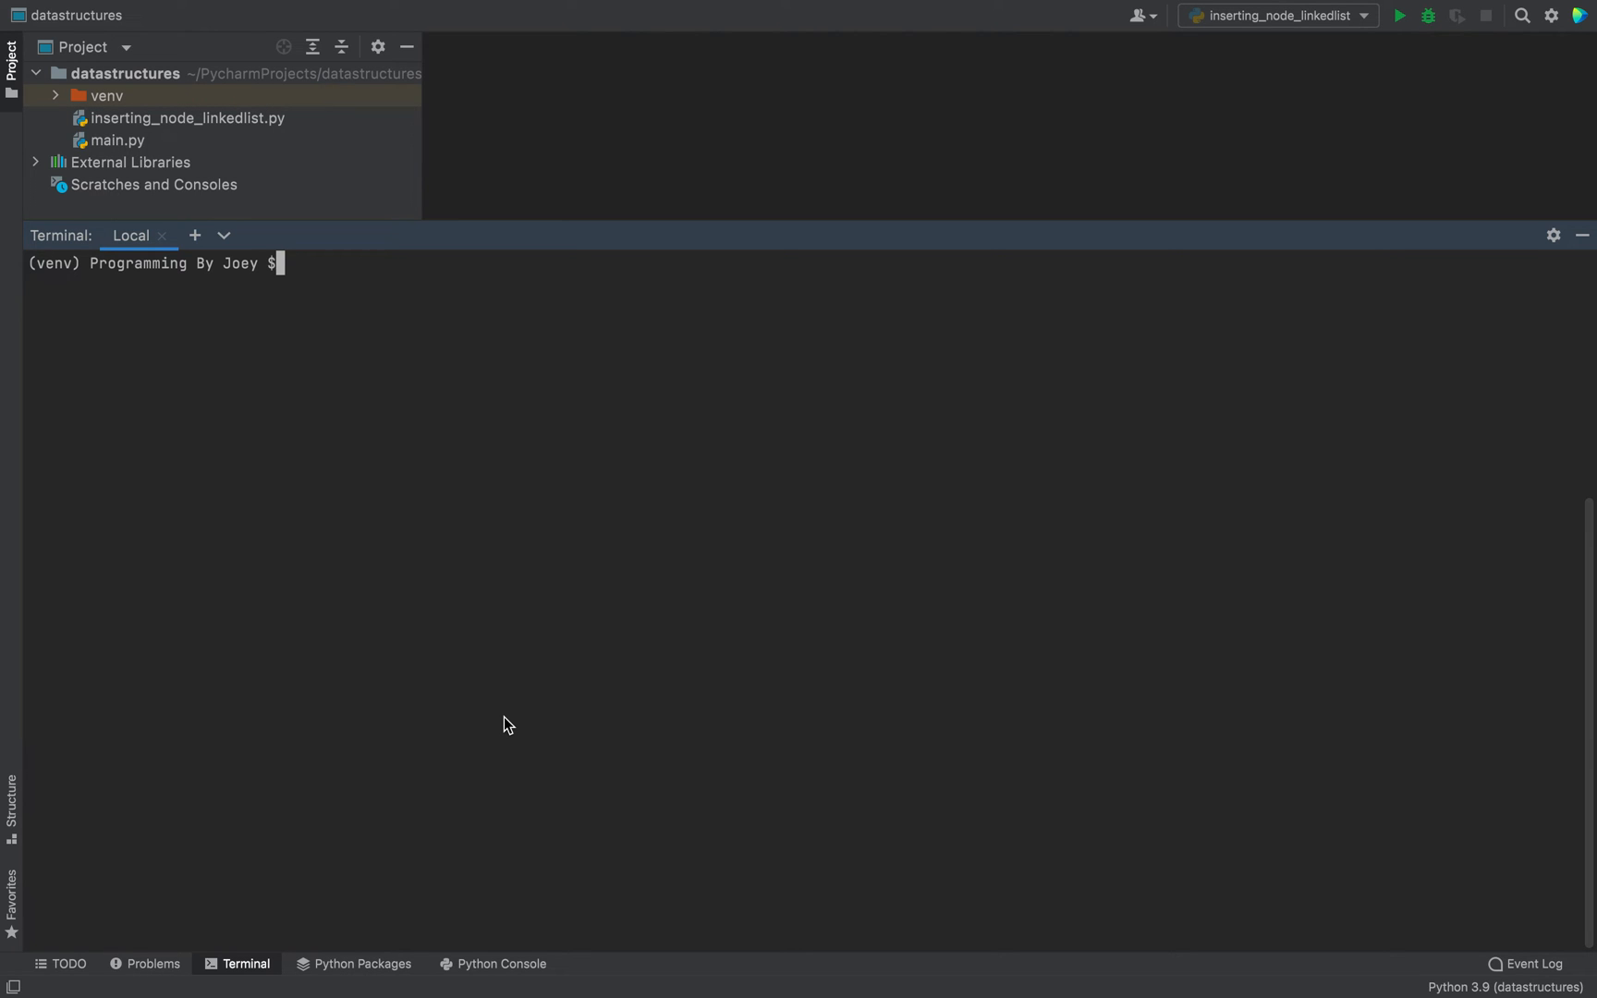
{"action": "type", "text": "pytho"}
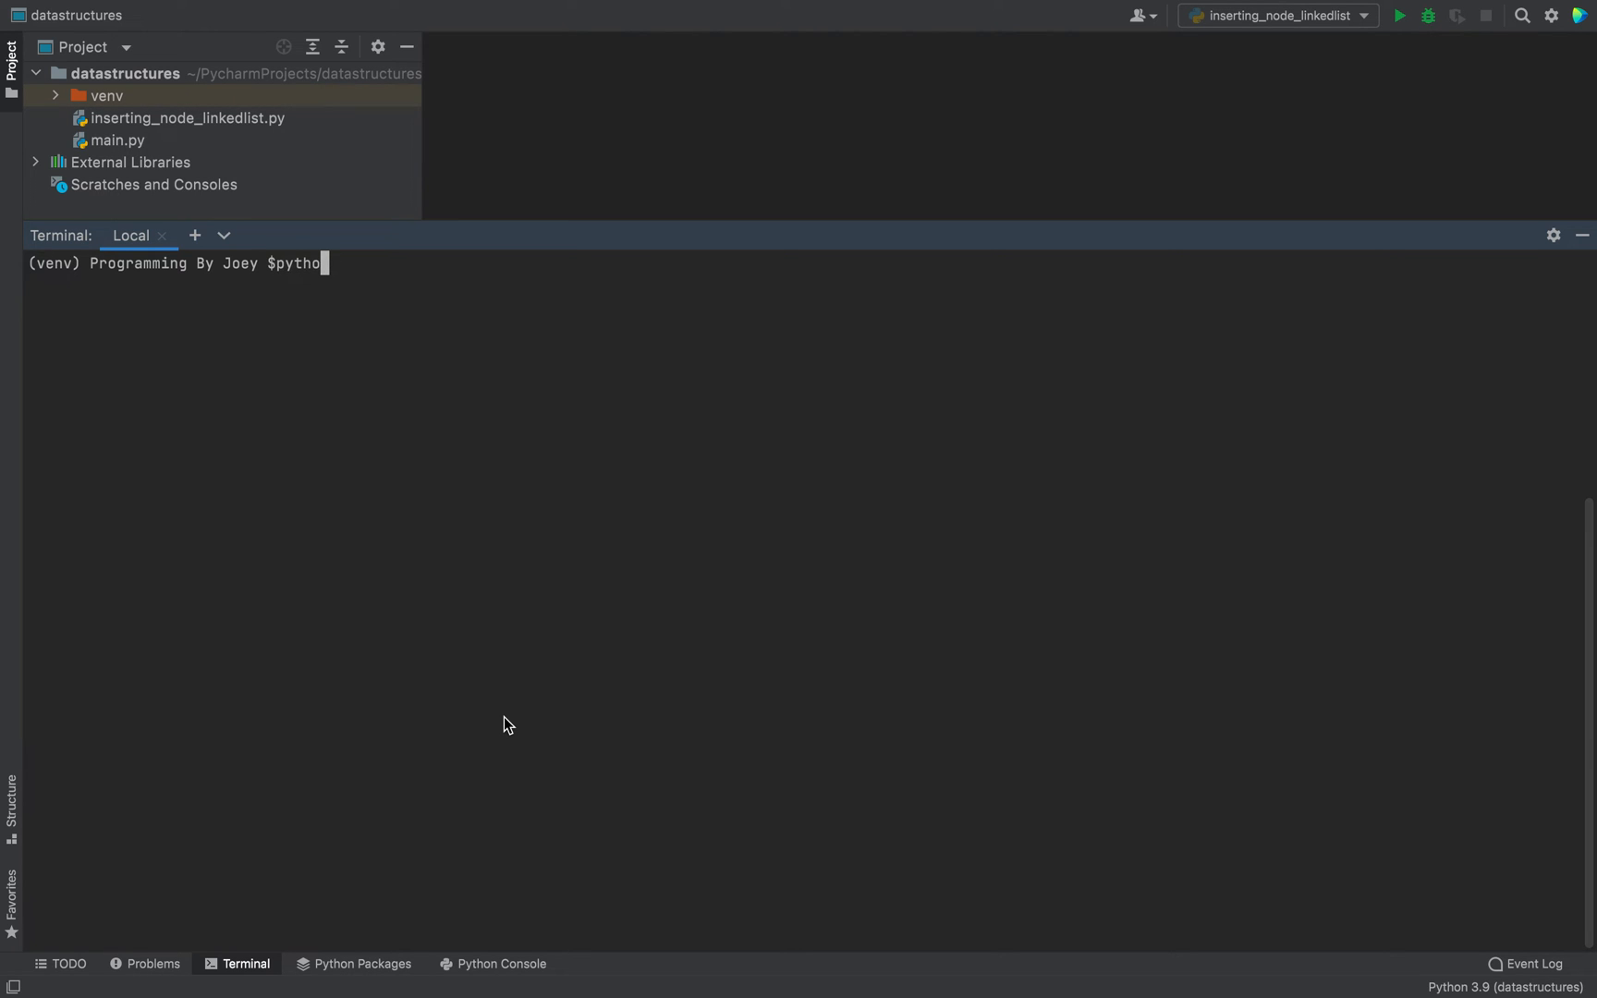
{"action": "key", "text": "Return"}
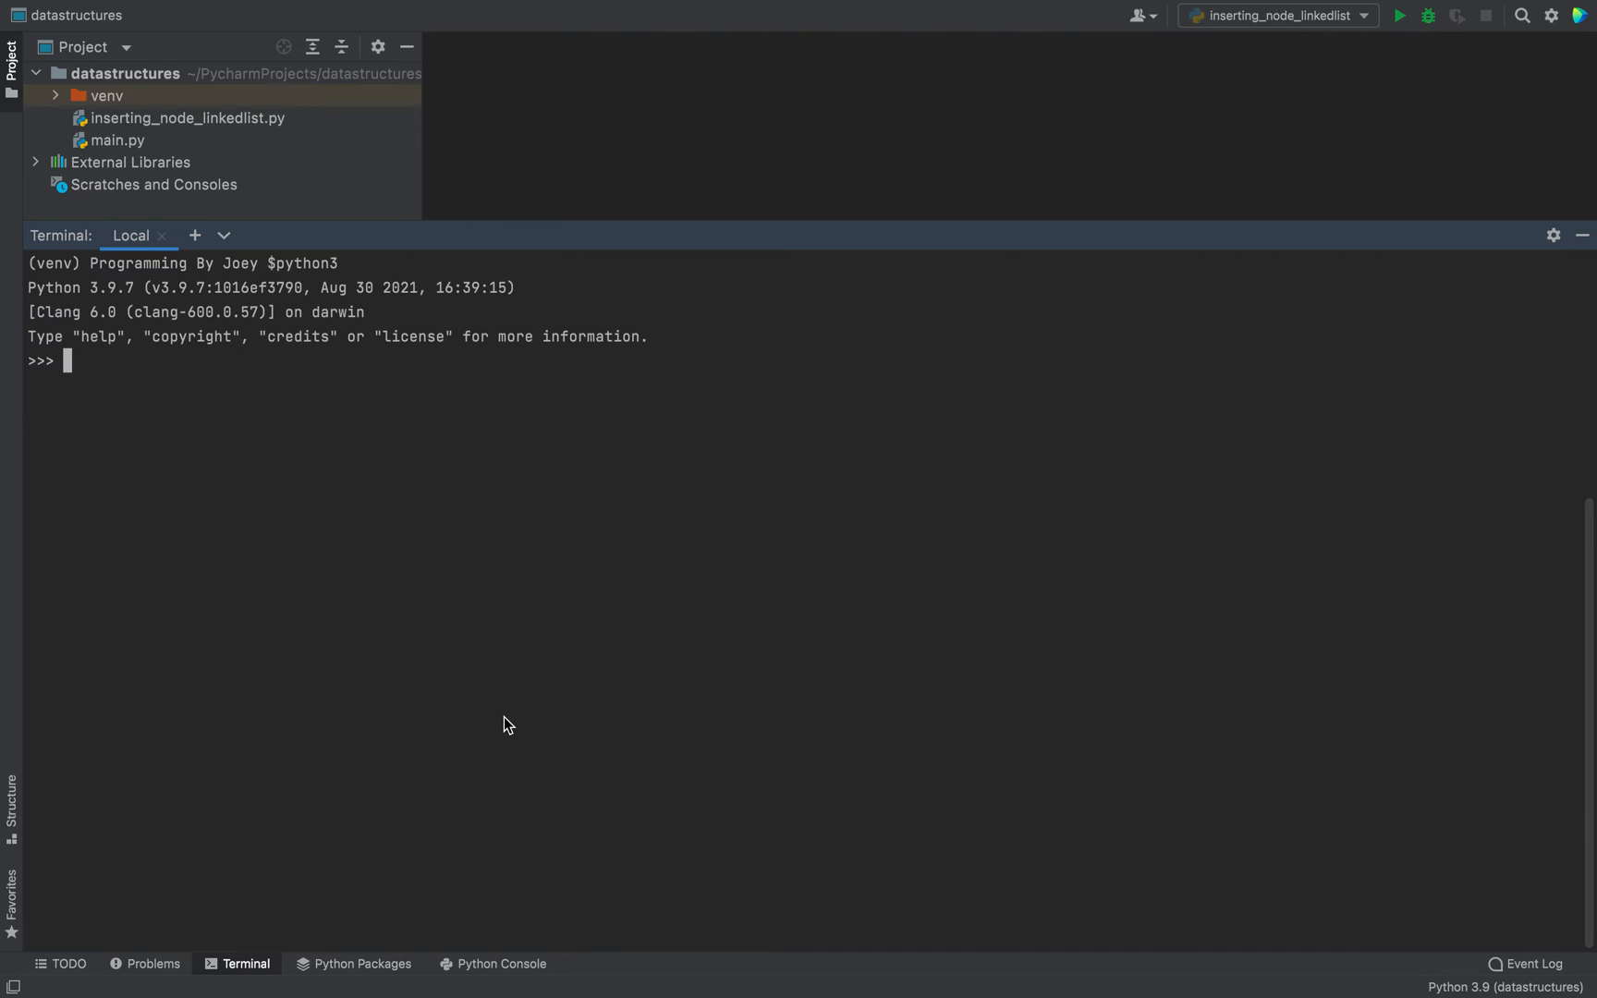
Import pyaudio and create a PyAudio object with p = pyaudio.PyAudio()
{"action": "type", "text": "import p"}
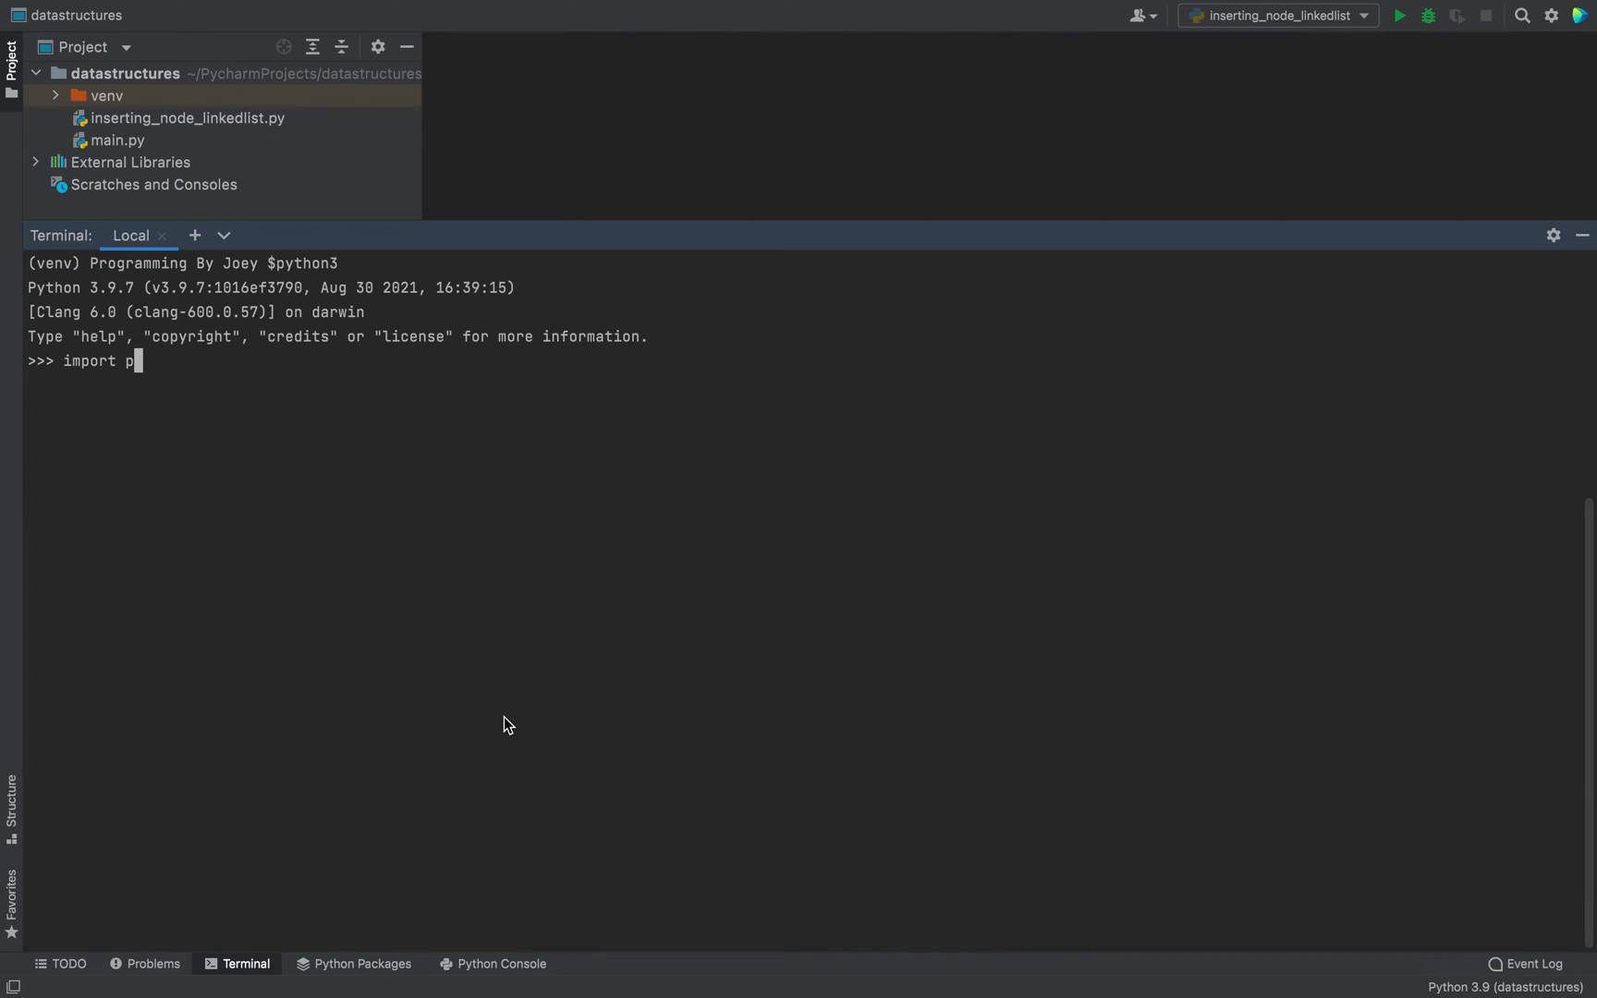
{"action": "type", "text": "yaudio"}
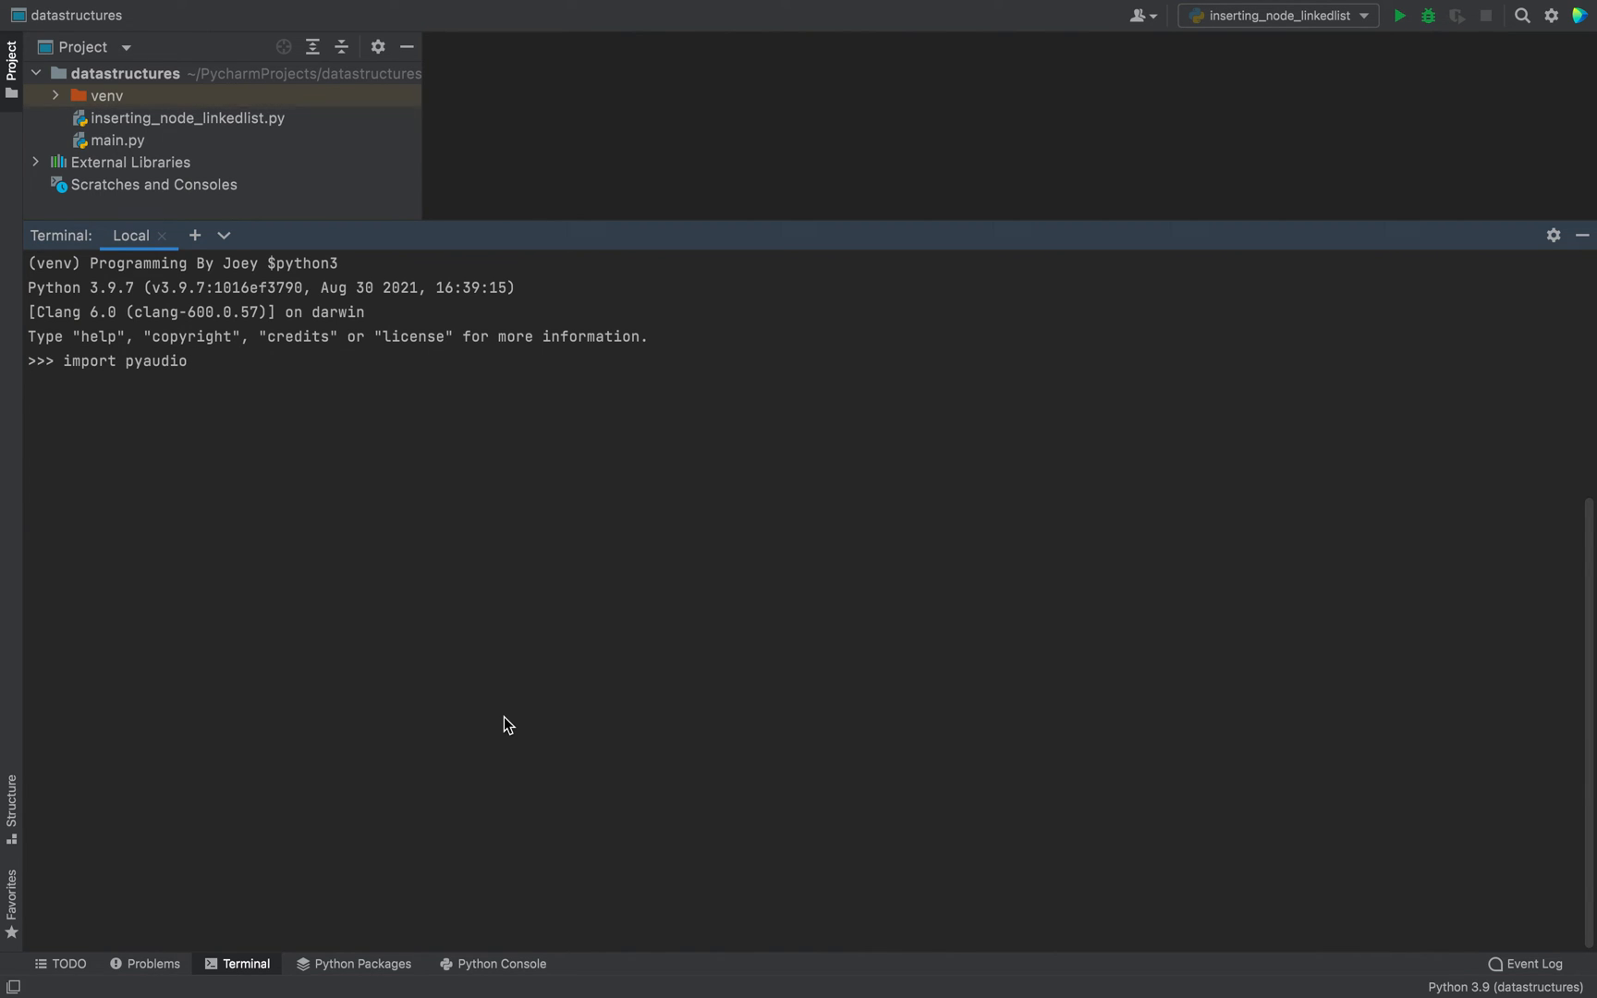
{"action": "key", "text": "Return"}
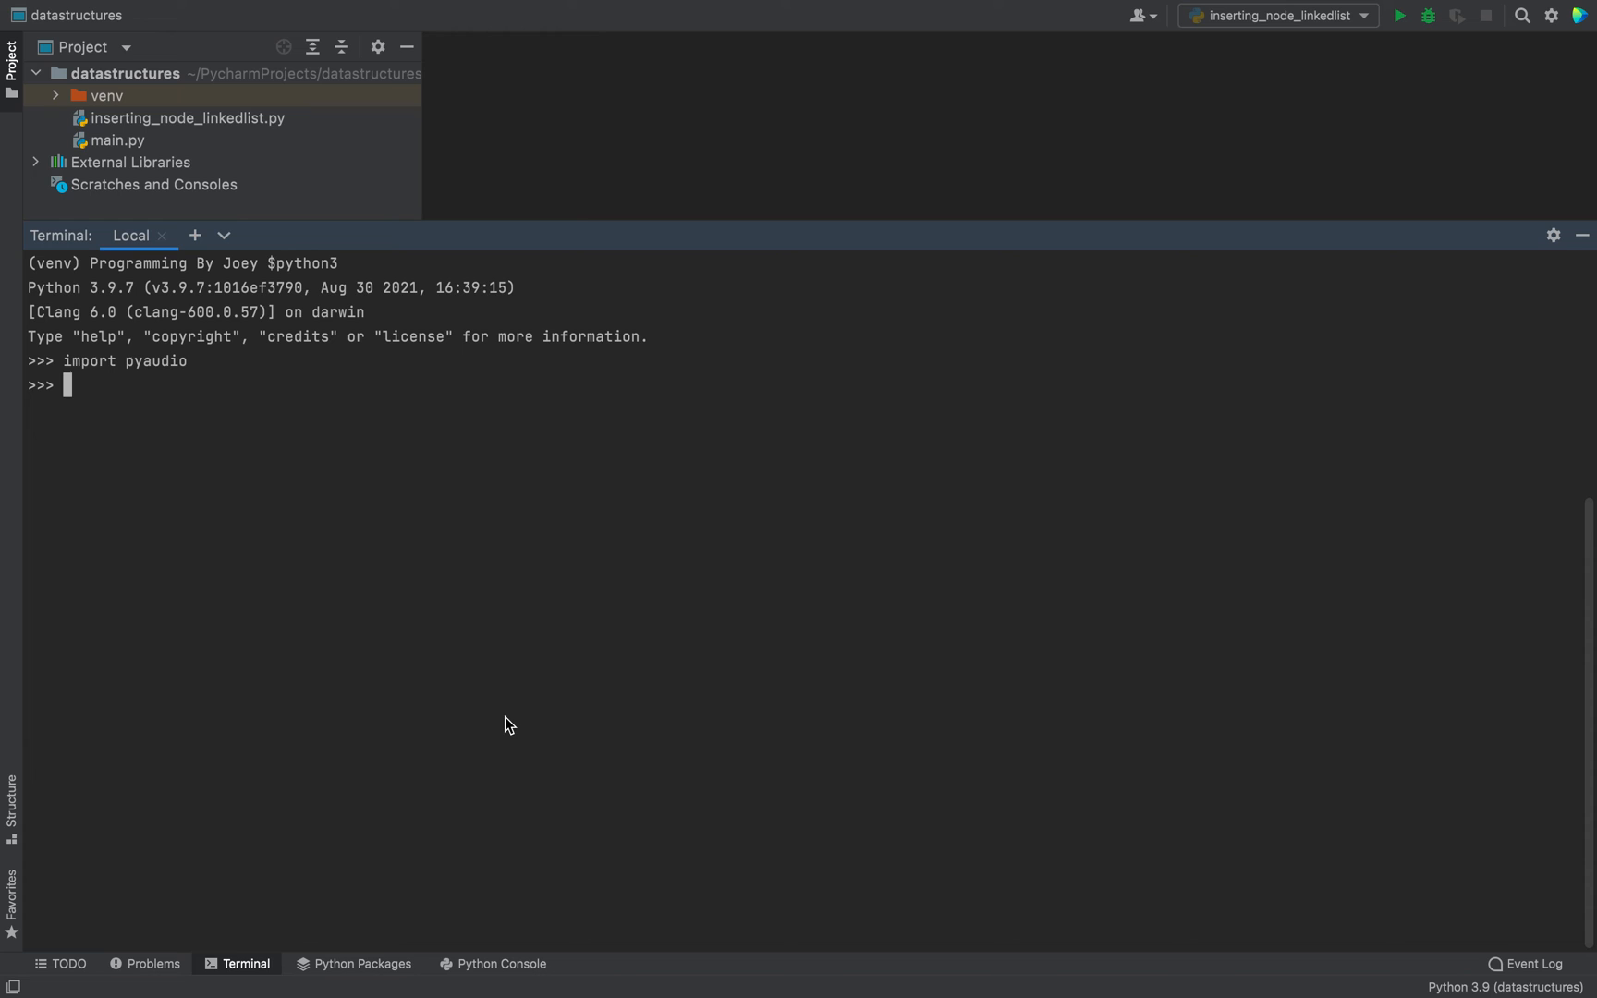
{"action": "type", "text": "p = pyaudio.Py"}
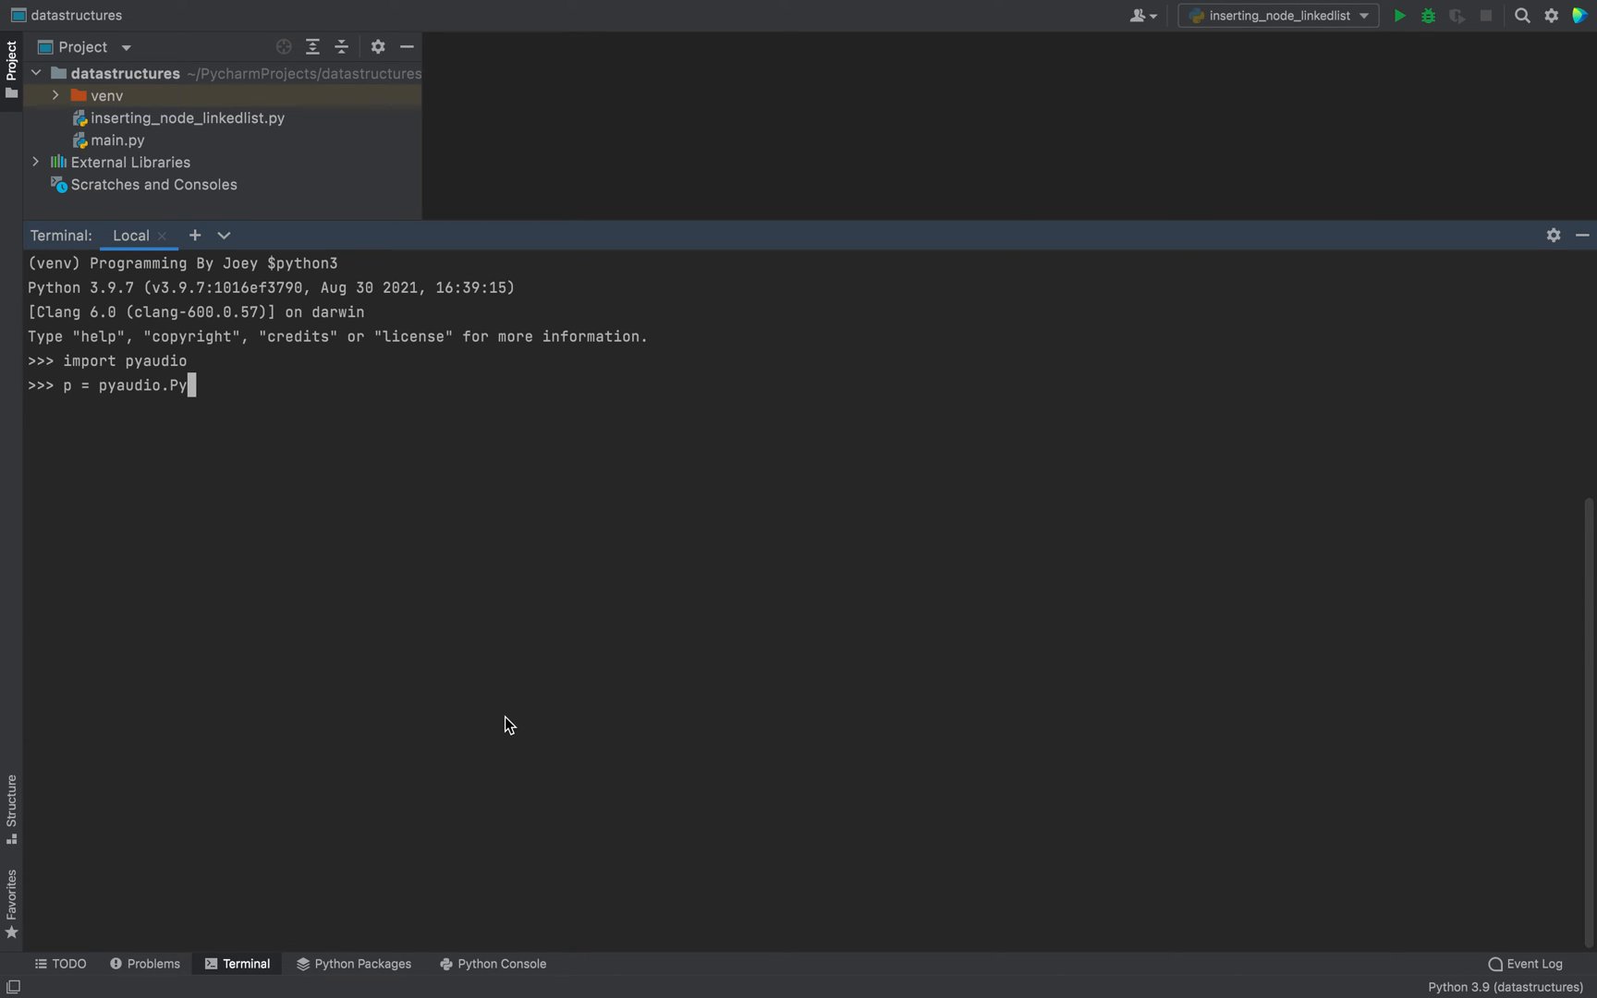
{"action": "type", "text": "Audio()"}
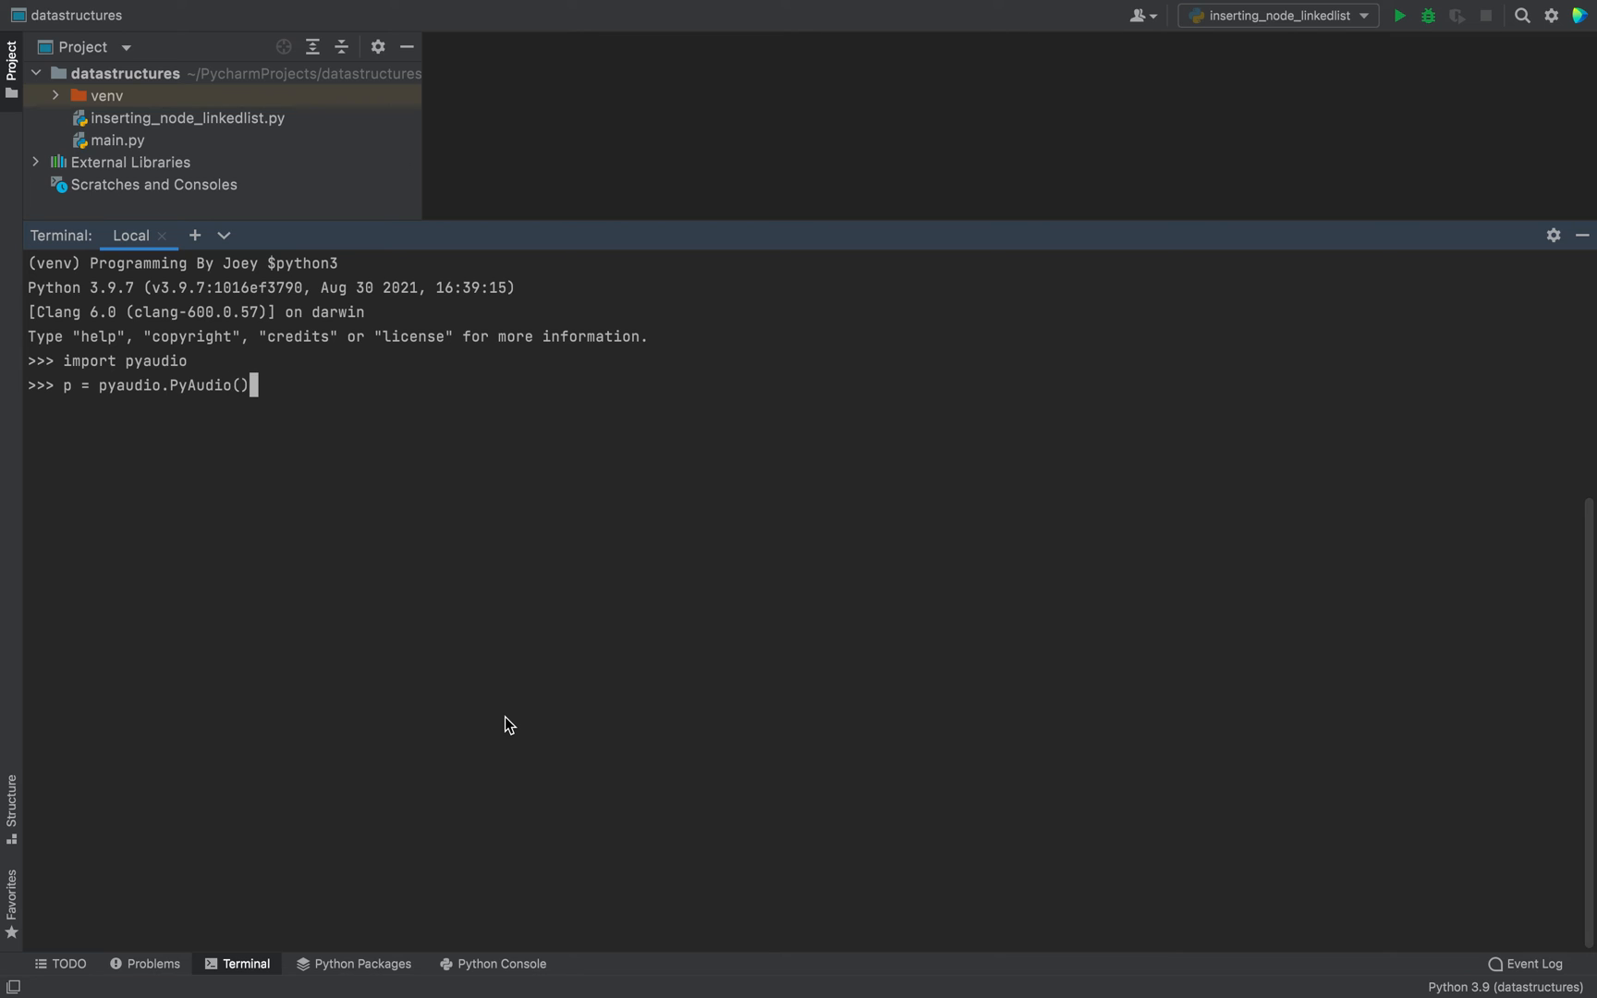
{"action": "key", "text": "Return"}
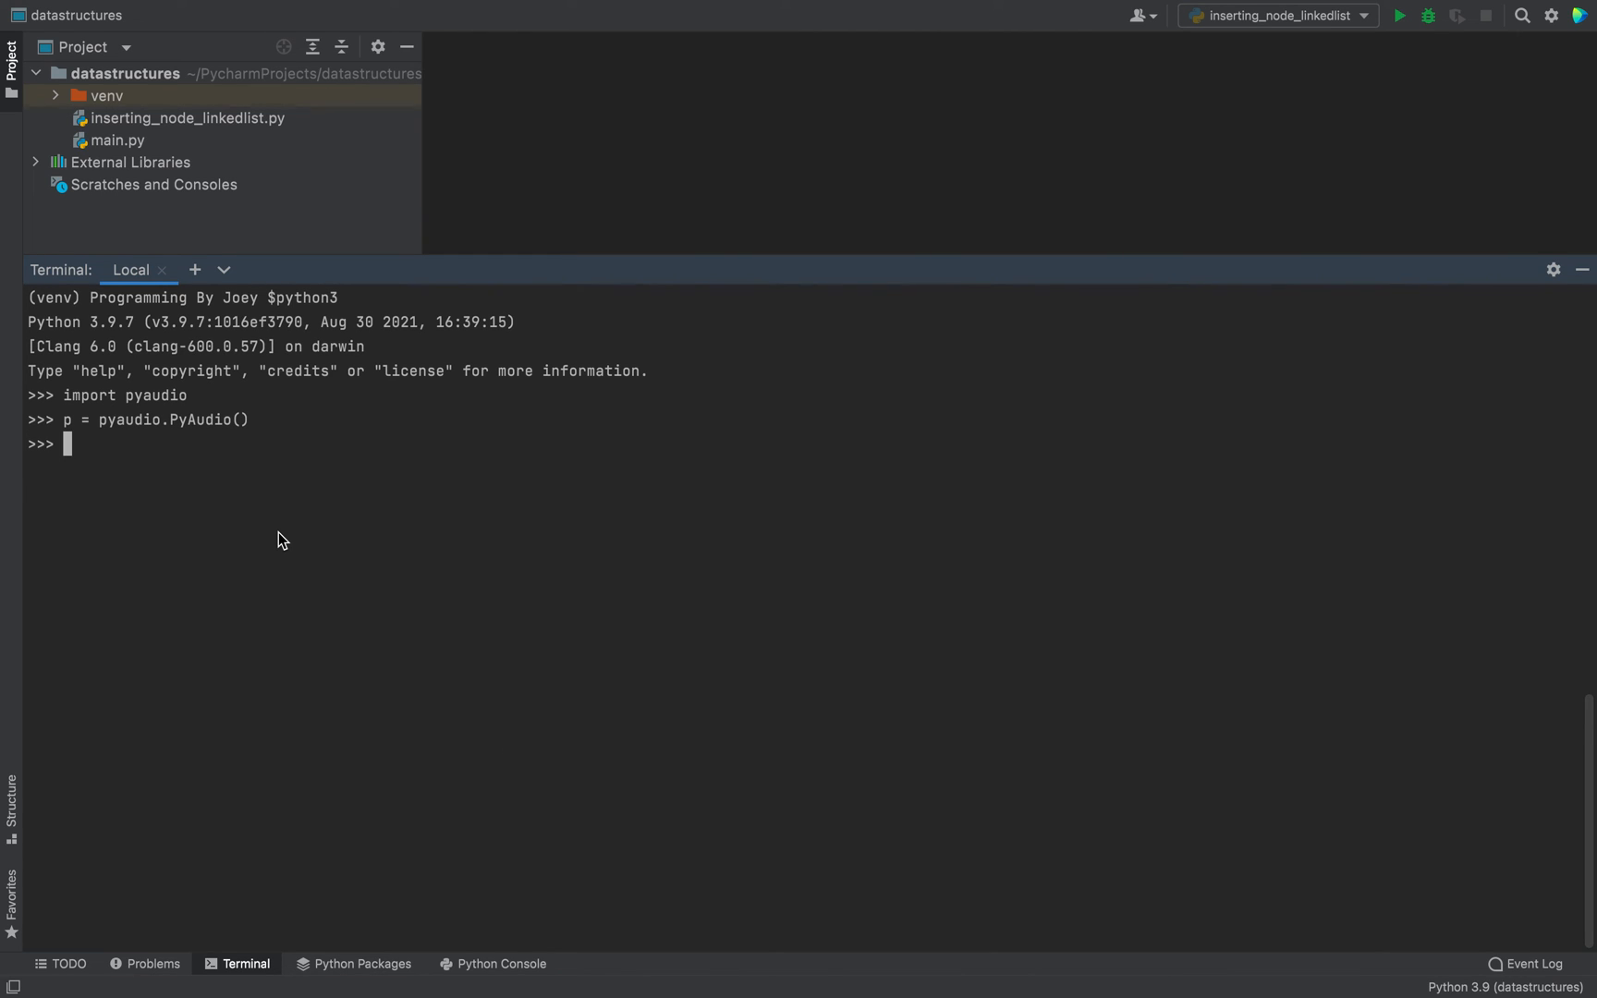
{"action": "mouse_move", "coordinate": [174, 235]}
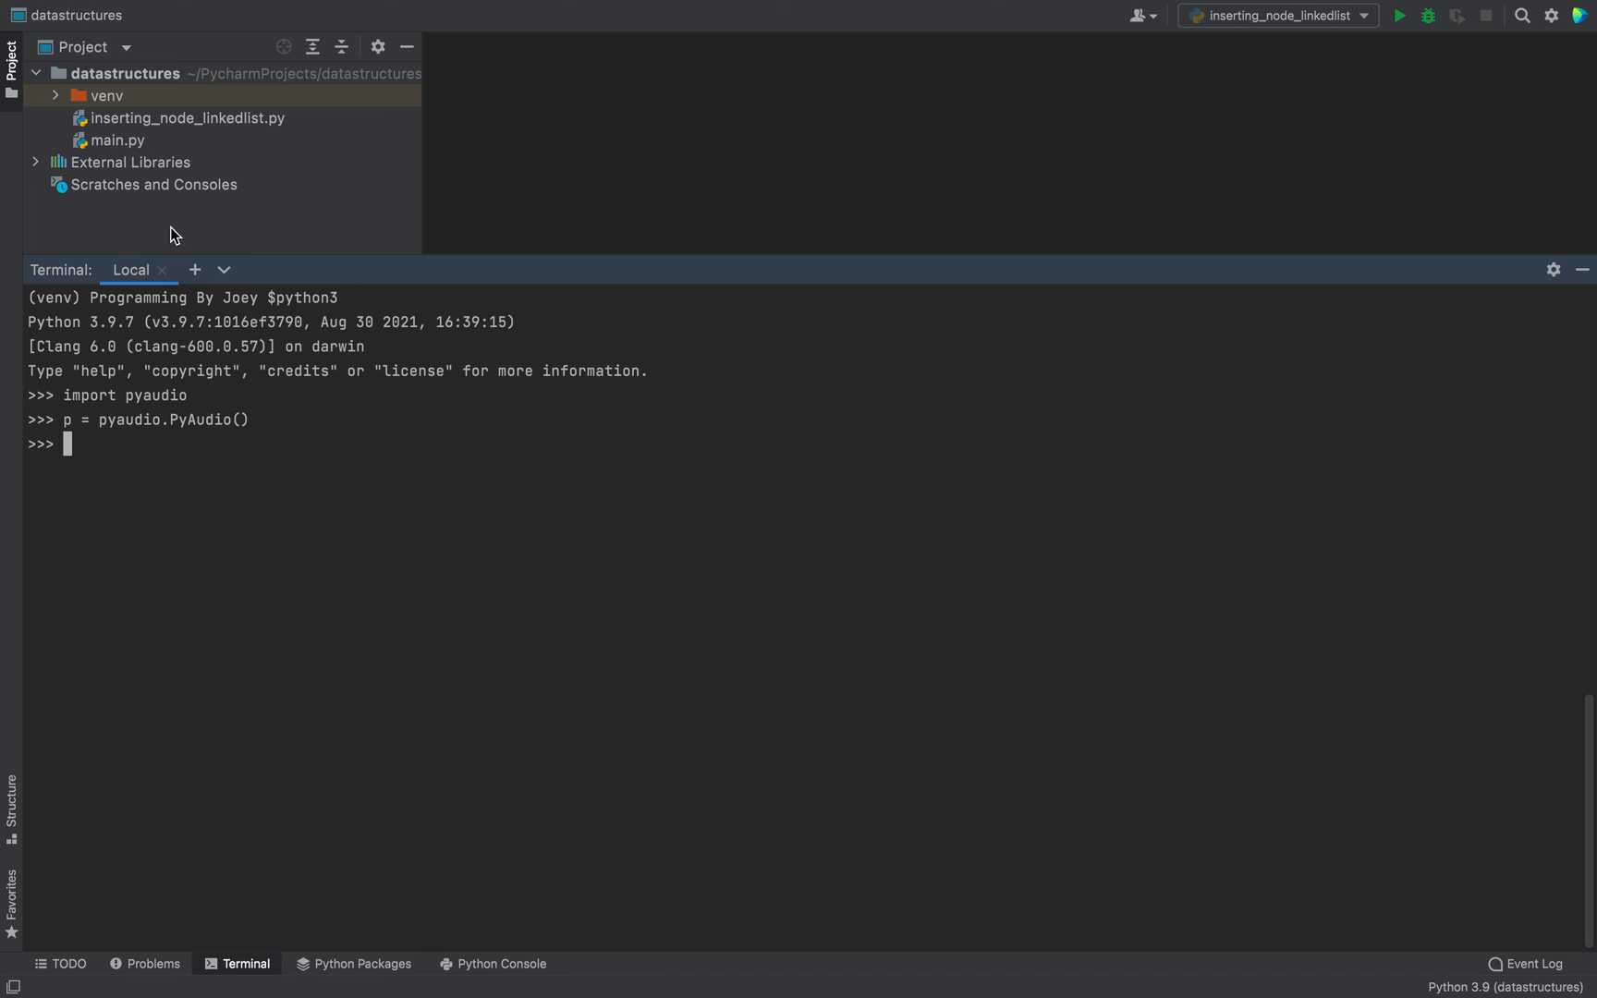
{"action": "mouse_move", "coordinate": [339, 496]}
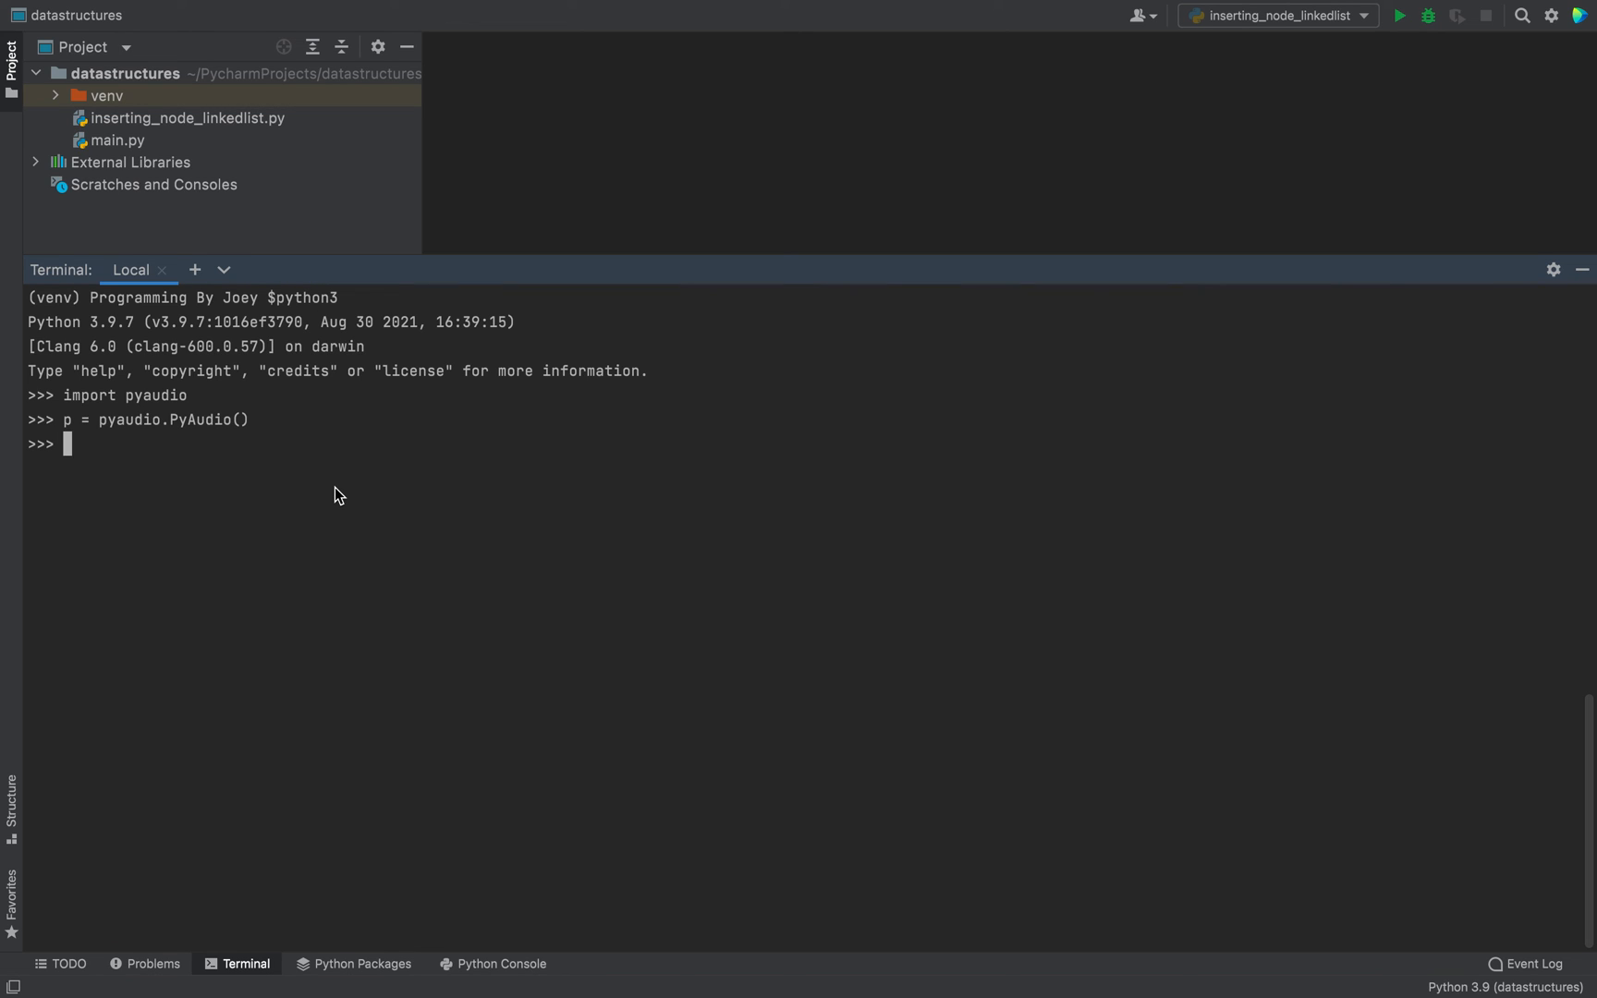